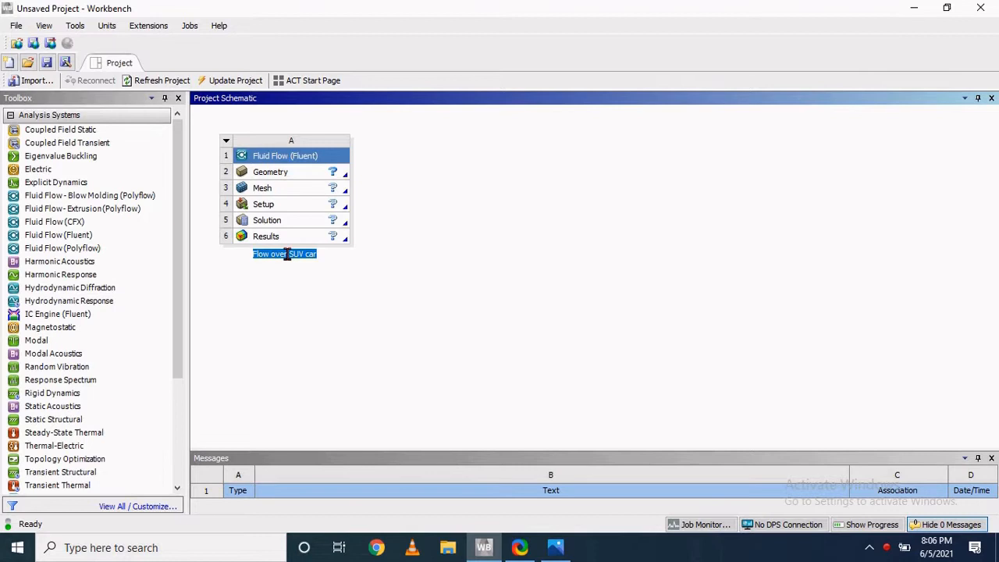
# - Name the Fluent system 'Flow over SUV car' and launch its Geometry cell in SpaceClaim
pyautogui.doubleClick(270, 172)
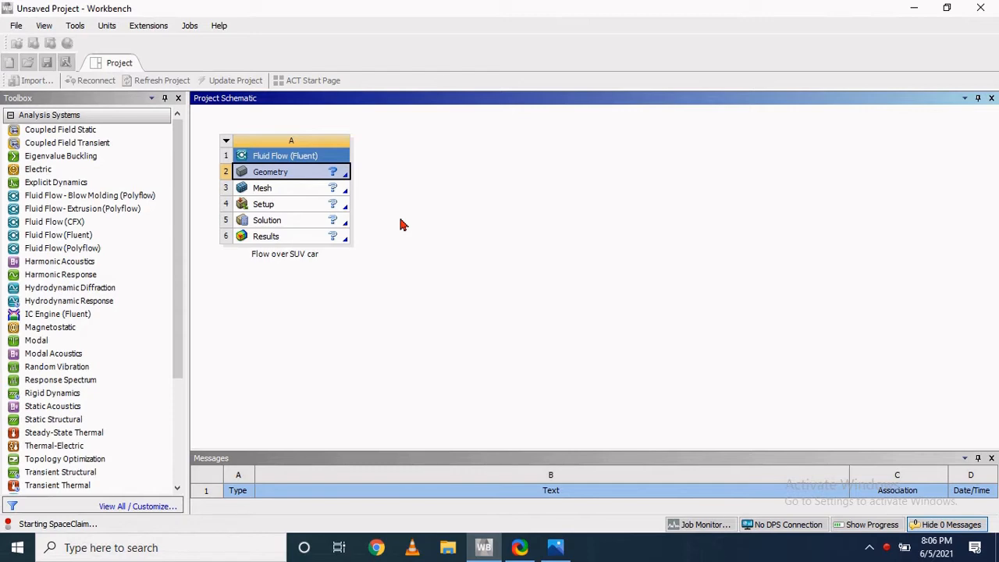
pyautogui.doubleClick(270, 171)
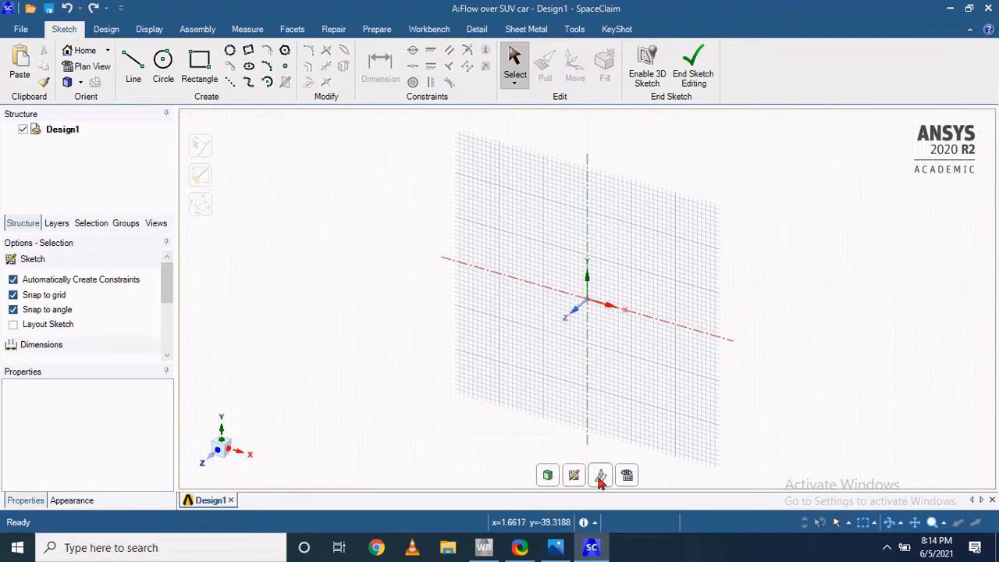
# - Set units to metres and sketch the 30 m by 5 m domain rectangle from the origin
pyautogui.click(599, 475)
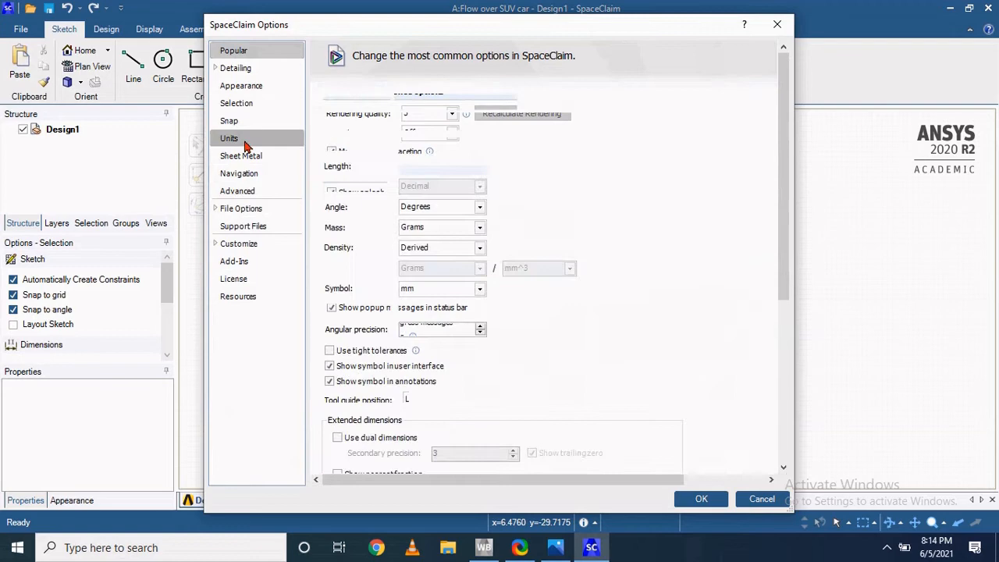
pyautogui.click(699, 499)
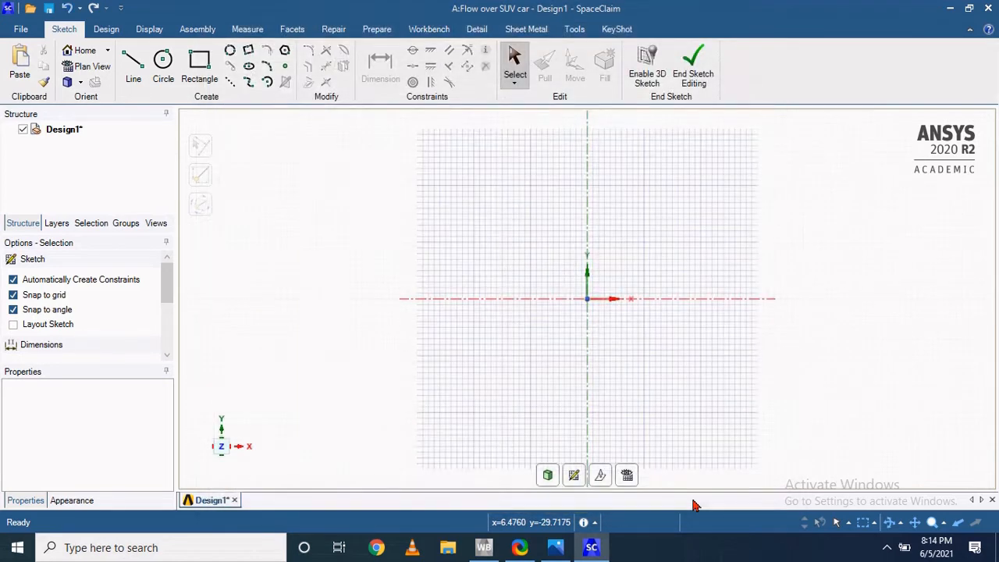
pyautogui.click(200, 62)
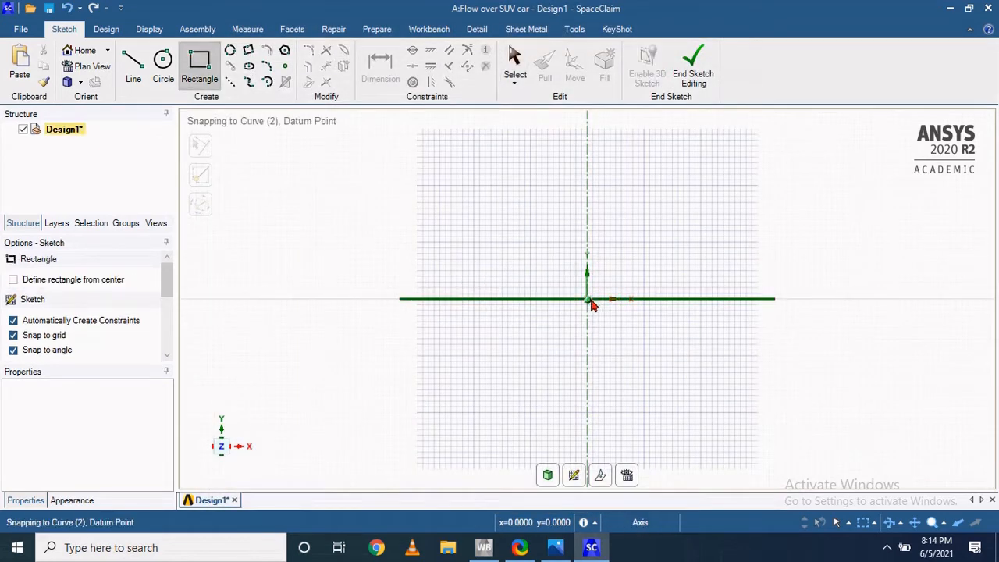
pyautogui.moveTo(587, 300); pyautogui.dragTo(724, 234)
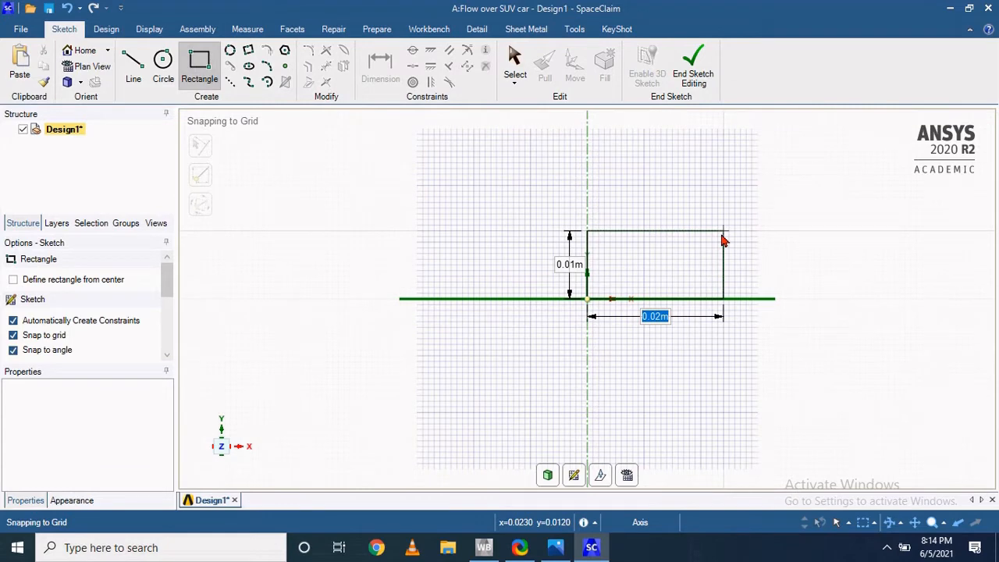
pyautogui.write('30')
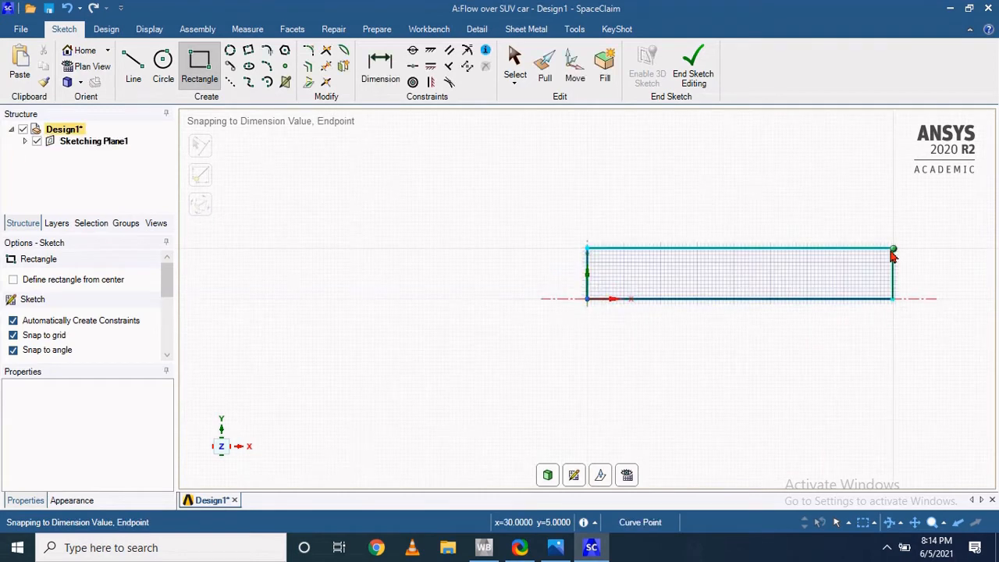
pyautogui.click(381, 65)
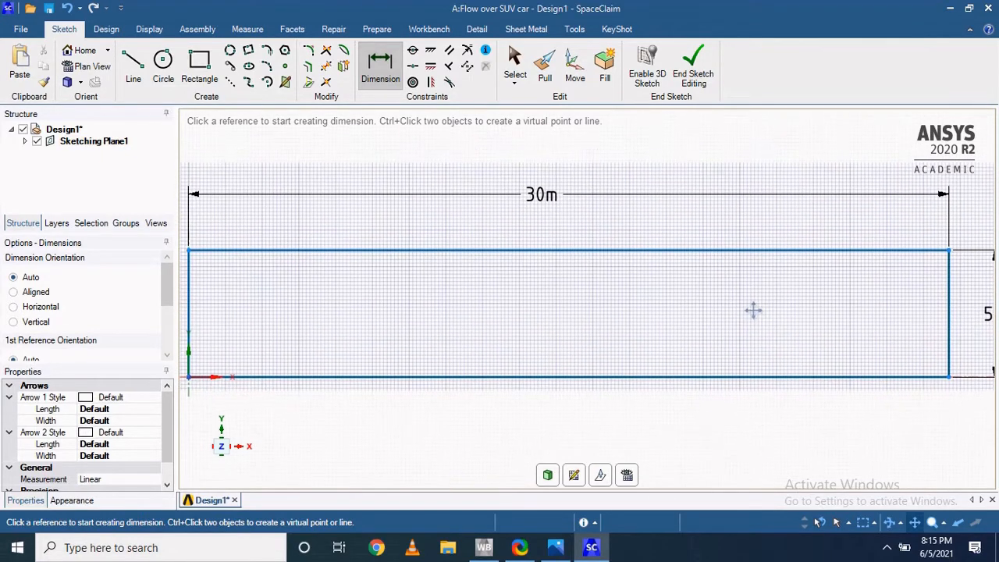
pyautogui.moveTo(396, 142)
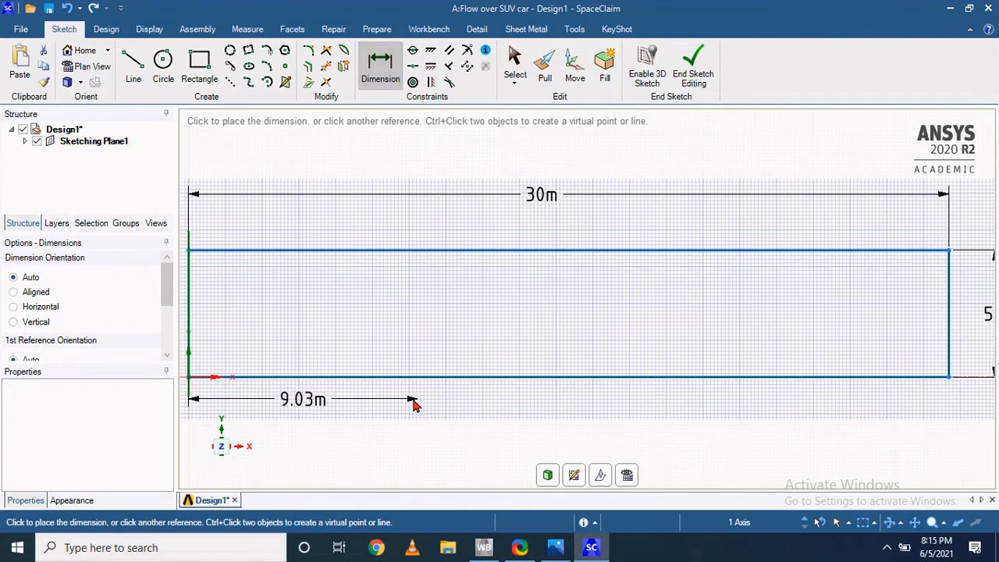
# - Add a small car-sized box dimensioned 9.03 m from the domain's left end
pyautogui.click(200, 66)
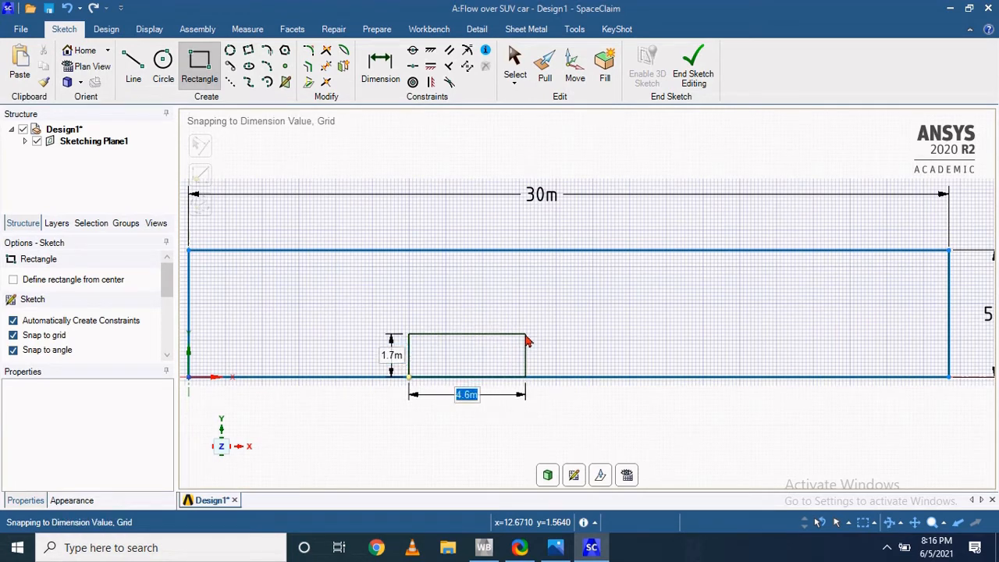
pyautogui.click(527, 337)
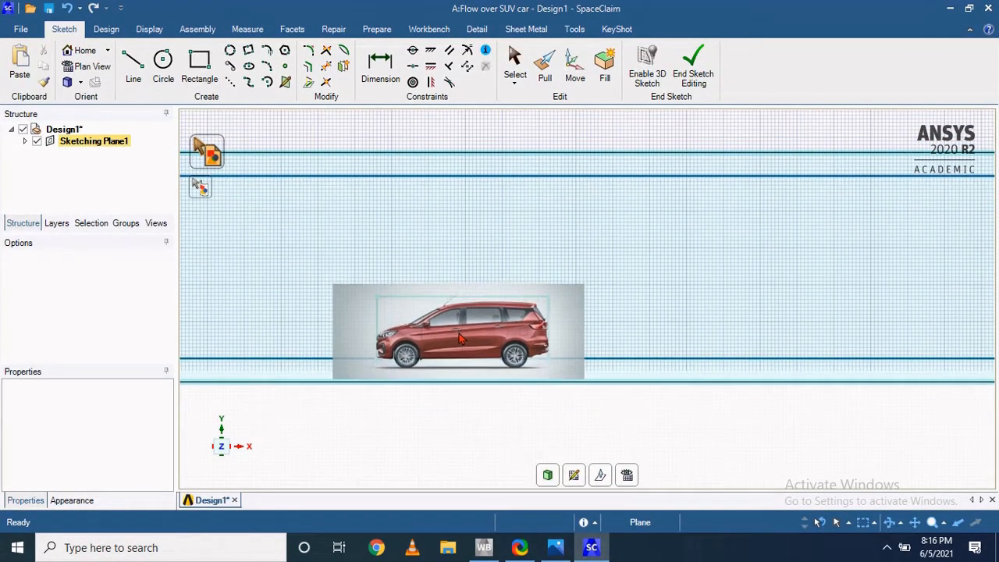
# - Place the SUV picture over the car box and spline the bonnet, windscreen, roof and rear top
pyautogui.click(198, 68)
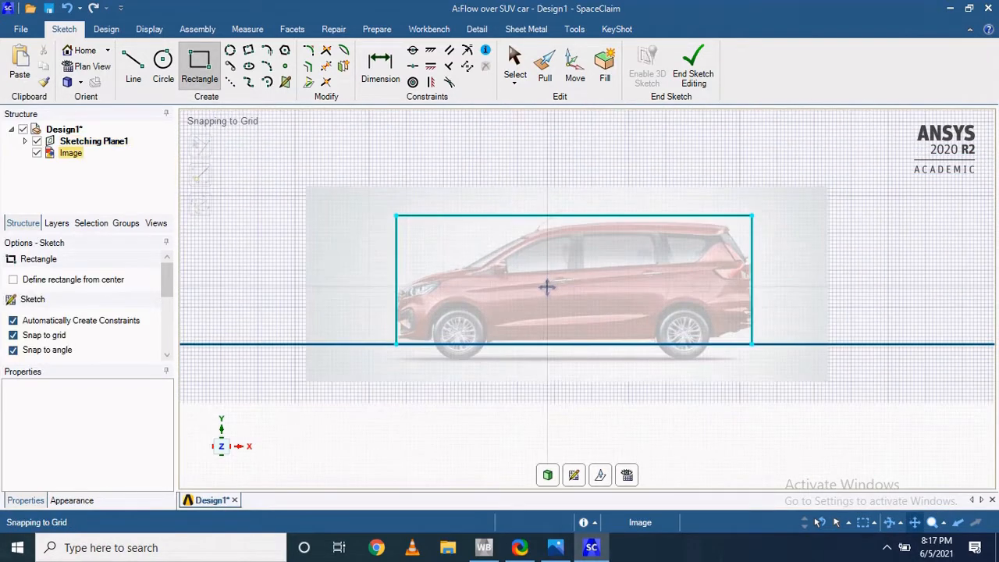
pyautogui.click(133, 66)
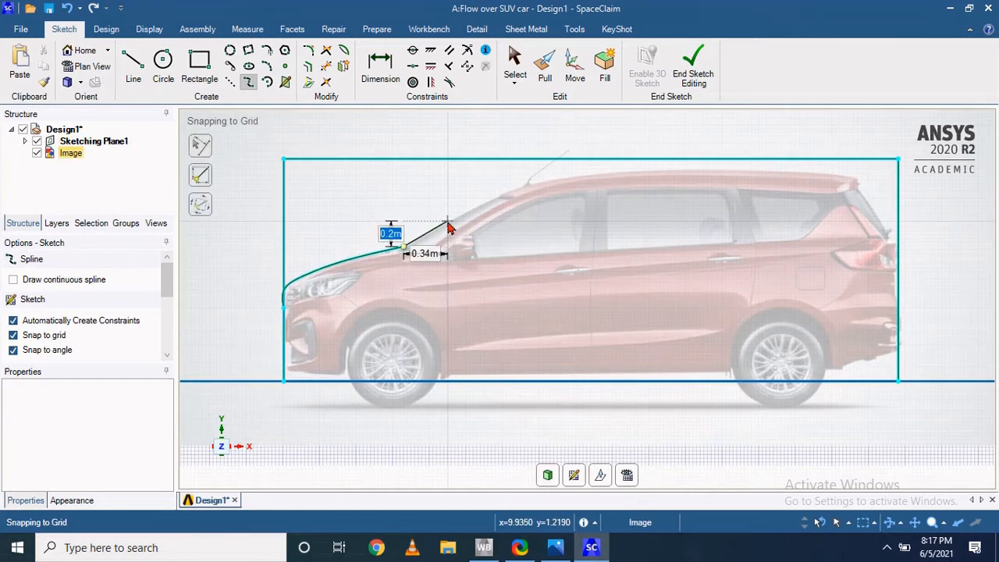
pyautogui.moveTo(449, 226); pyautogui.dragTo(527, 191)
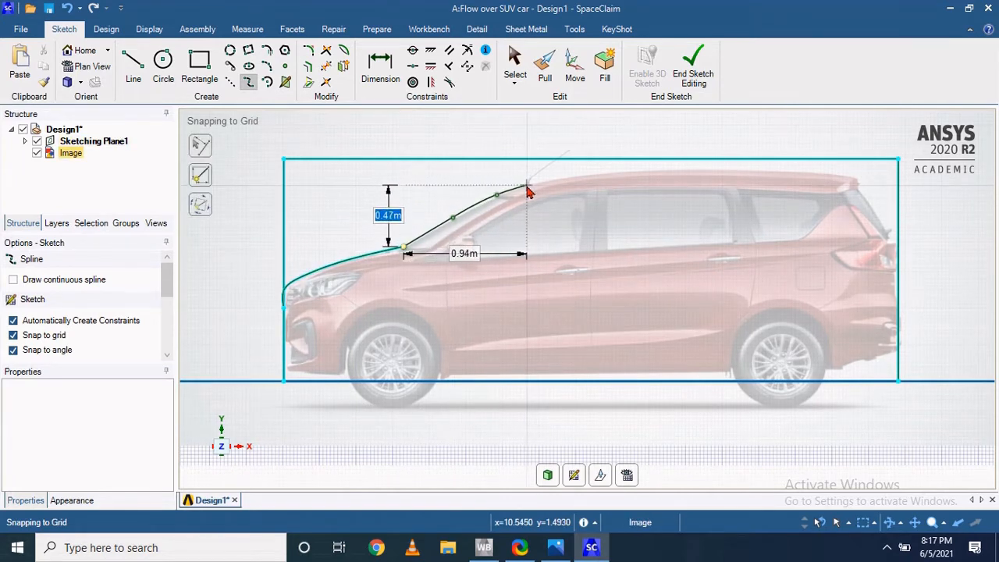
pyautogui.moveTo(527, 191); pyautogui.dragTo(636, 175)
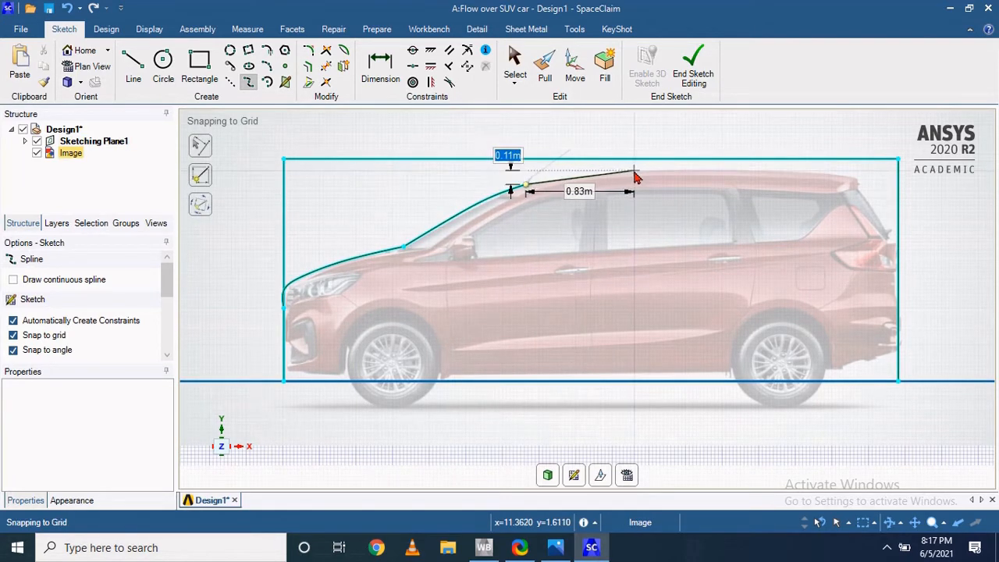
pyautogui.moveTo(637, 175); pyautogui.dragTo(861, 191)
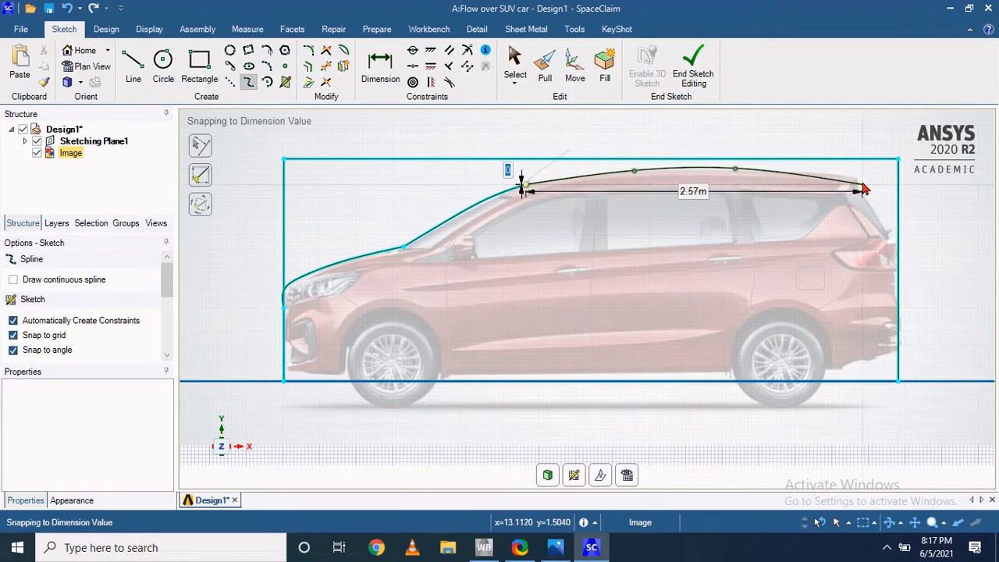
pyautogui.scroll(3)
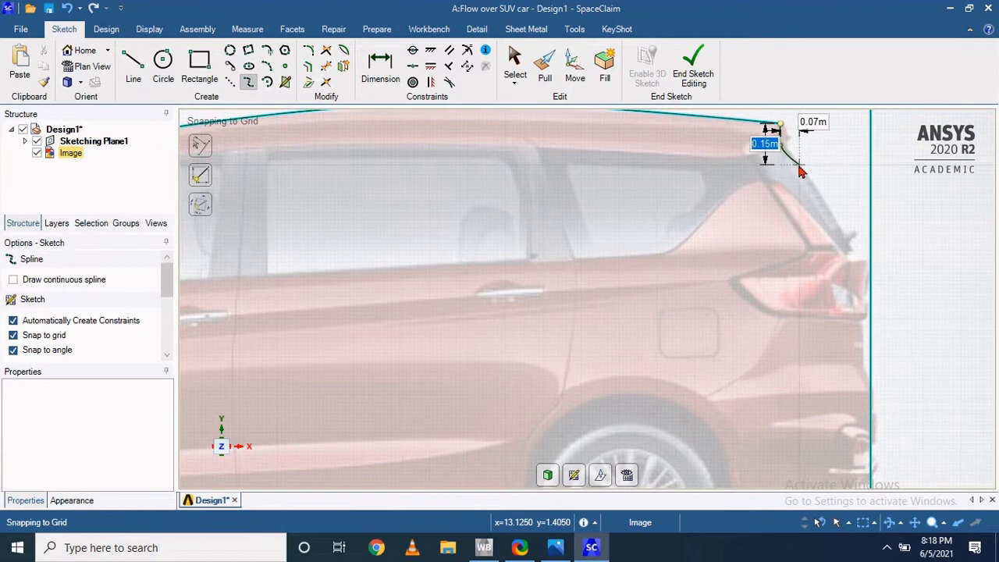
pyautogui.click(855, 253)
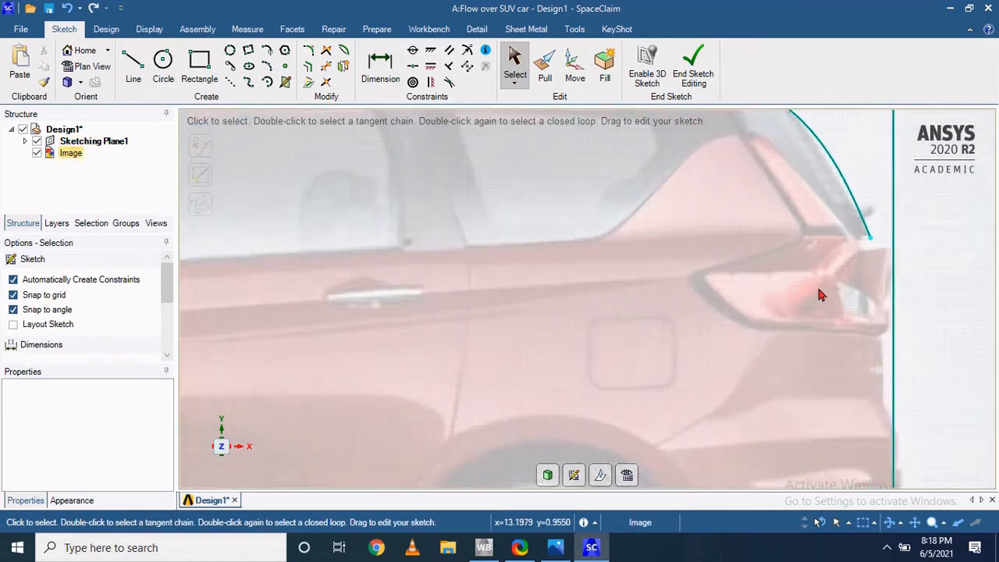
# - Trace the rear bumper down to the ground and trim the excess outline curves
pyautogui.click(132, 65)
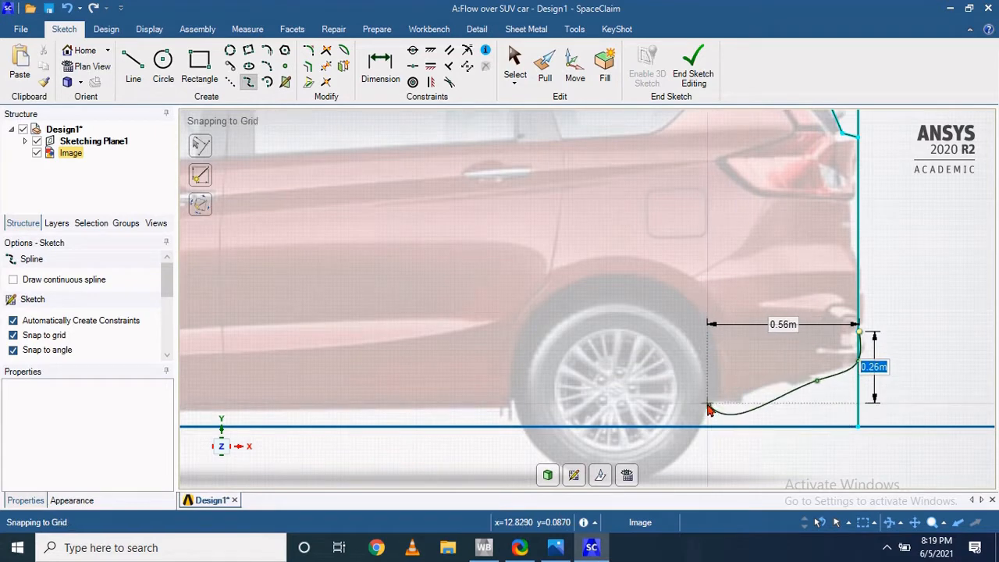
pyautogui.click(133, 66)
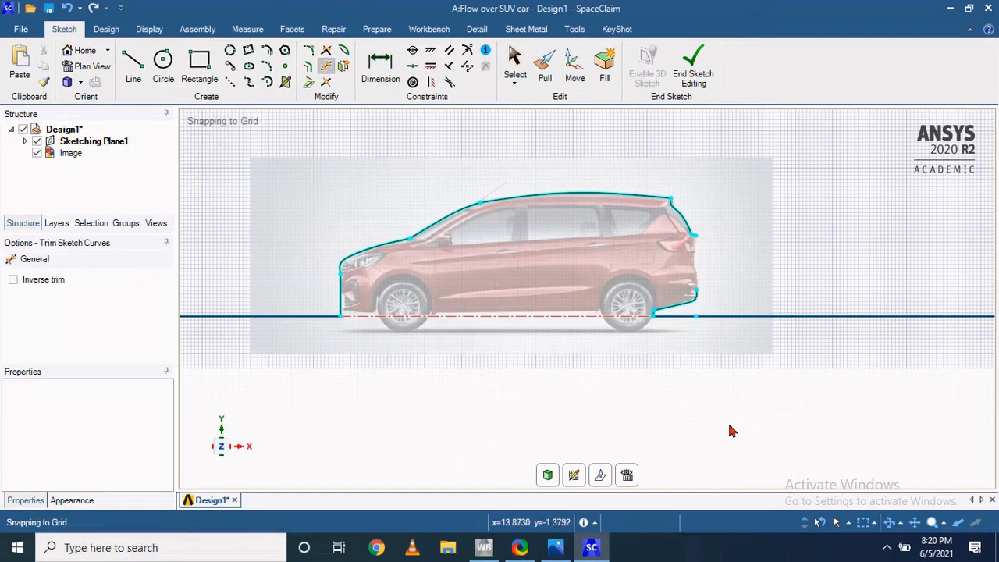
# - Hide the reference image, pull the sketch into a body and save the design
pyautogui.click(37, 153)
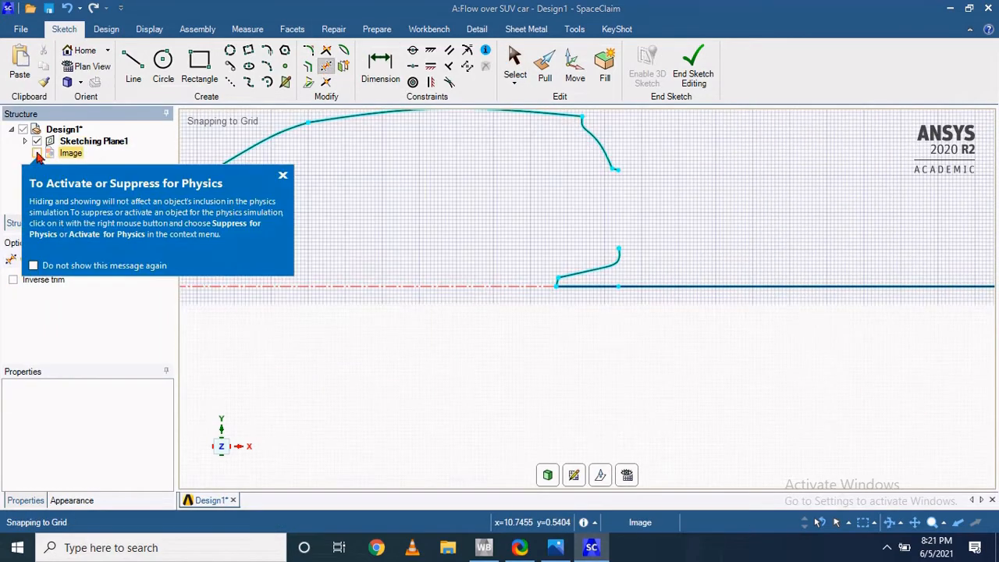
pyautogui.click(36, 153)
pyautogui.write('Flow ove')
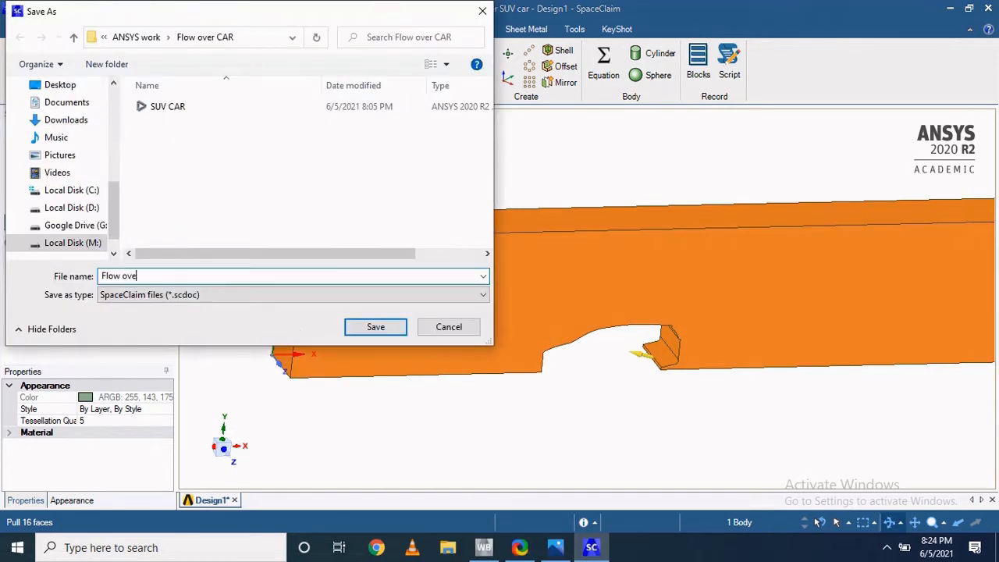
pyautogui.click(484, 546)
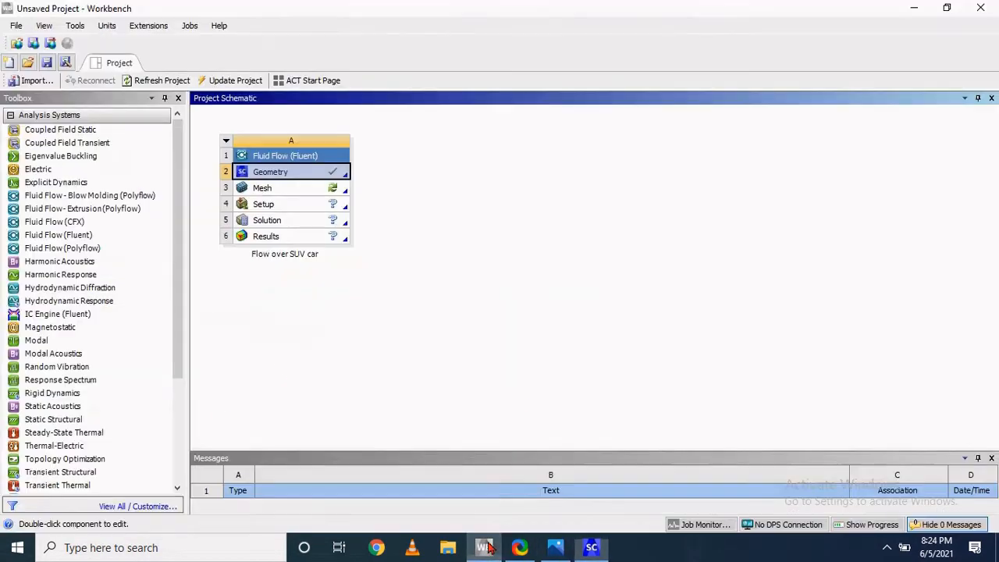
# - Load the domain geometry in ANSYS Meshing and inspect the model
pyautogui.doubleClick(262, 187)
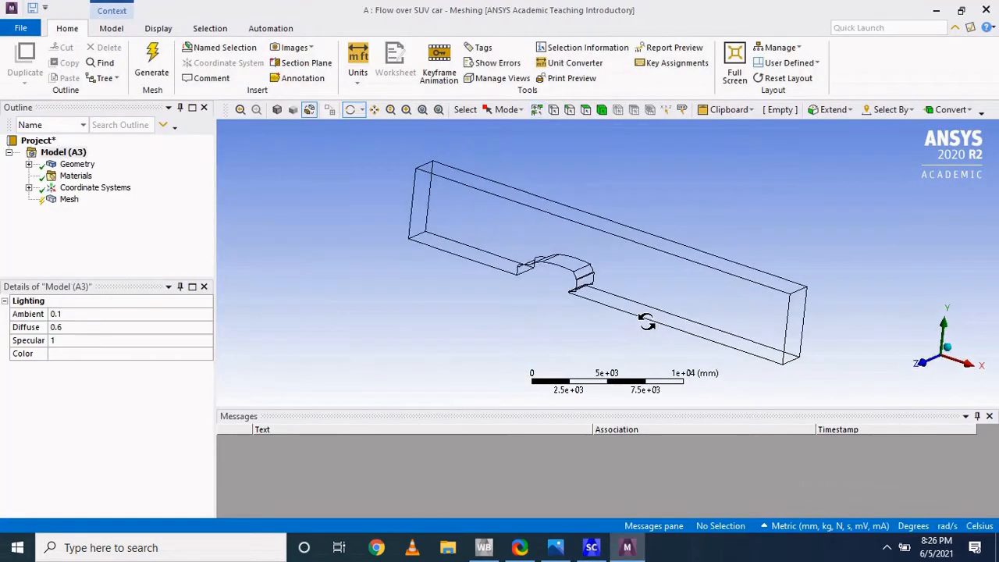
pyautogui.moveTo(648, 320); pyautogui.dragTo(413, 289)
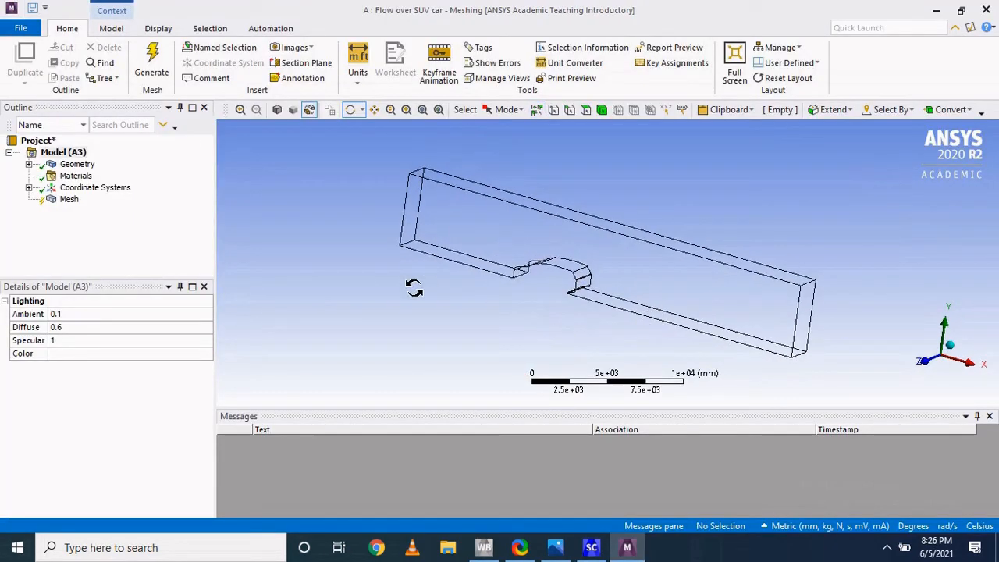
pyautogui.moveTo(413, 289); pyautogui.dragTo(703, 328)
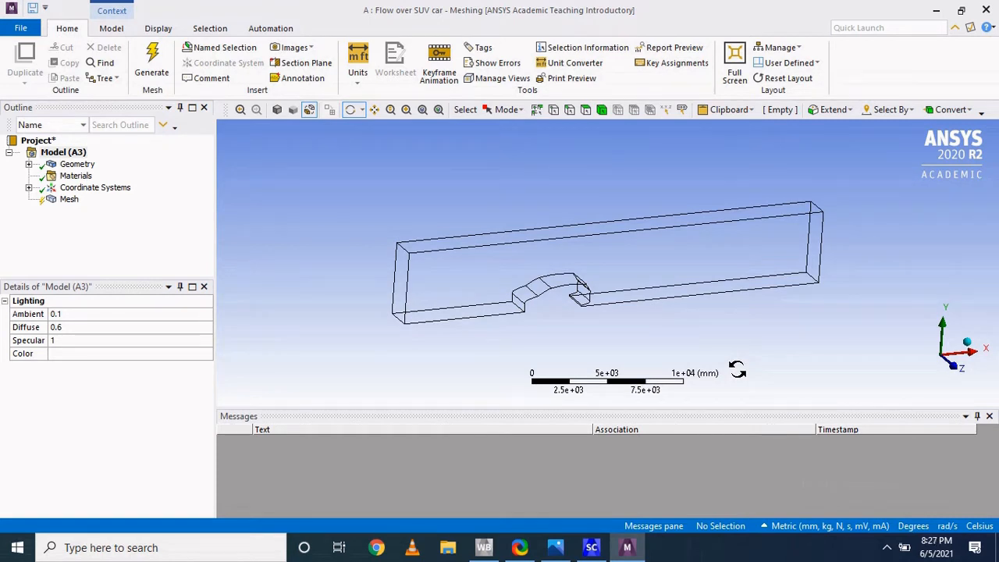
# - Assign the domain body as Fluid in its Details
pyautogui.click(96, 175)
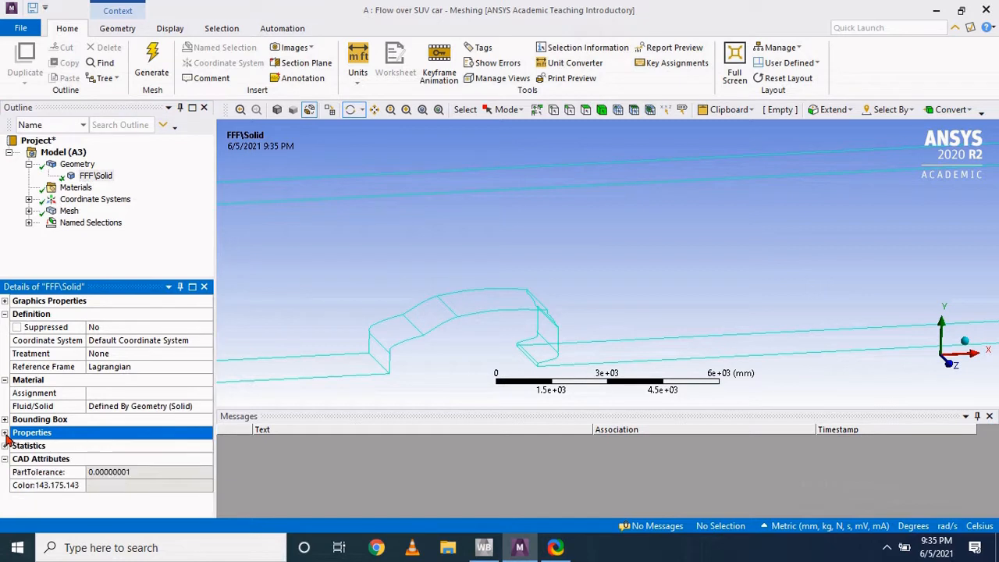
pyautogui.click(206, 405)
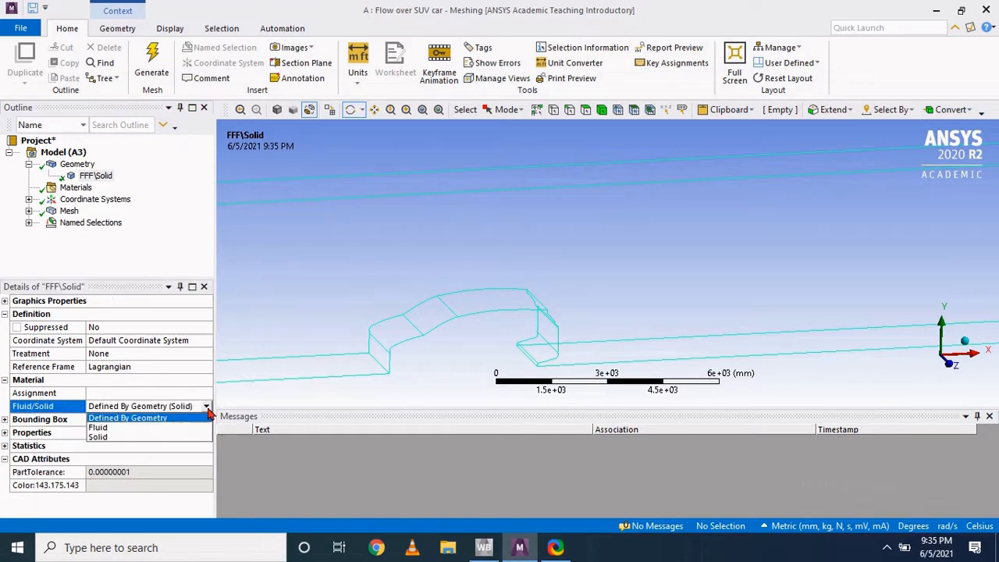
pyautogui.click(97, 428)
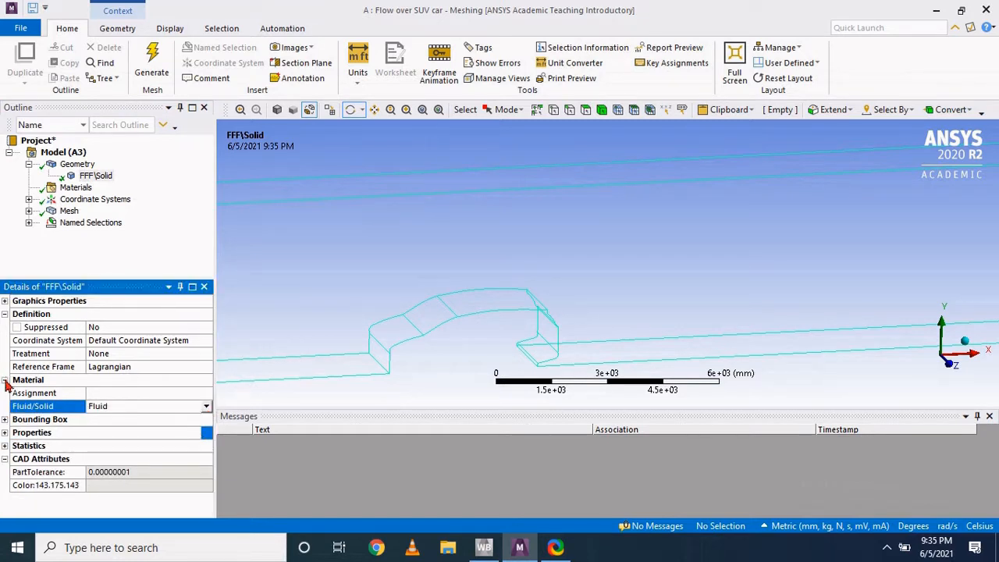
pyautogui.click(6, 314)
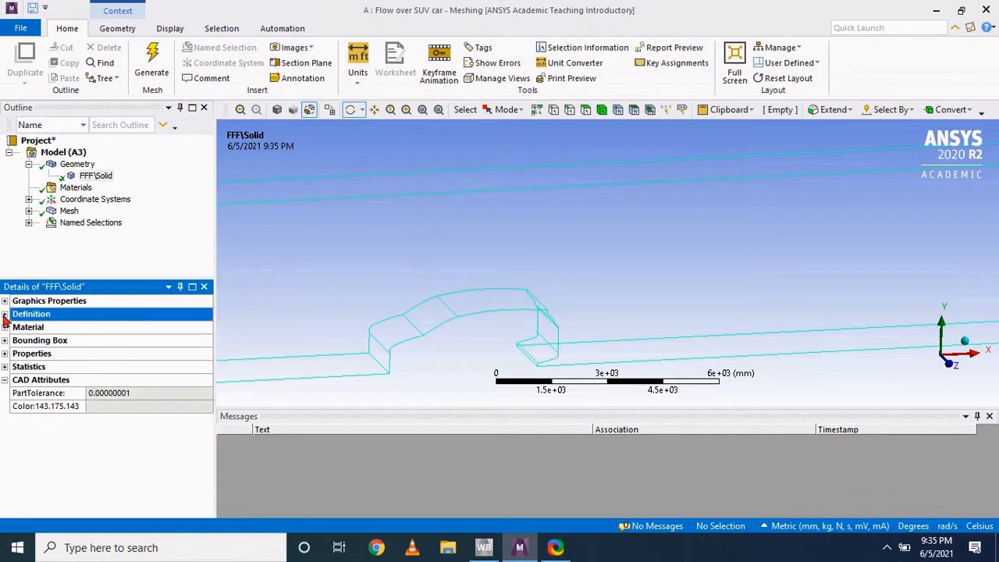
pyautogui.rightClick(68, 211)
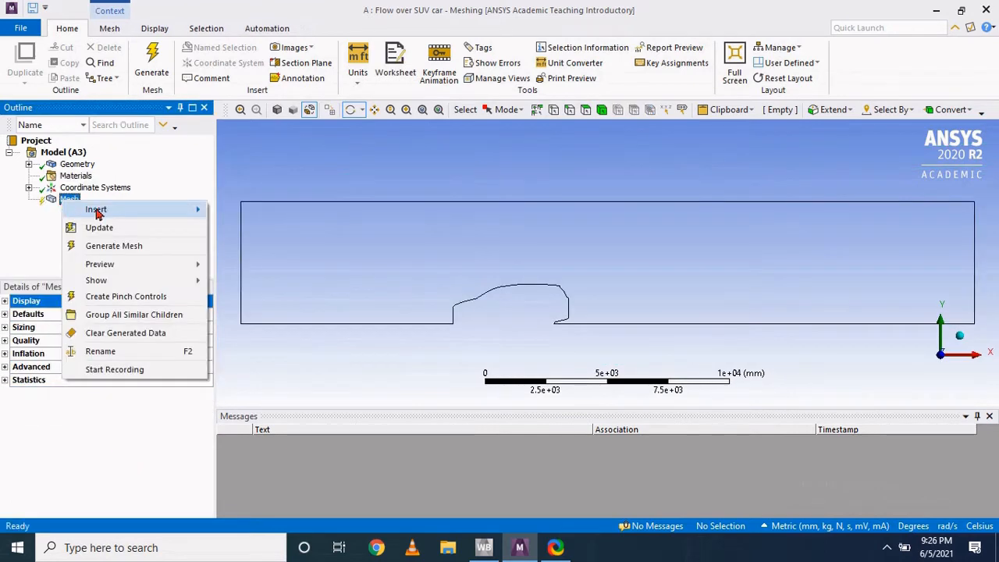
# - Add a 500 mm element-size face sizing on the domain face and generate the mesh
pyautogui.click(112, 245)
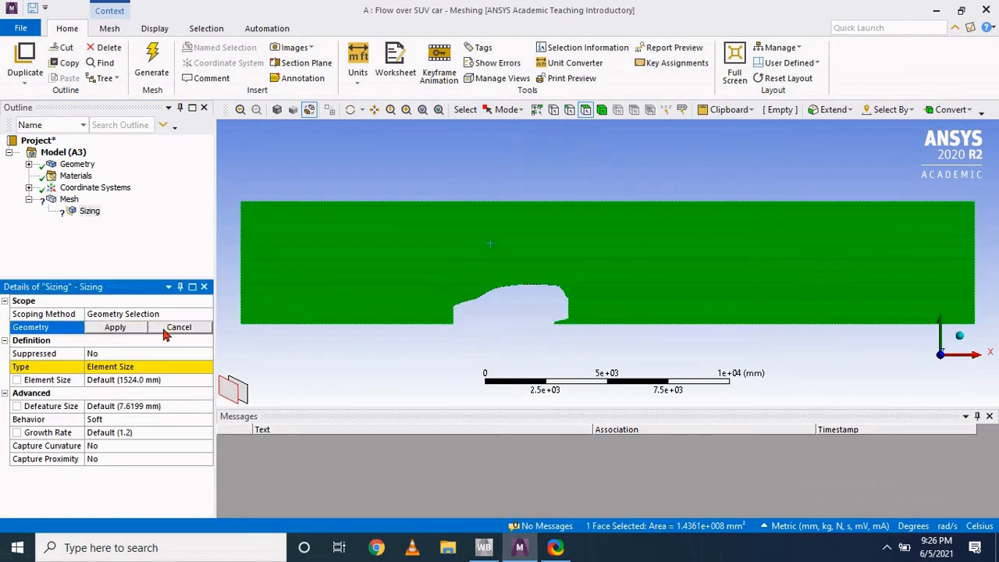
pyautogui.click(115, 328)
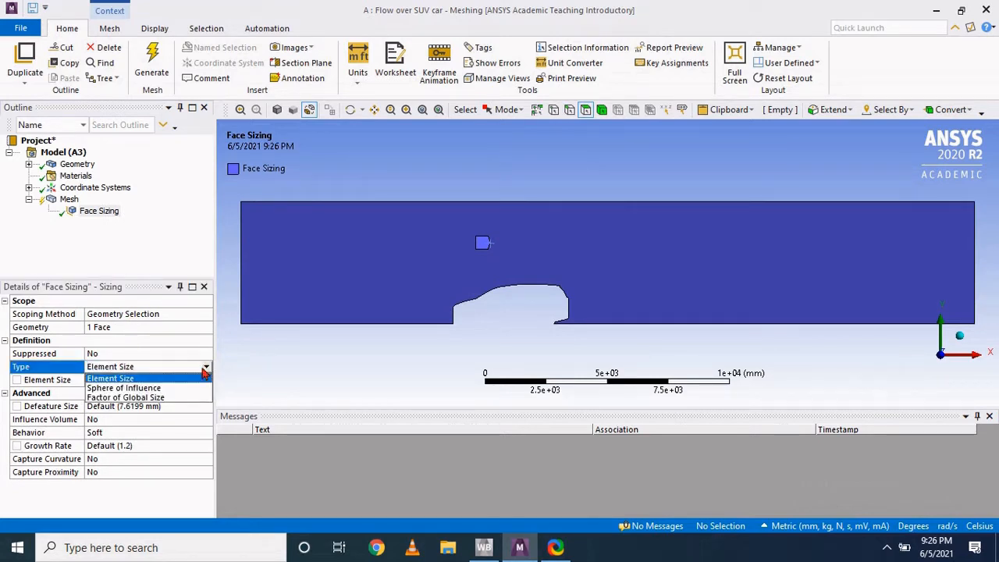
pyautogui.click(109, 378)
pyautogui.write('500')
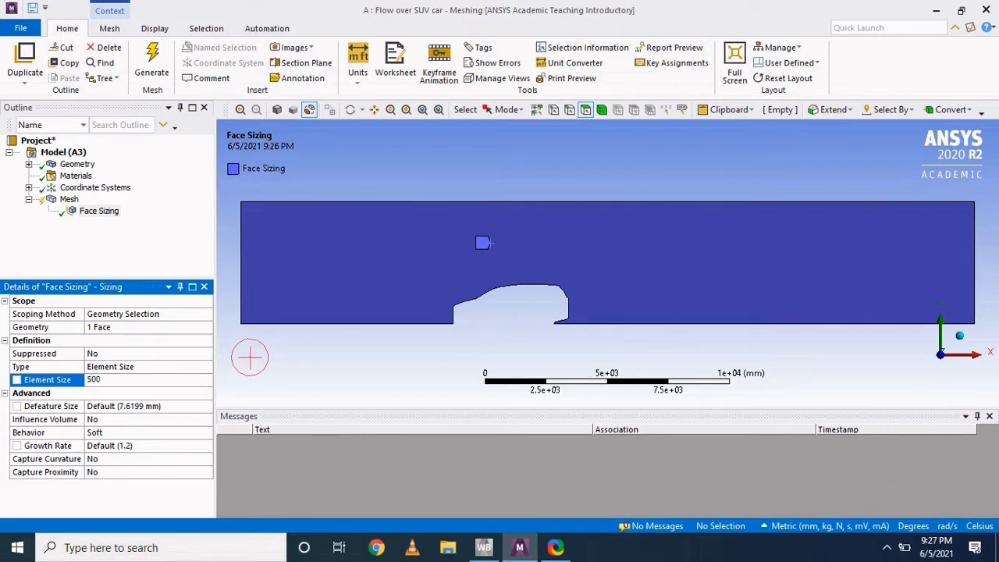
pyautogui.click(140, 431)
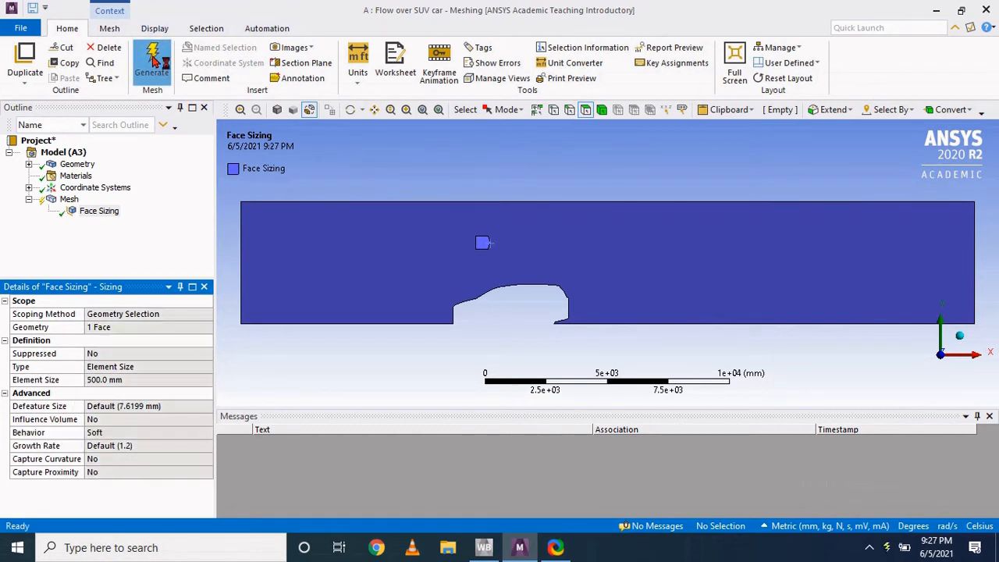
pyautogui.click(153, 62)
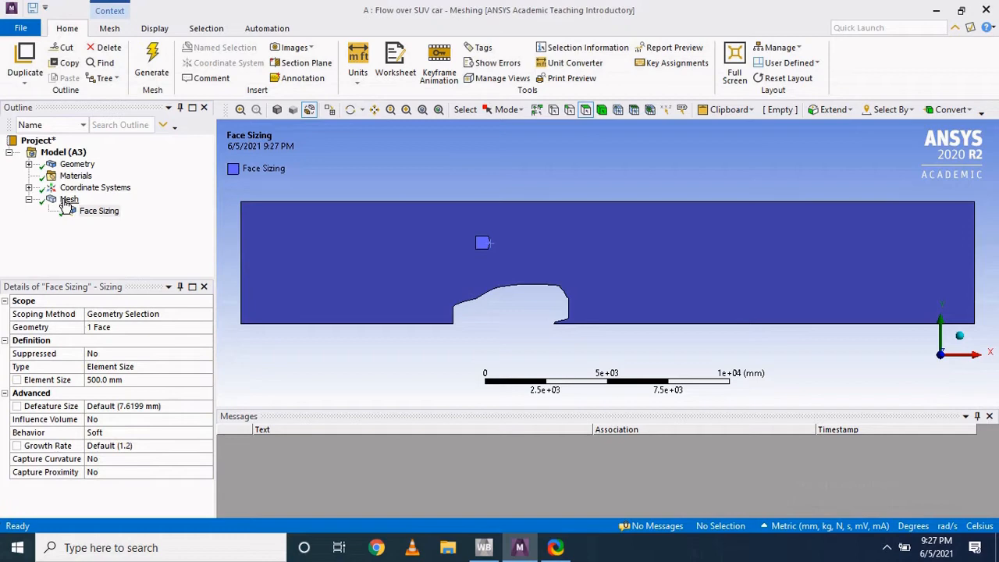
pyautogui.click(69, 200)
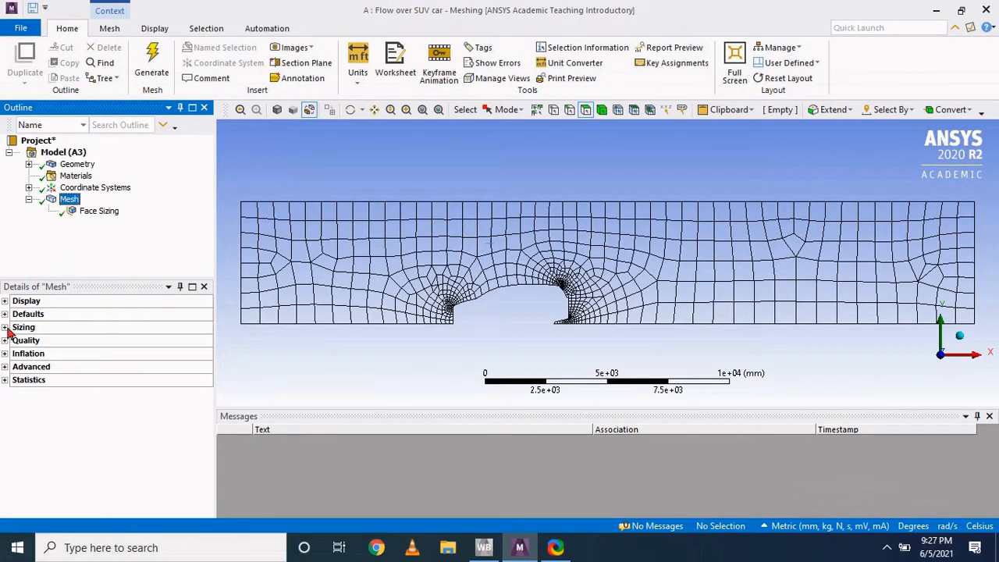
# - Set mesh Quality smoothing to High and regenerate the mesh
pyautogui.click(6, 326)
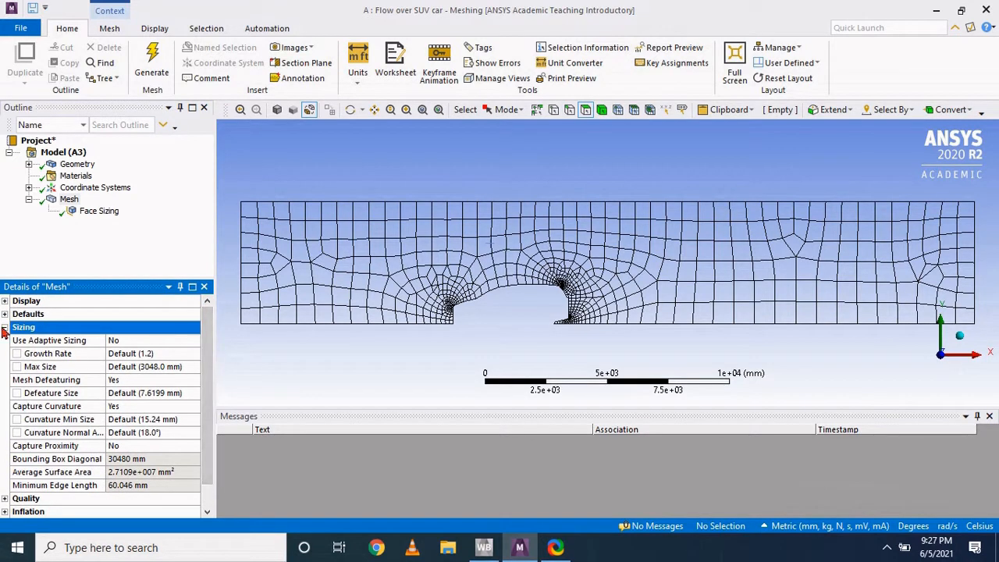
pyautogui.click(4, 328)
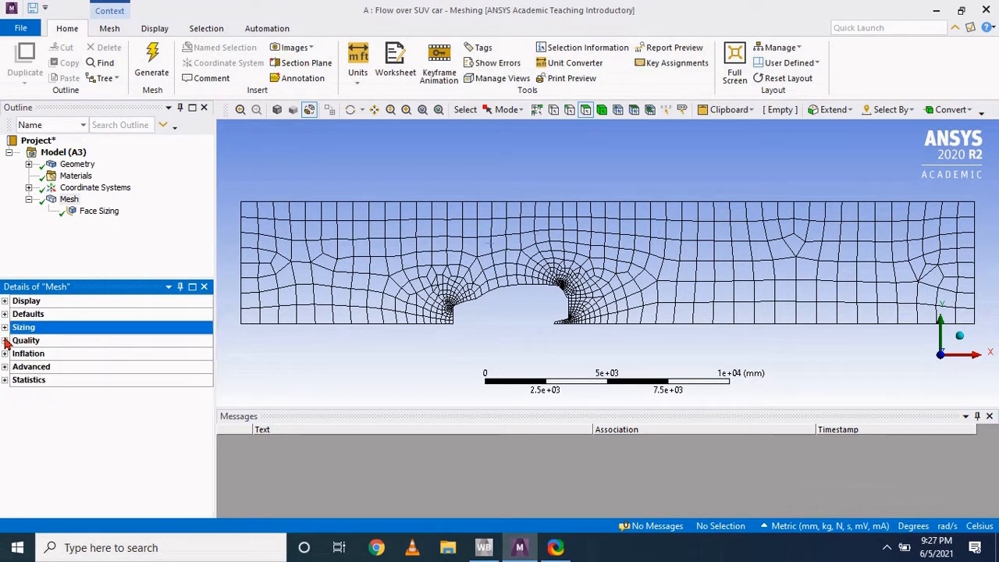
pyautogui.click(6, 340)
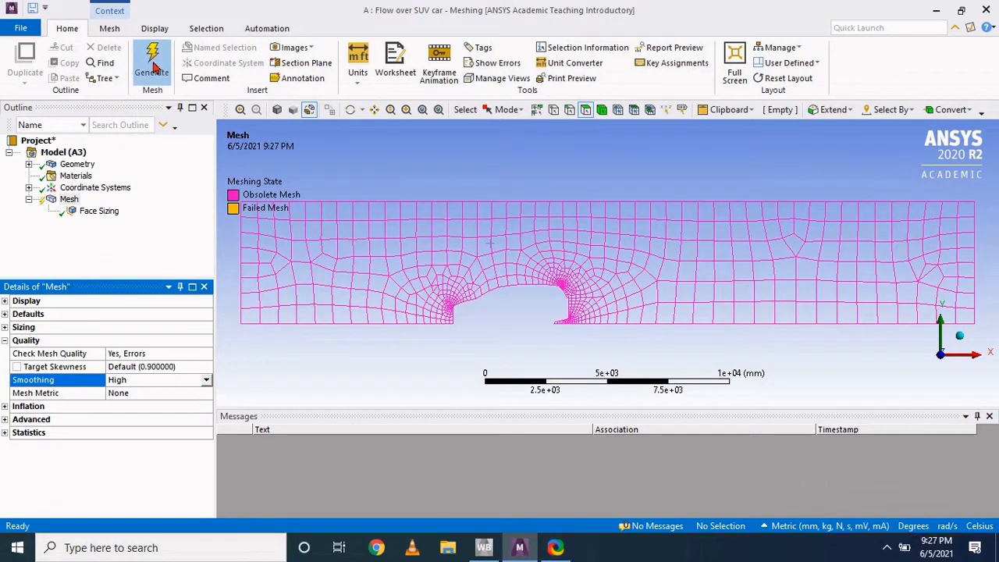
pyautogui.click(153, 59)
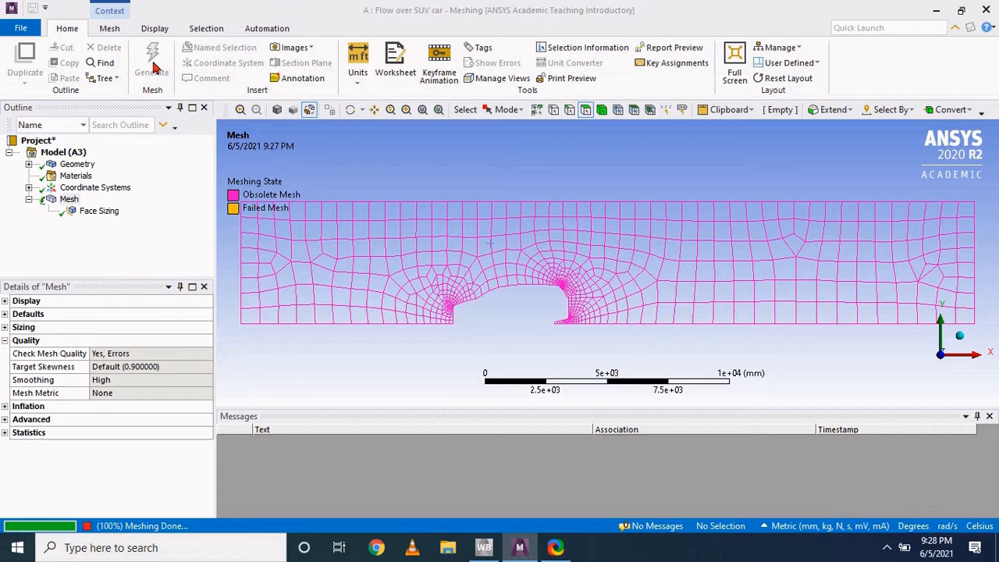
pyautogui.click(151, 60)
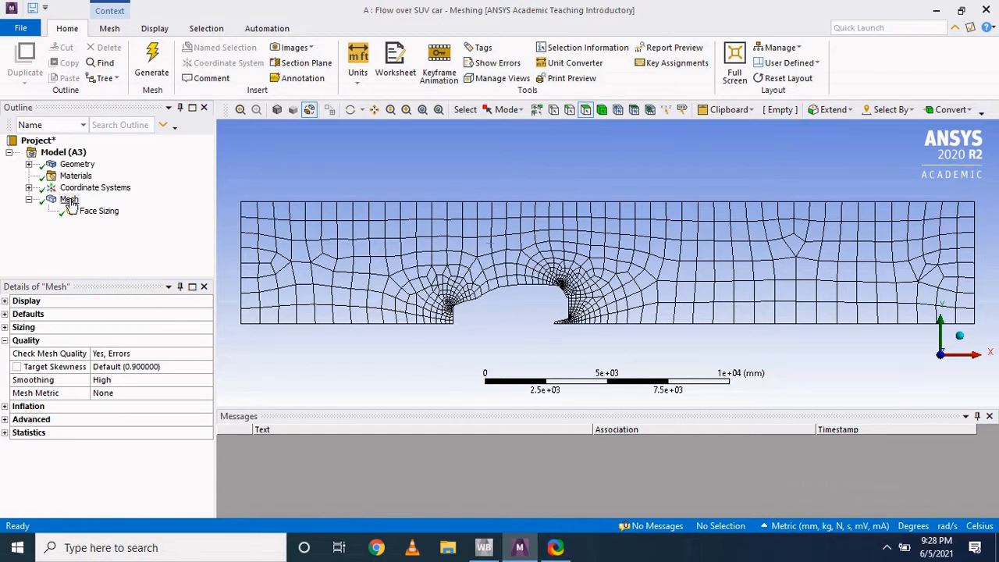
pyautogui.rightClick(69, 199)
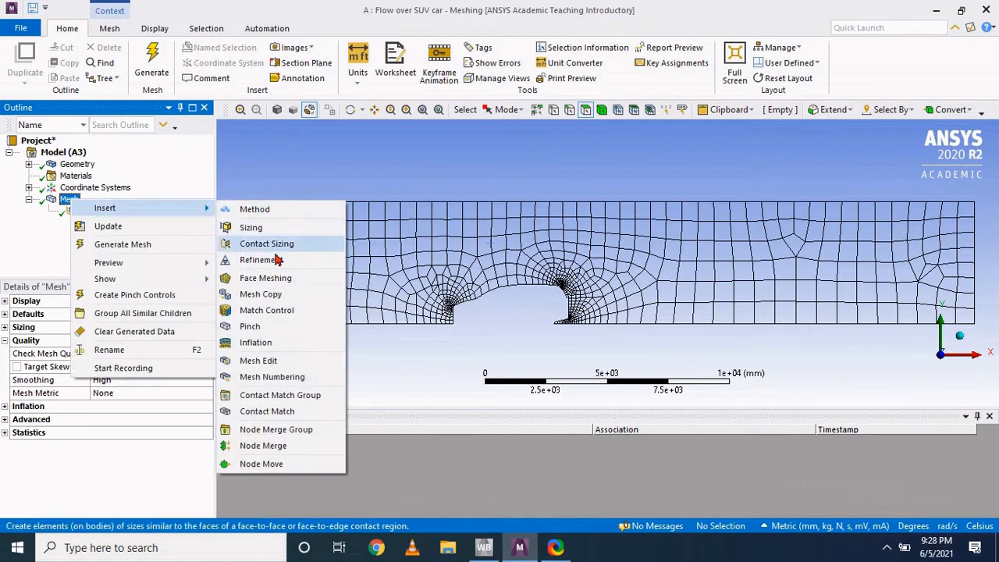
# - Try a mapped face meshing control on the domain face and generate, then remove it
pyautogui.click(265, 278)
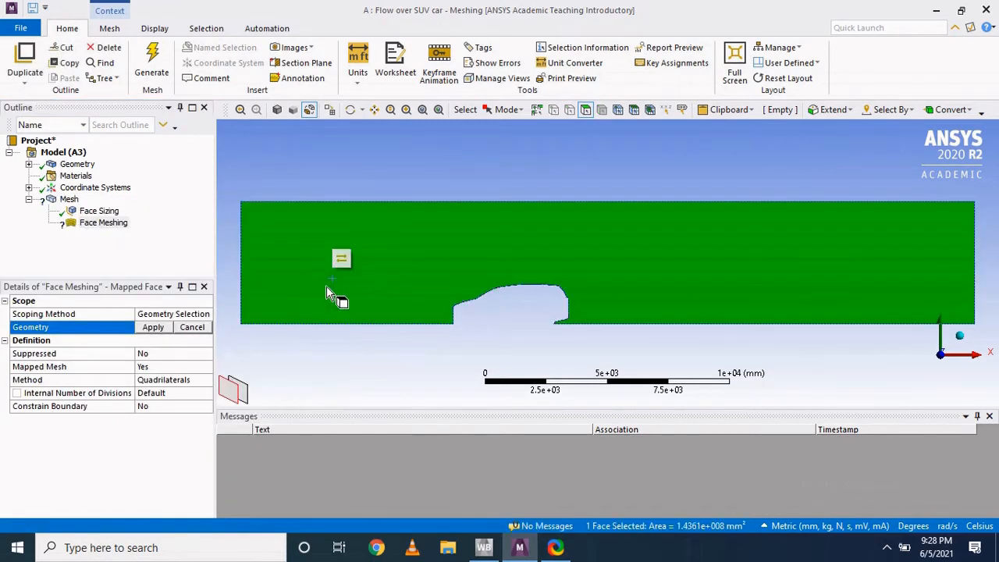
pyautogui.click(151, 63)
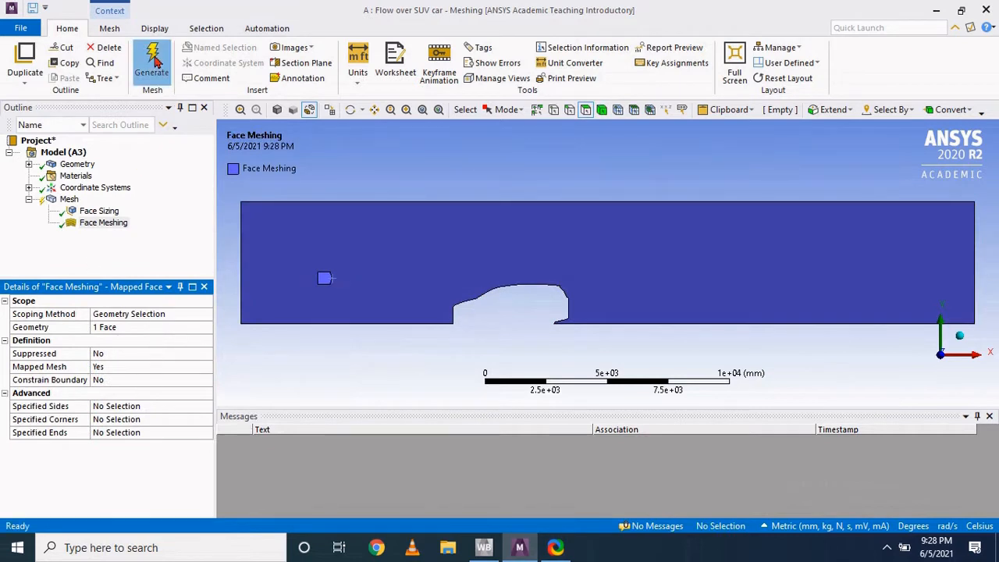
pyautogui.click(151, 63)
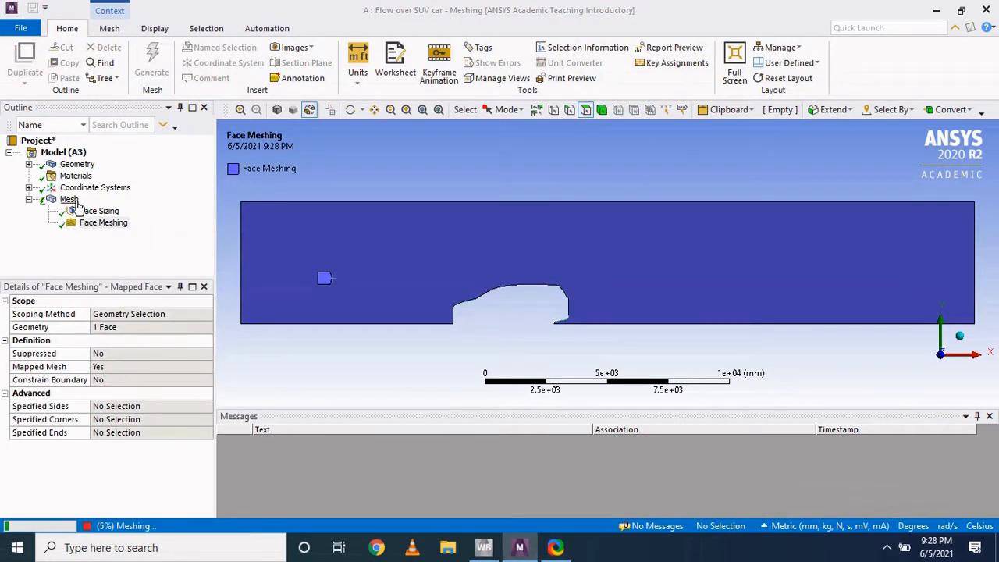
pyautogui.click(69, 200)
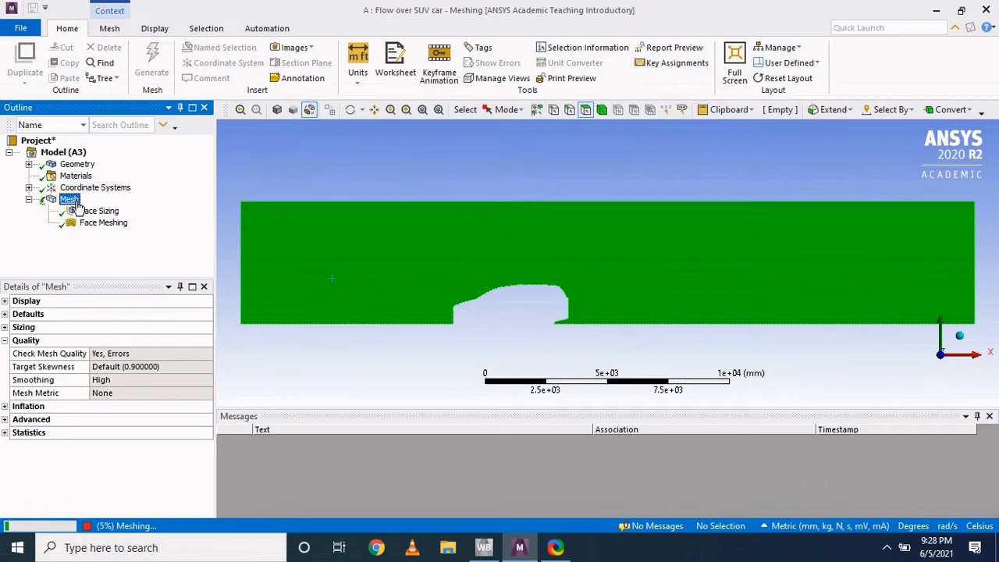
pyautogui.click(151, 59)
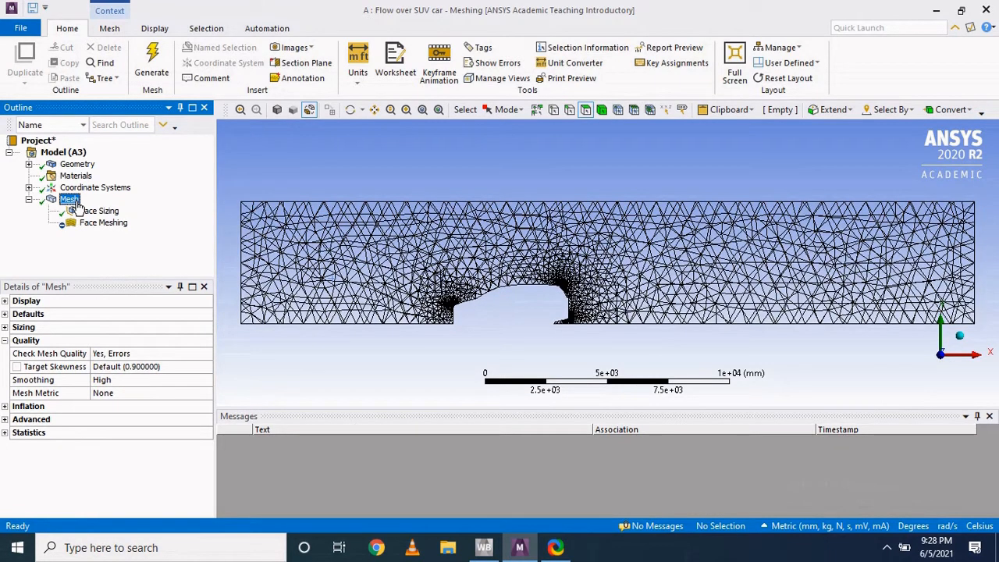
# - Refine the face sizing to 200 mm and regenerate a 19,760-element quad mesh
pyautogui.click(103, 221)
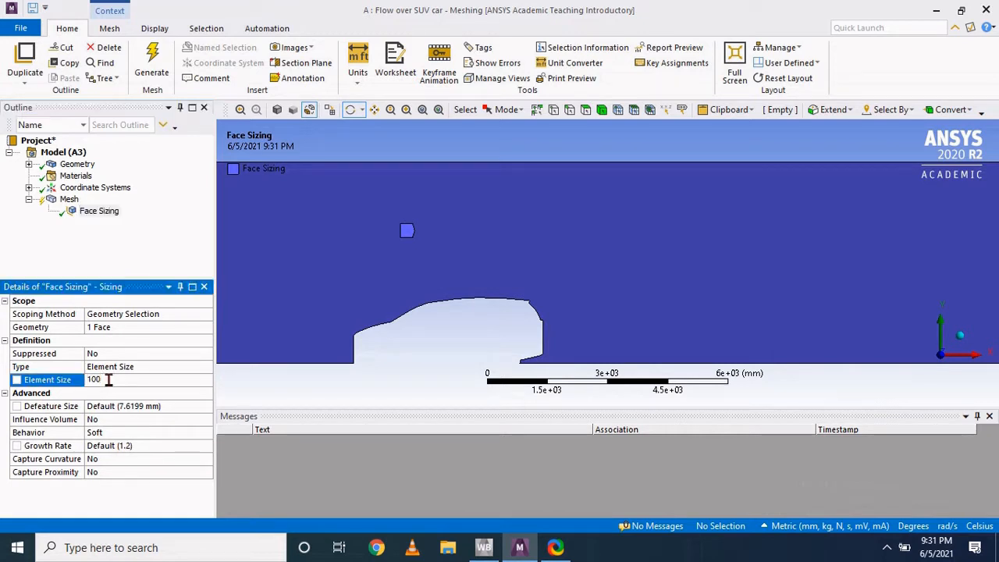
pyautogui.write('250')
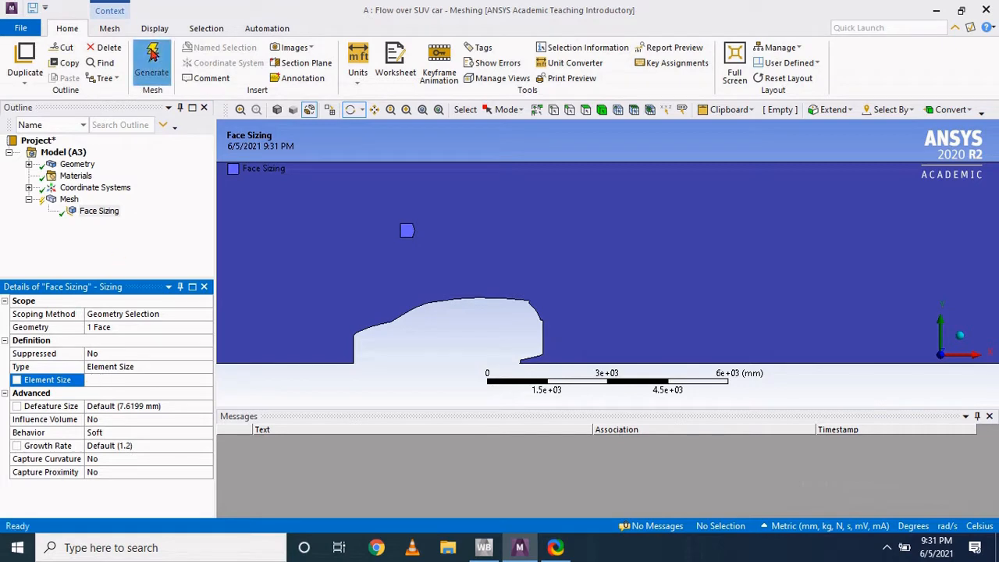
pyautogui.click(151, 59)
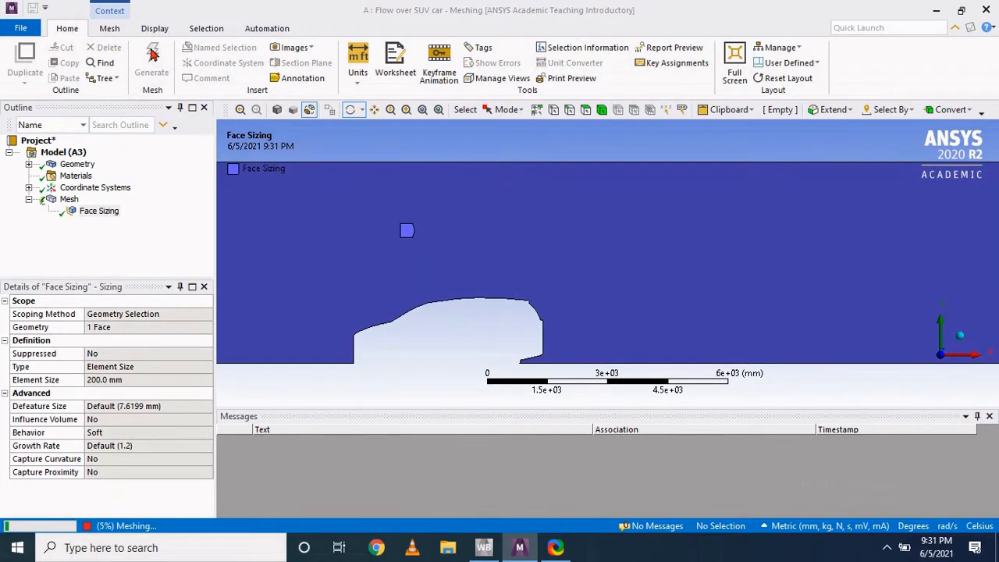
pyautogui.click(152, 61)
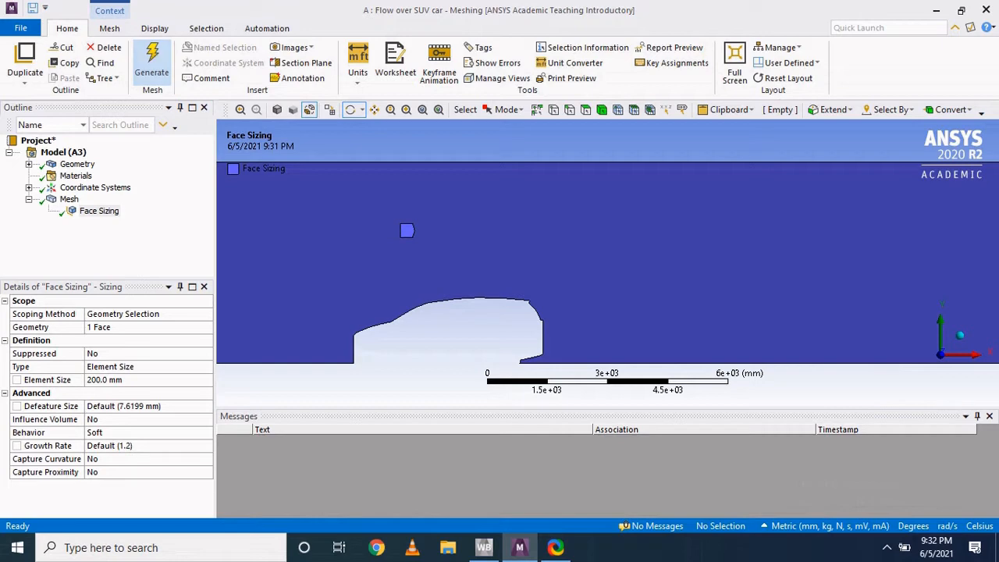
pyautogui.click(151, 59)
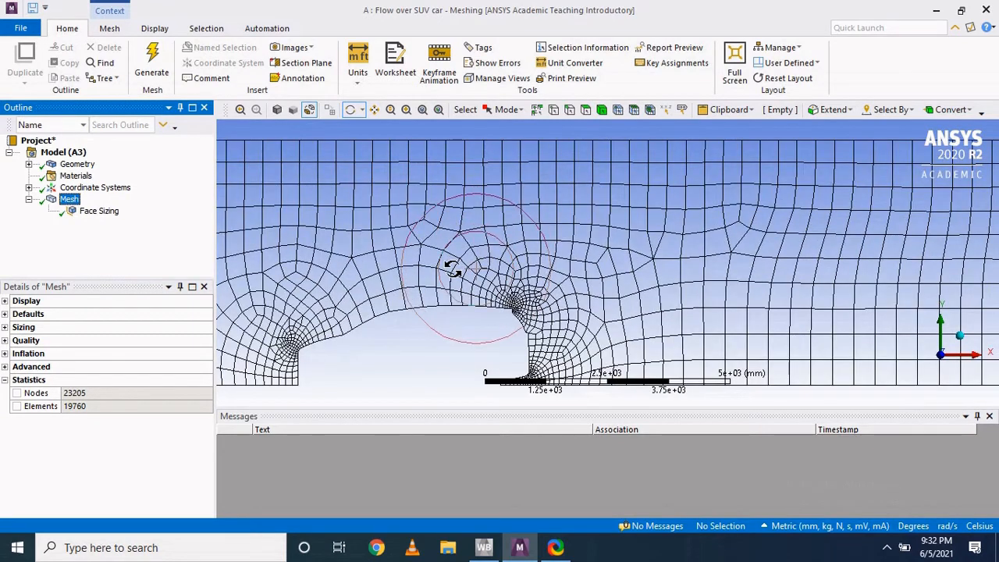
# - Insert a sizing control assigned to the eight car outline edges
pyautogui.rightClick(69, 200)
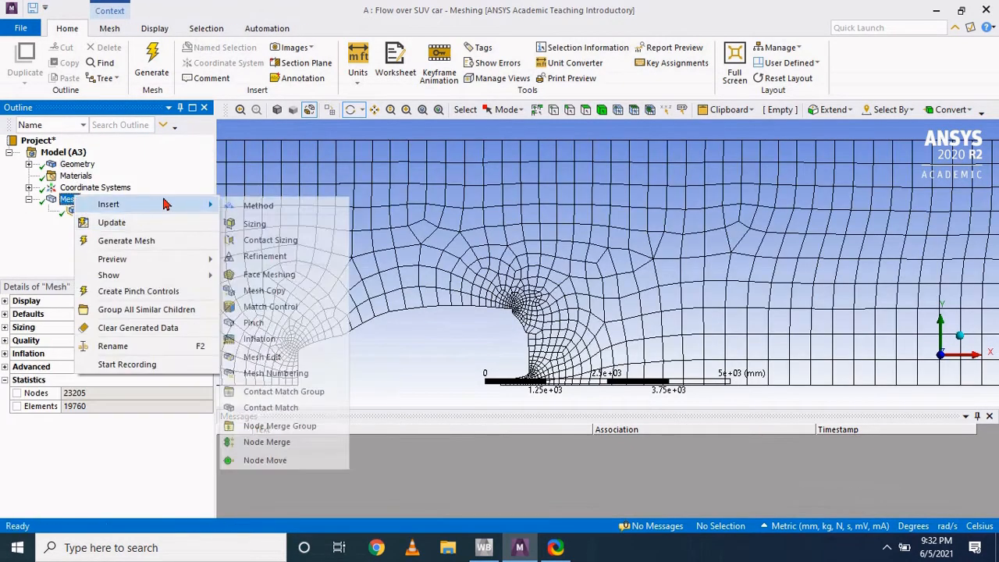
pyautogui.moveTo(255, 225)
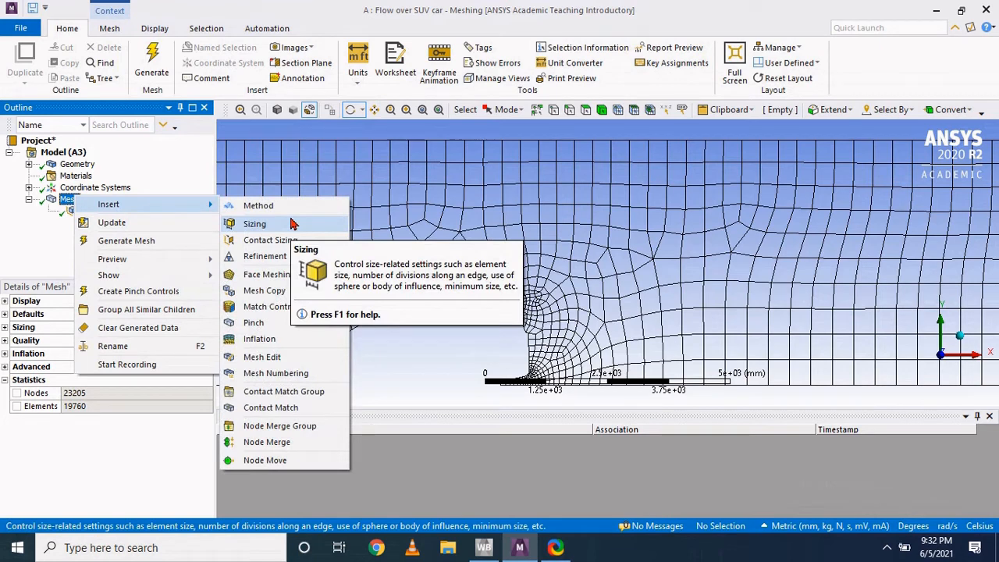
pyautogui.click(254, 225)
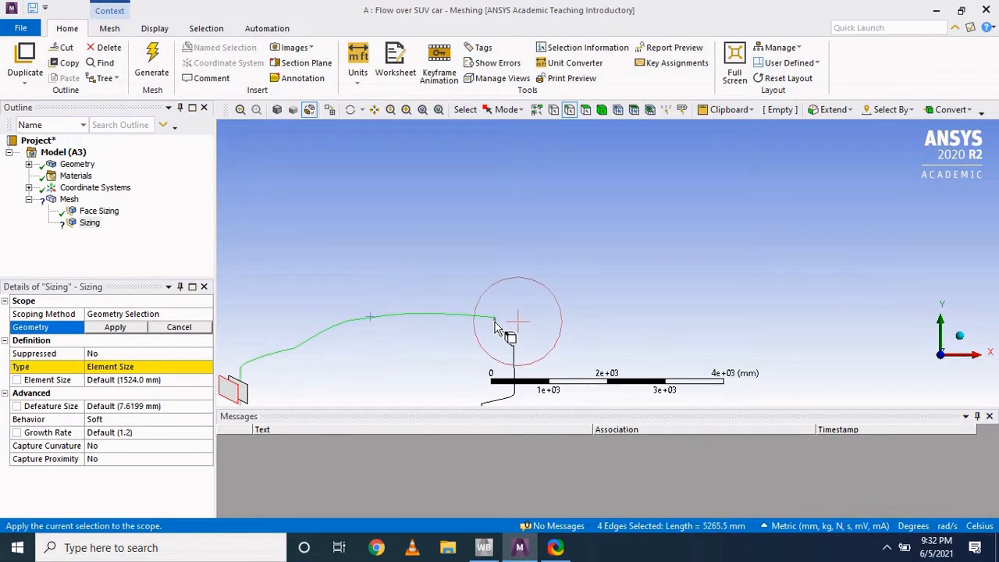
pyautogui.click(515, 320)
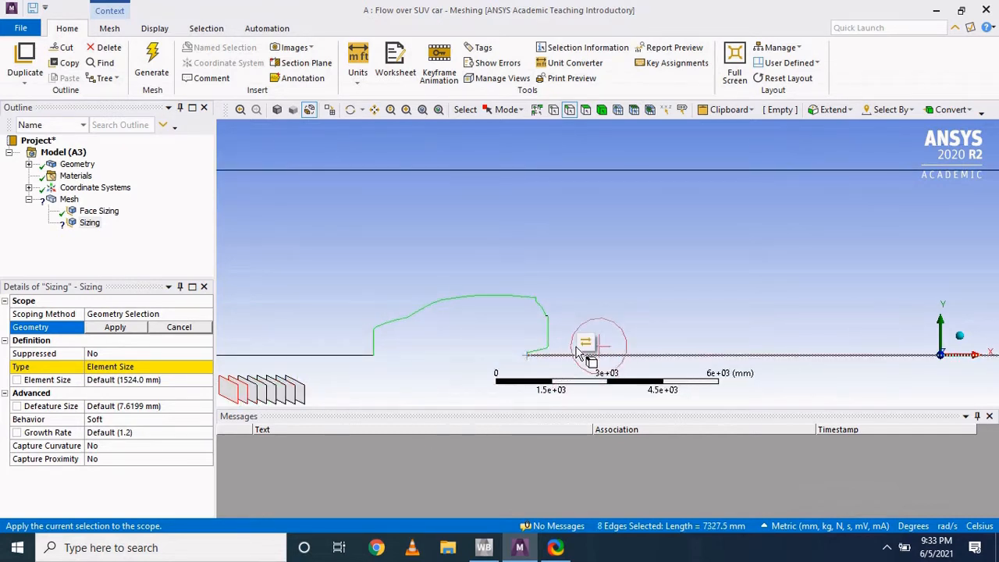
pyautogui.click(115, 328)
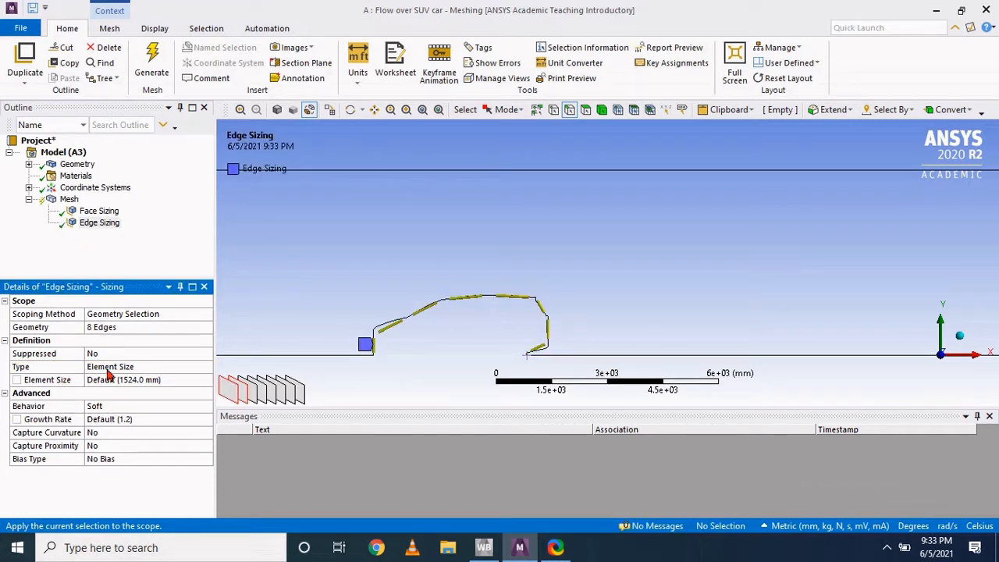
# - Give the edge sizing a 100 mm element size and regenerate the mesh
pyautogui.write('100')
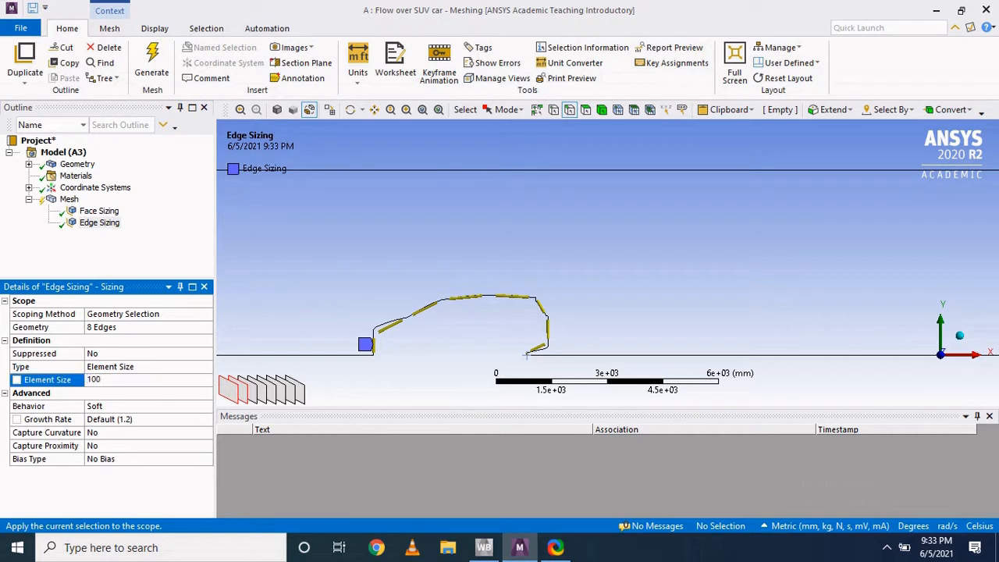
pyautogui.click(153, 62)
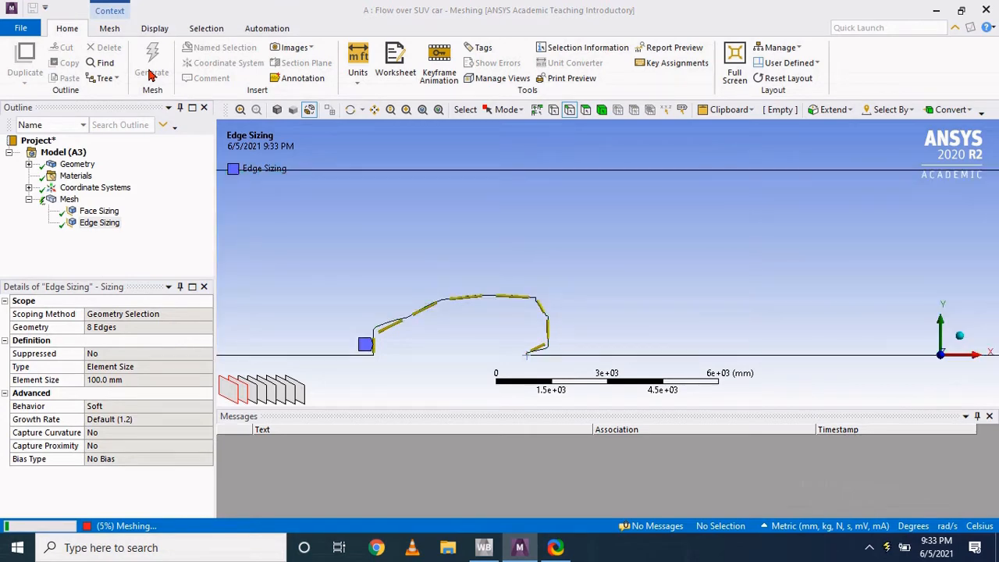
pyautogui.click(153, 62)
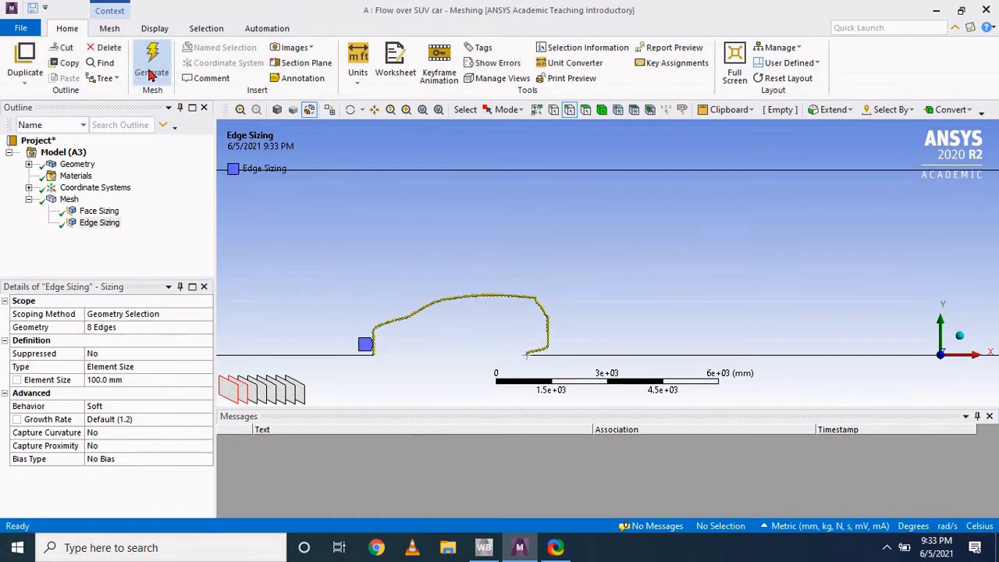
pyautogui.click(152, 61)
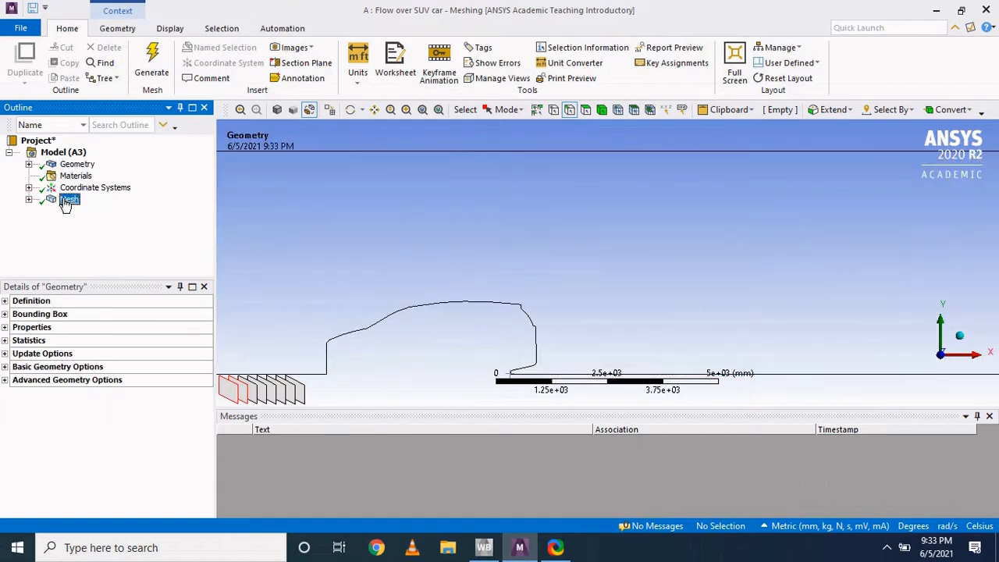
# - Show the refined mesh with 71,910 nodes and 64,320 elements before naming the inlet face
pyautogui.click(69, 199)
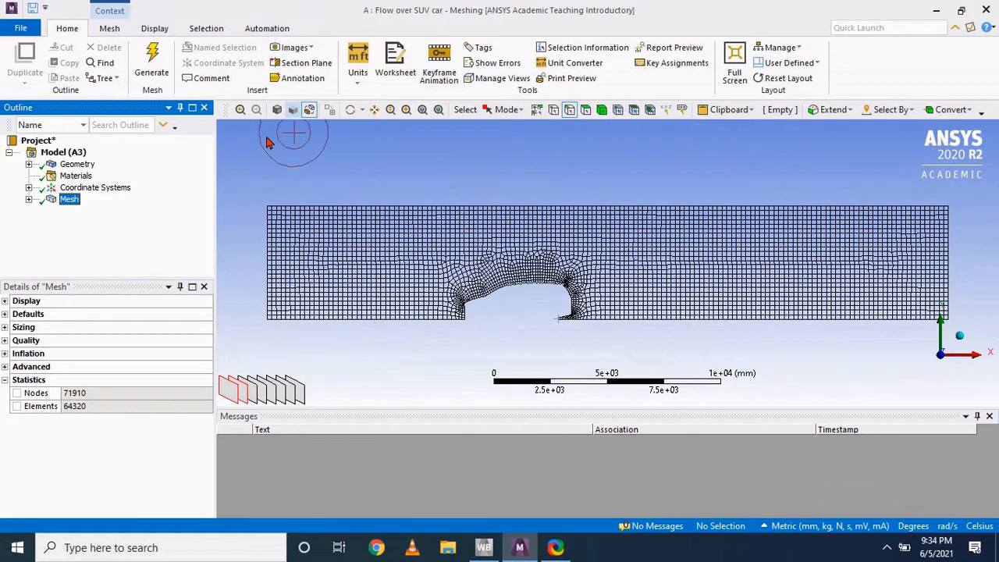
pyautogui.click(28, 200)
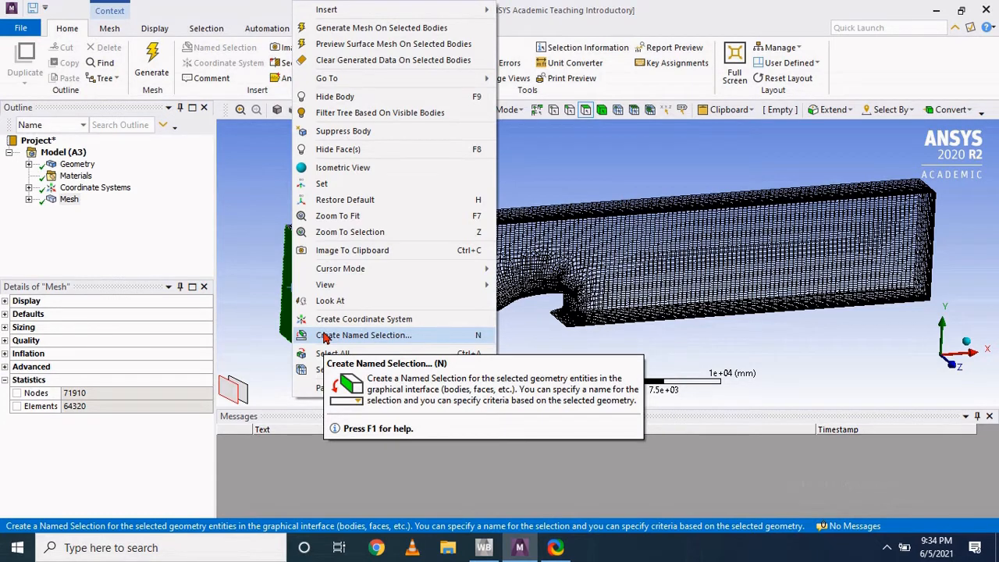
# - Create named selections Inlet on the front end face and Outlet on the rear end face
pyautogui.click(362, 334)
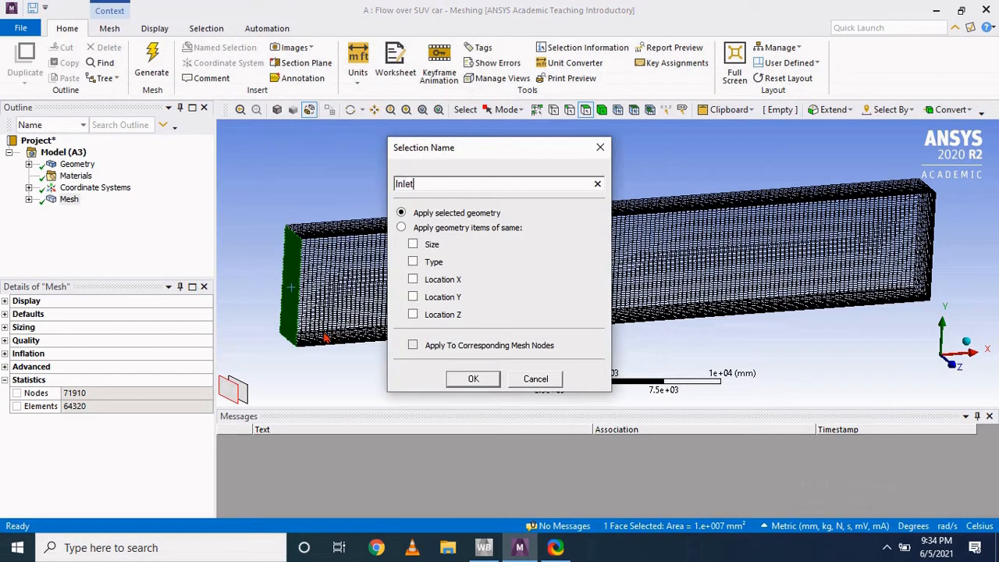
pyautogui.click(471, 379)
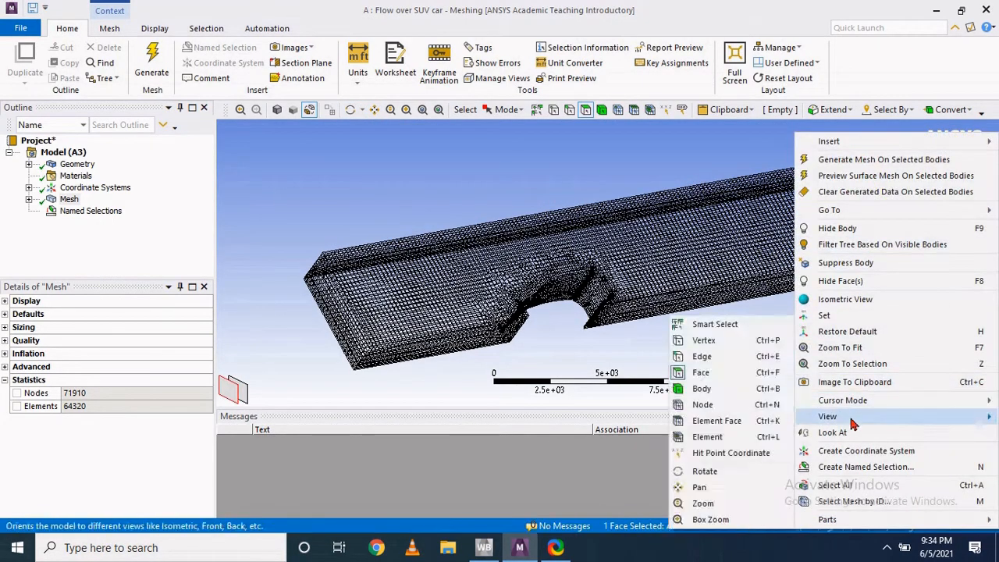
pyautogui.click(864, 465)
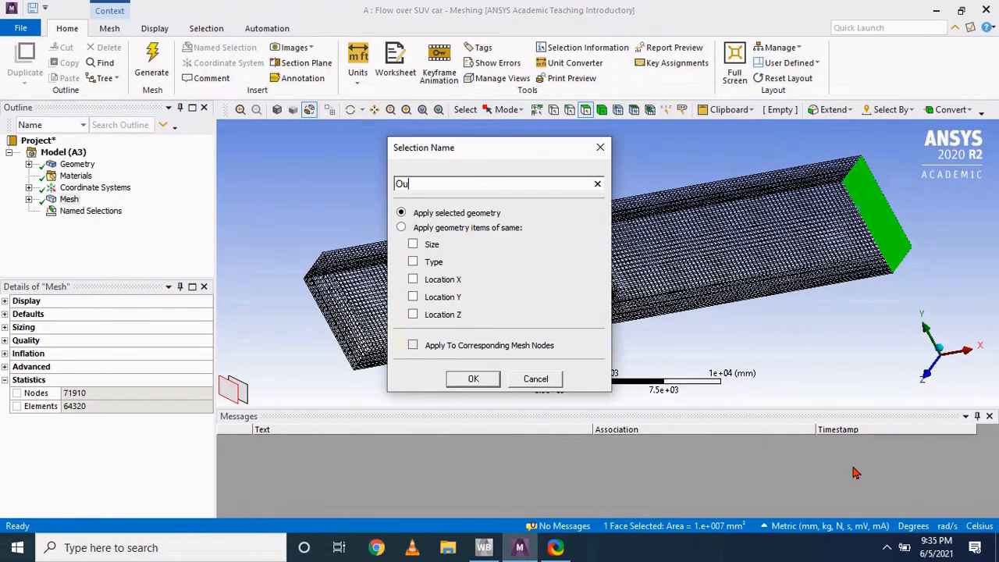
pyautogui.click(536, 380)
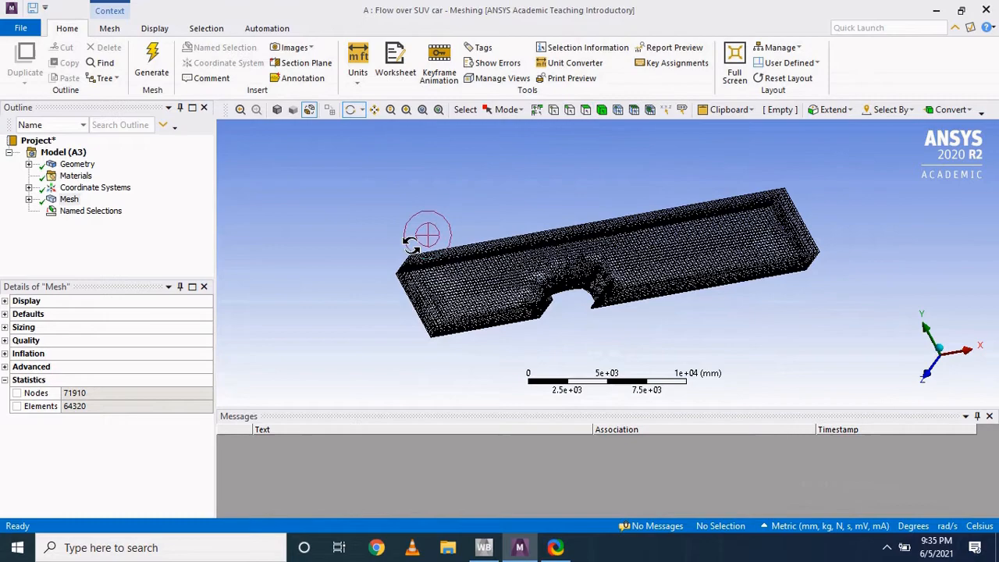
pyautogui.moveTo(428, 232); pyautogui.dragTo(775, 253)
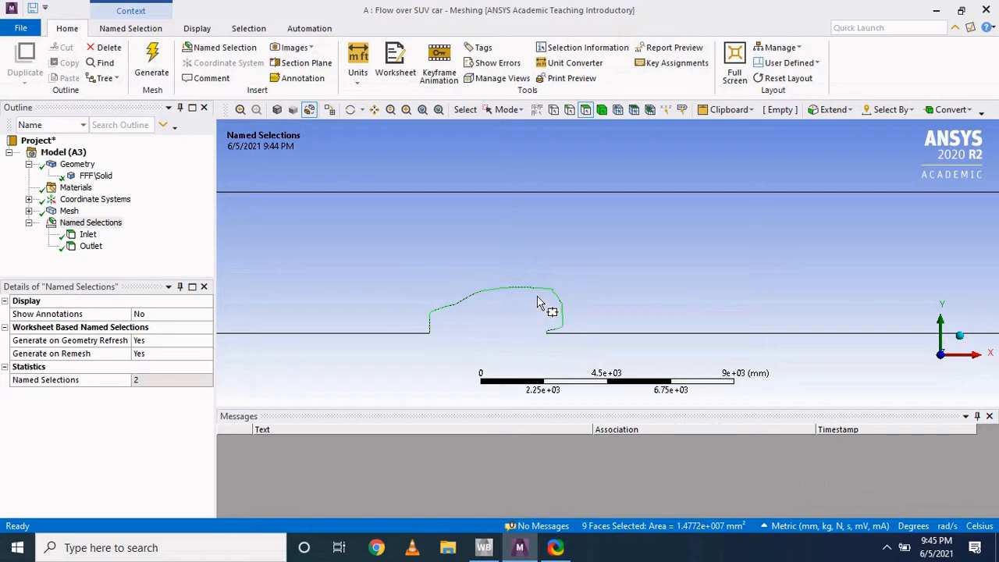
# - Create the Car Wall named selection on the SUV faces and review the geometry details
pyautogui.rightClick(547, 304)
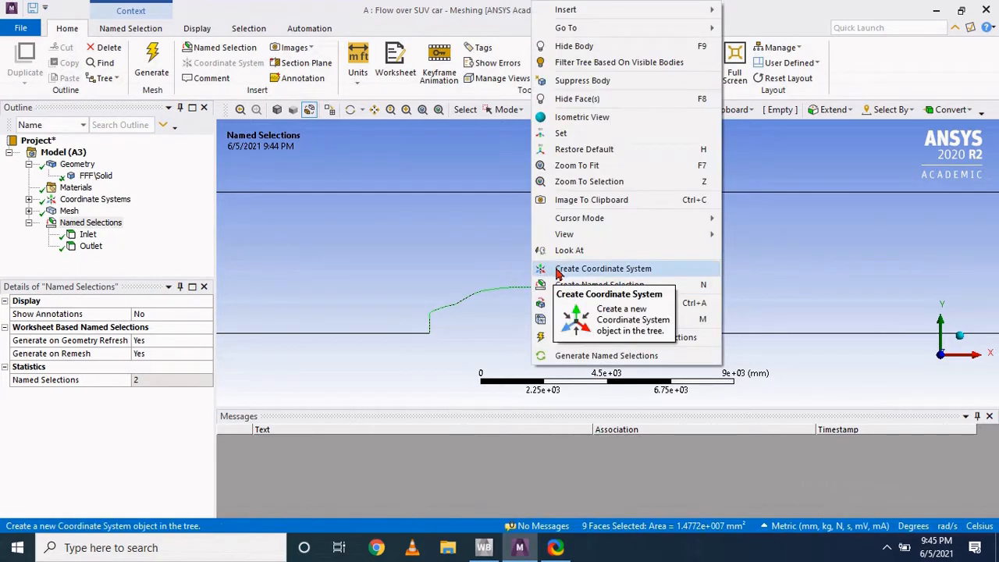
pyautogui.click(599, 284)
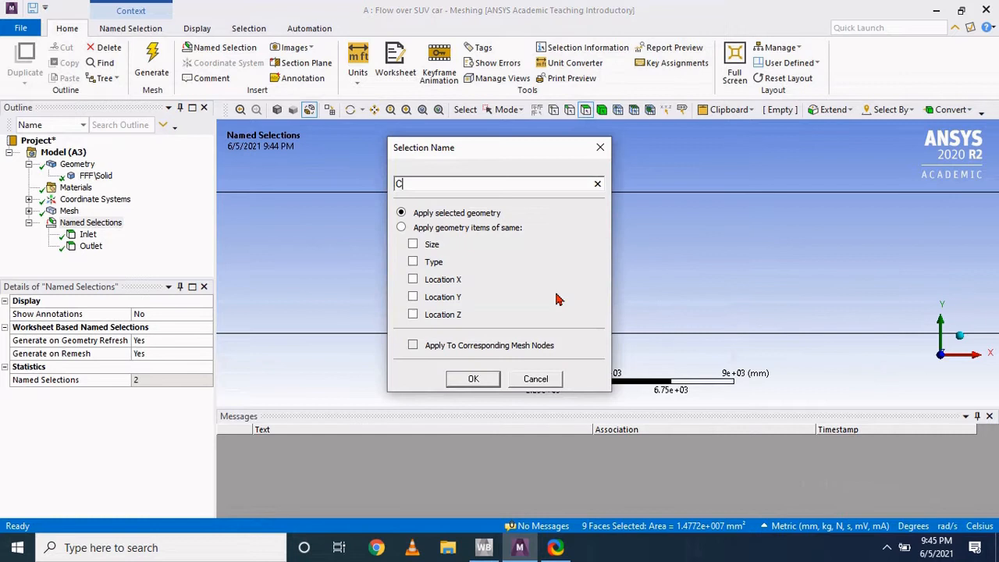
pyautogui.click(473, 380)
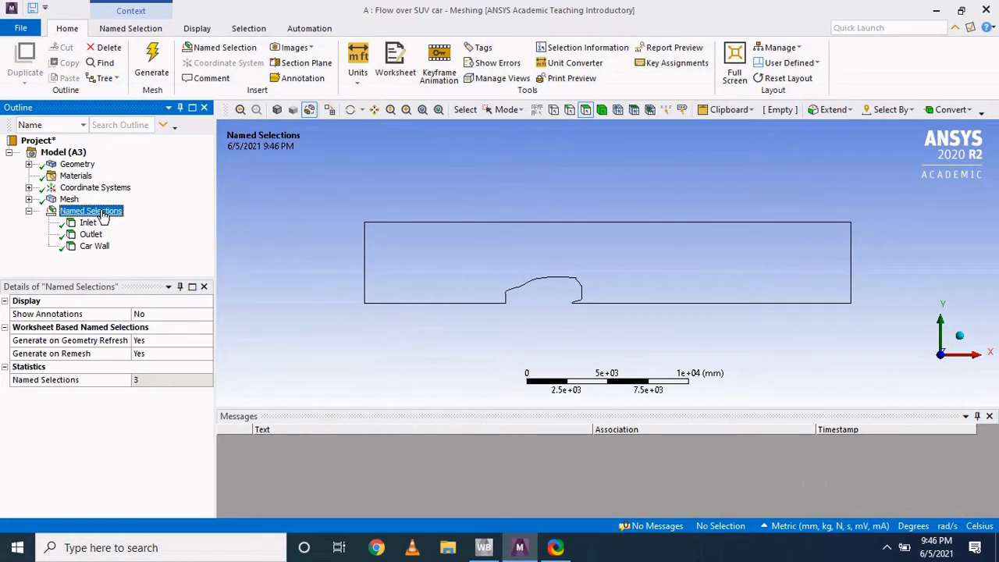
pyautogui.click(76, 164)
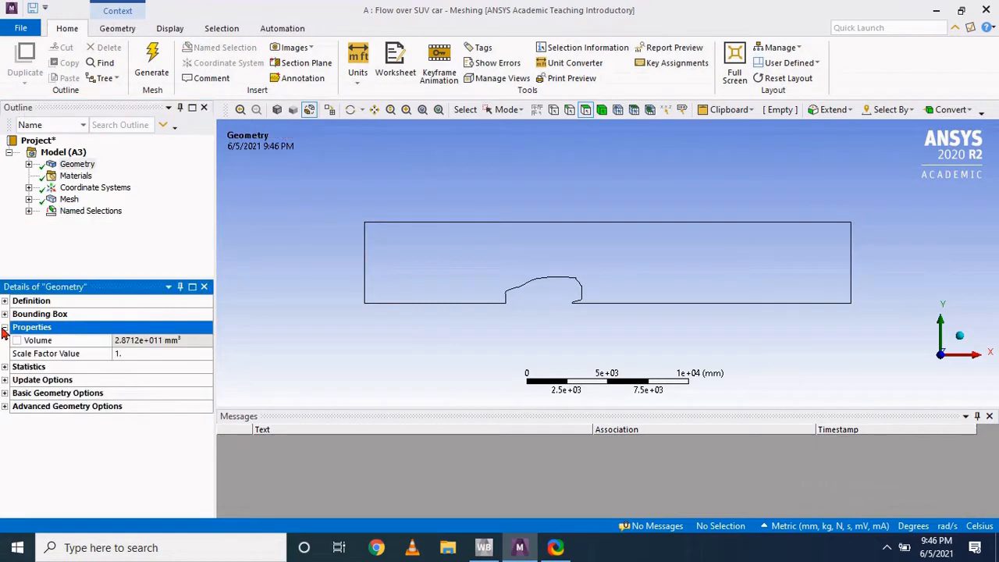
pyautogui.click(75, 175)
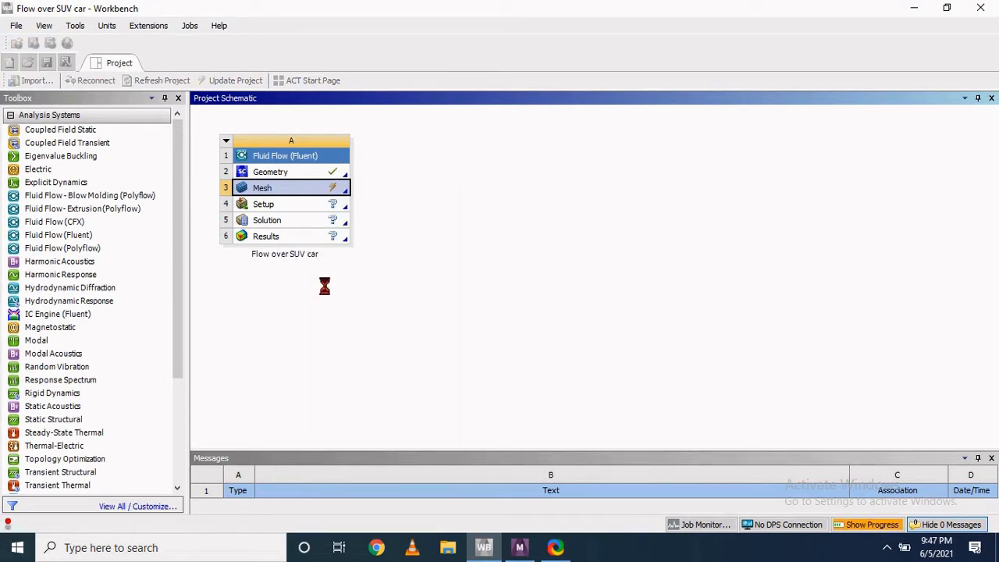
# - Start Fluent from the Setup cell with Display Mesh After Reading enabled
pyautogui.doubleClick(262, 203)
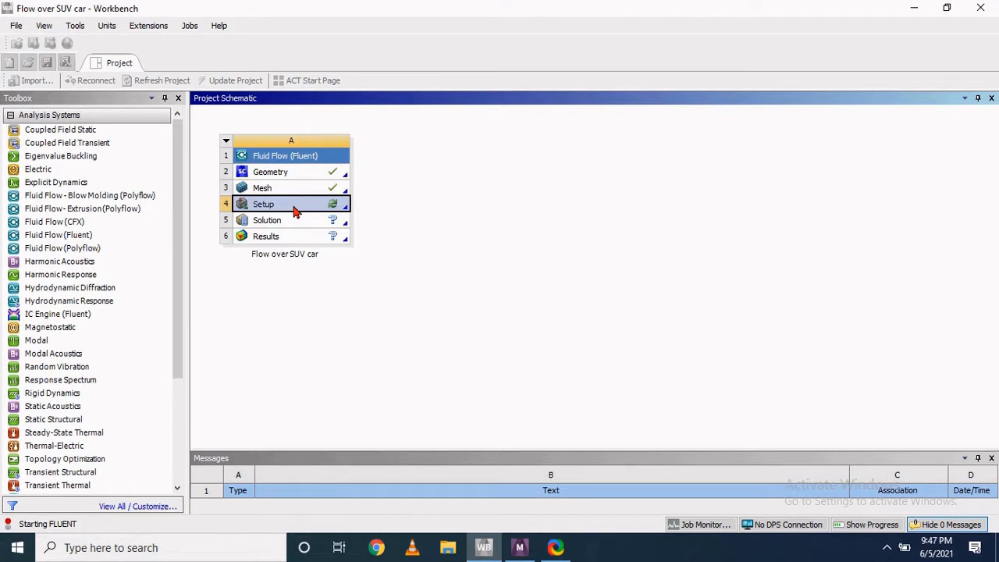
pyautogui.doubleClick(263, 203)
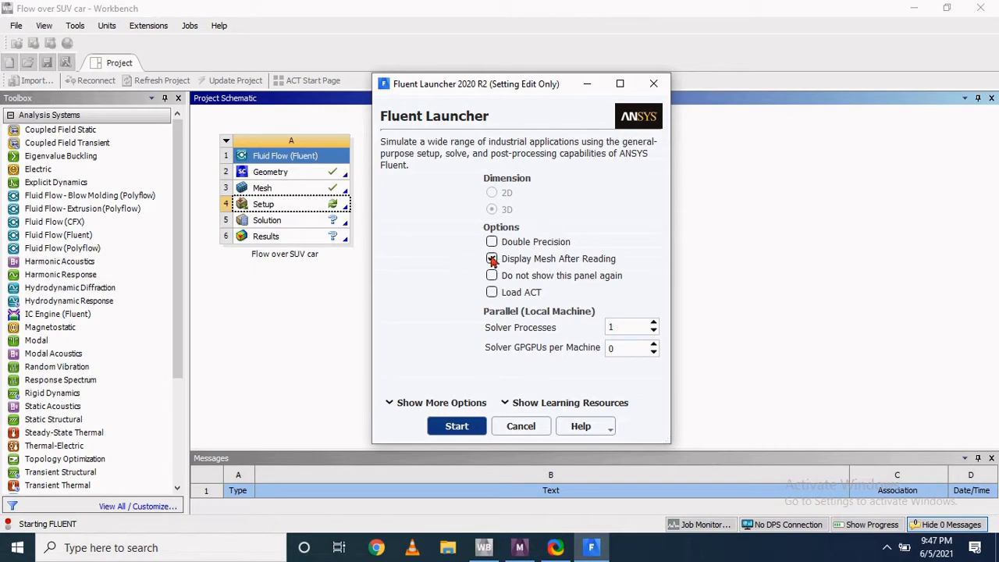
pyautogui.click(455, 425)
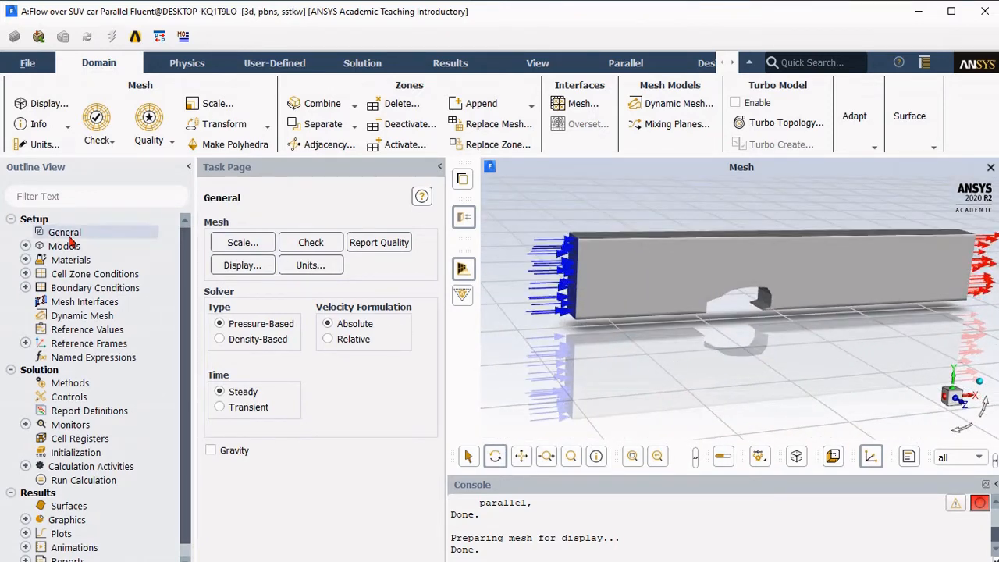
# - Check the 30 m domain extents and length units in Scale, then show the Models list
pyautogui.click(242, 242)
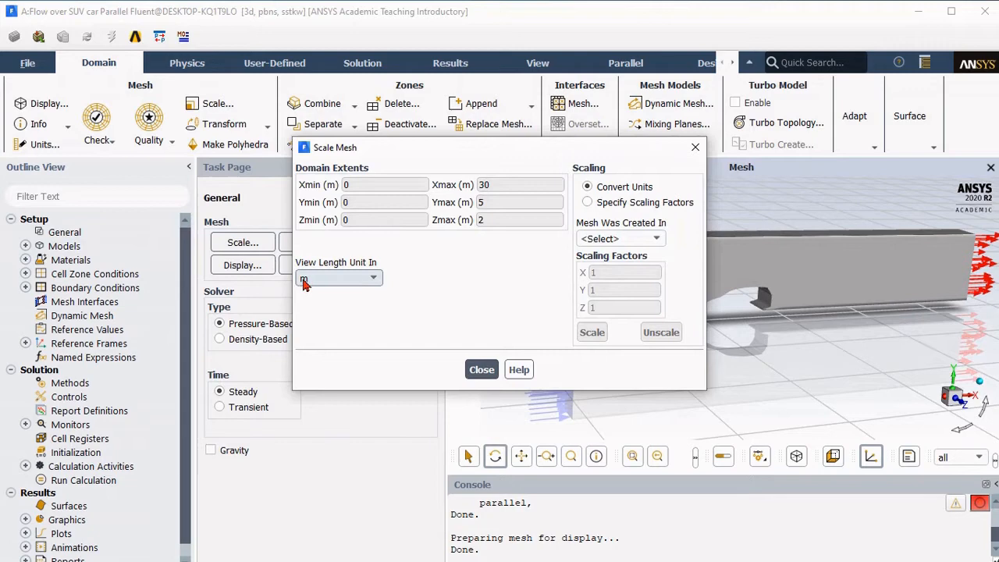
pyautogui.click(480, 368)
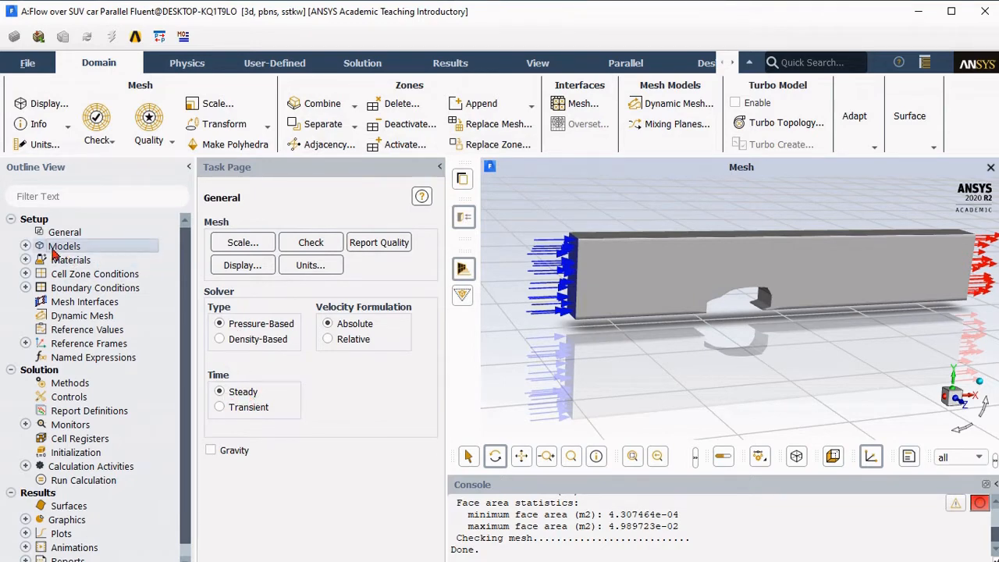
pyautogui.click(64, 247)
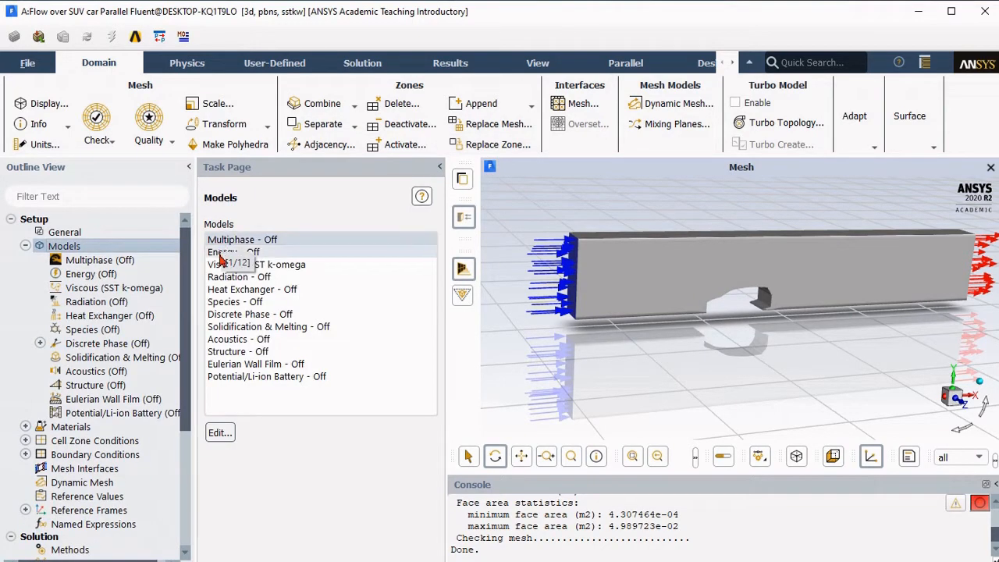
# - Set the viscous model to k-epsilon (2 eqn) with Enhanced Wall Treatment and apply it
pyautogui.doubleClick(250, 264)
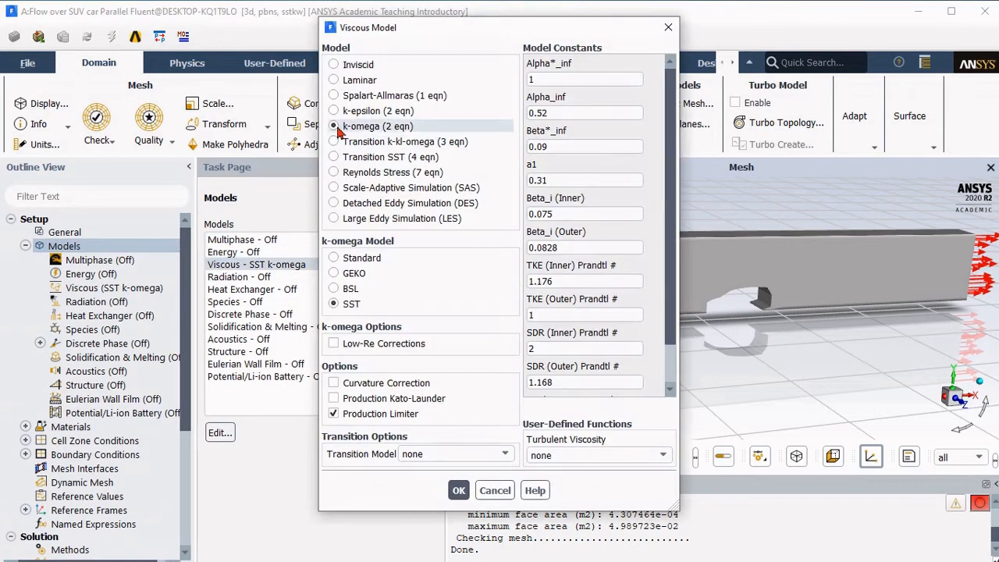
pyautogui.click(334, 100)
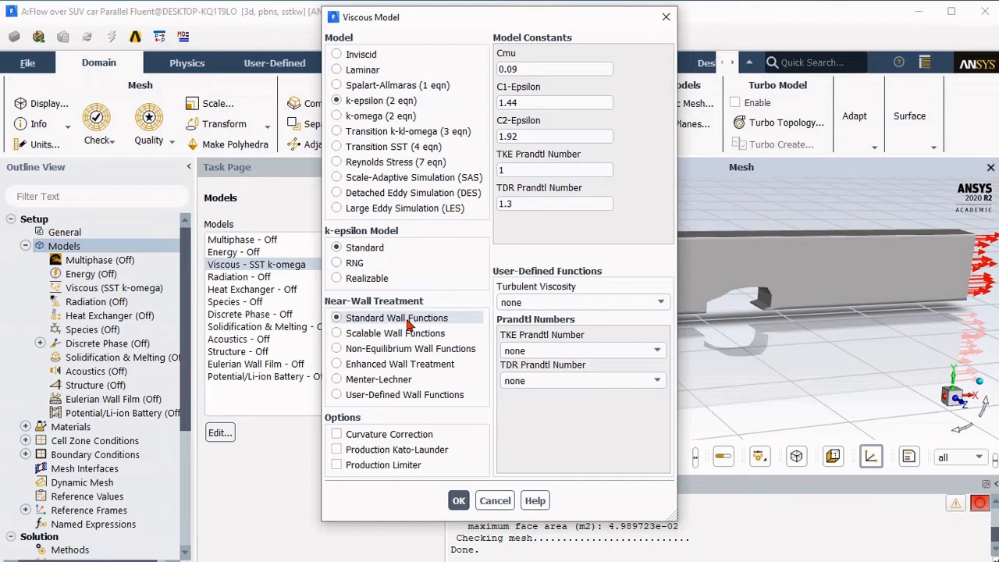
pyautogui.moveTo(413, 379)
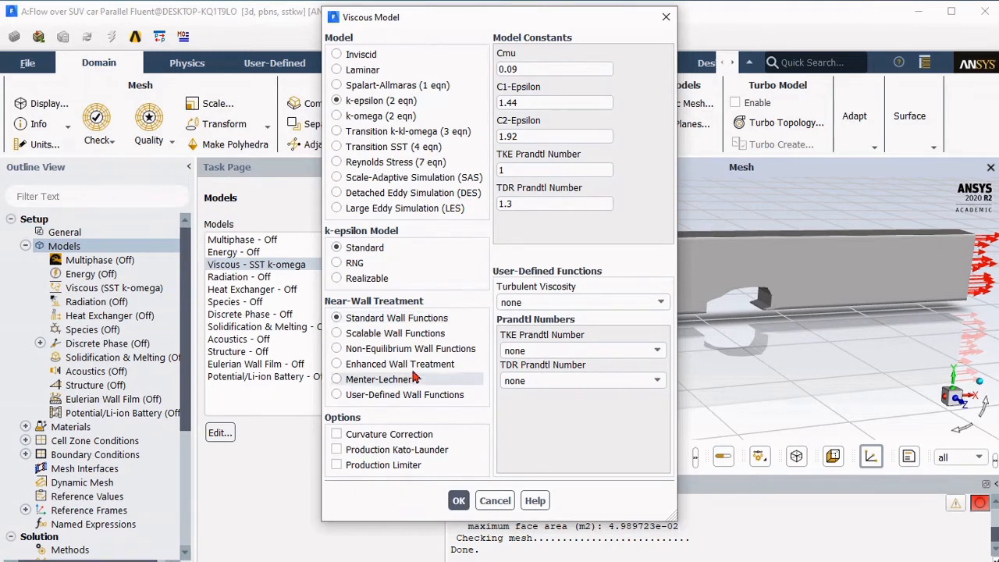
pyautogui.click(337, 363)
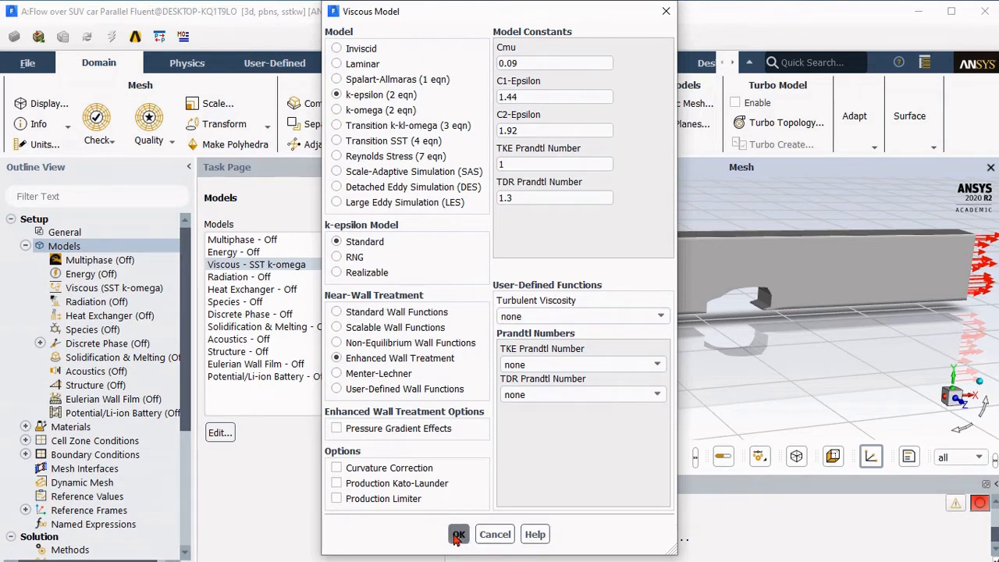
pyautogui.click(458, 534)
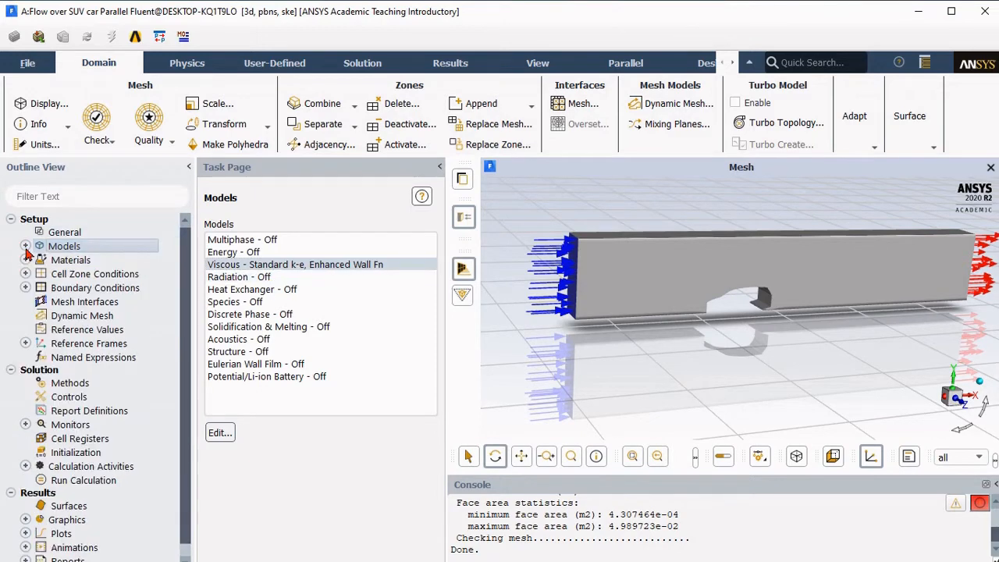
pyautogui.click(25, 259)
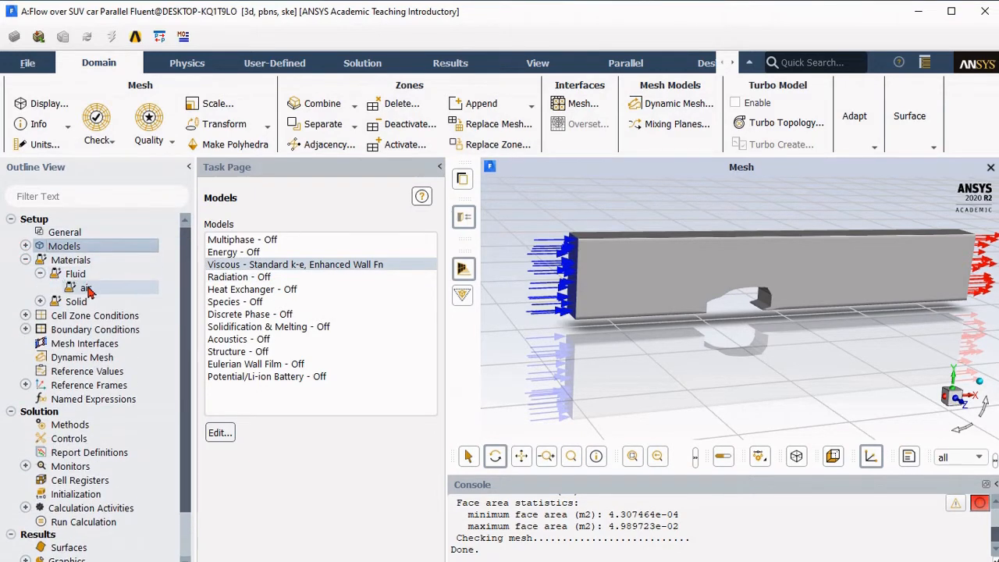
# - Inspect the air material properties and confirm the fff_solid cell zone is a fluid using air
pyautogui.doubleClick(86, 287)
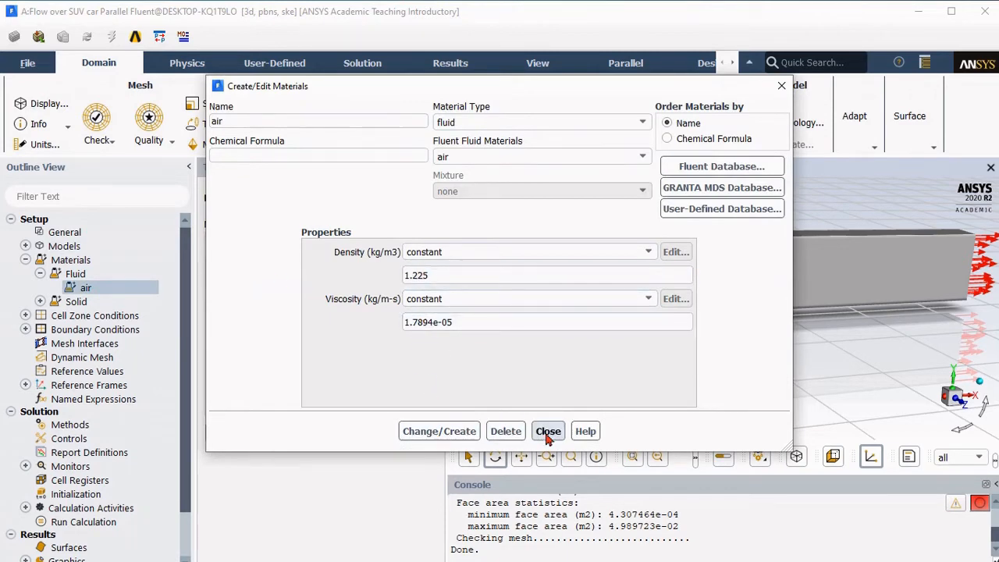
pyautogui.click(548, 431)
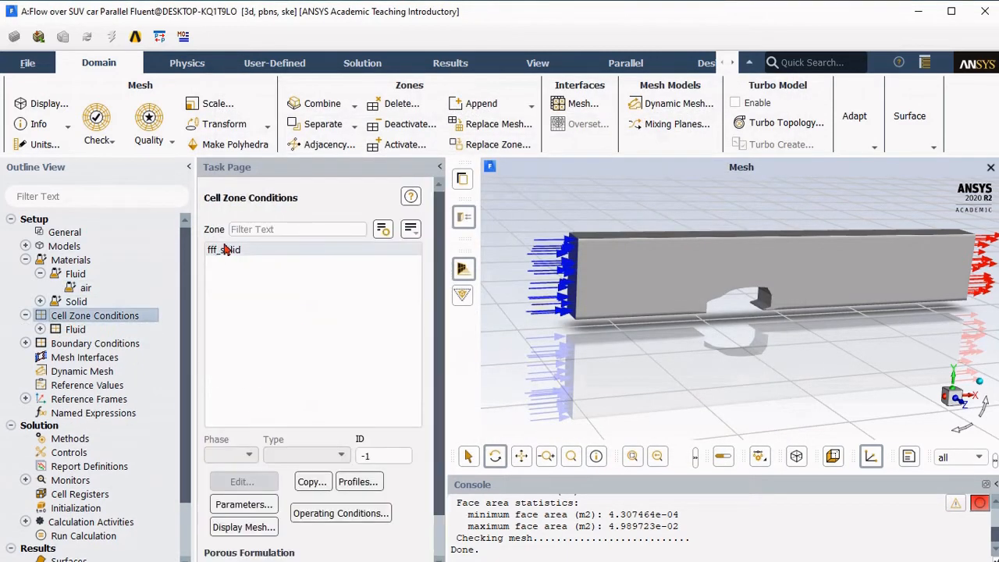
pyautogui.click(225, 249)
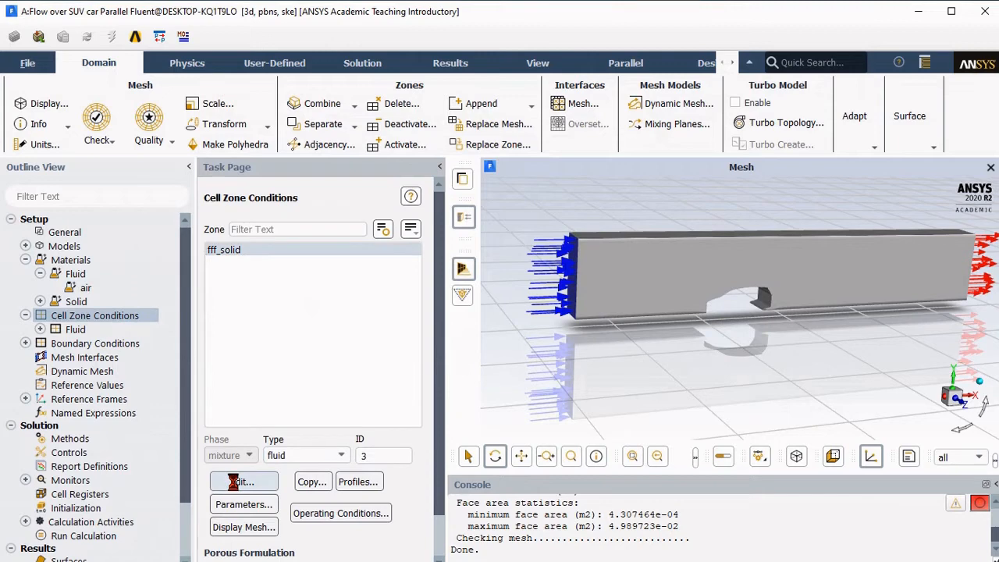
pyautogui.click(242, 480)
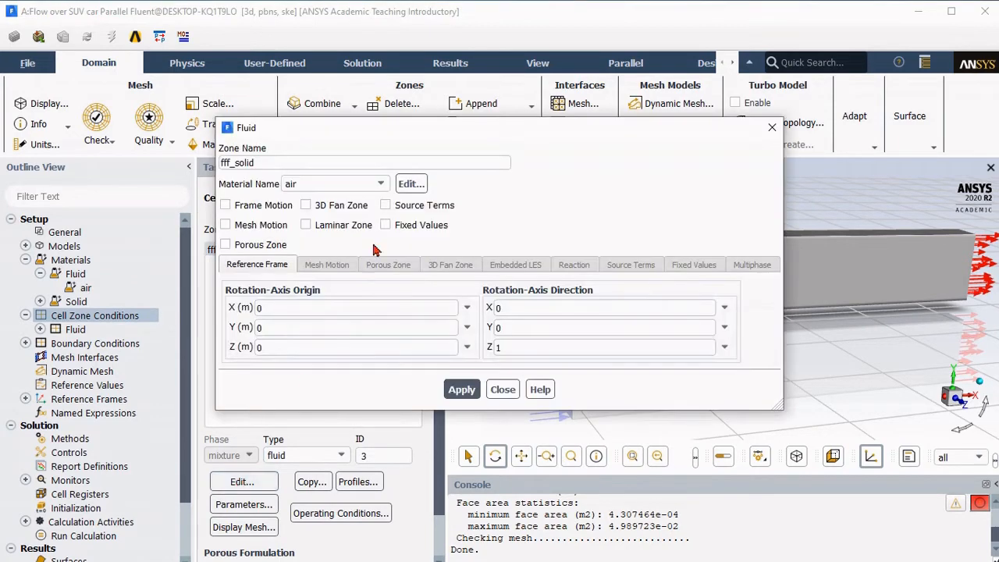
pyautogui.click(462, 390)
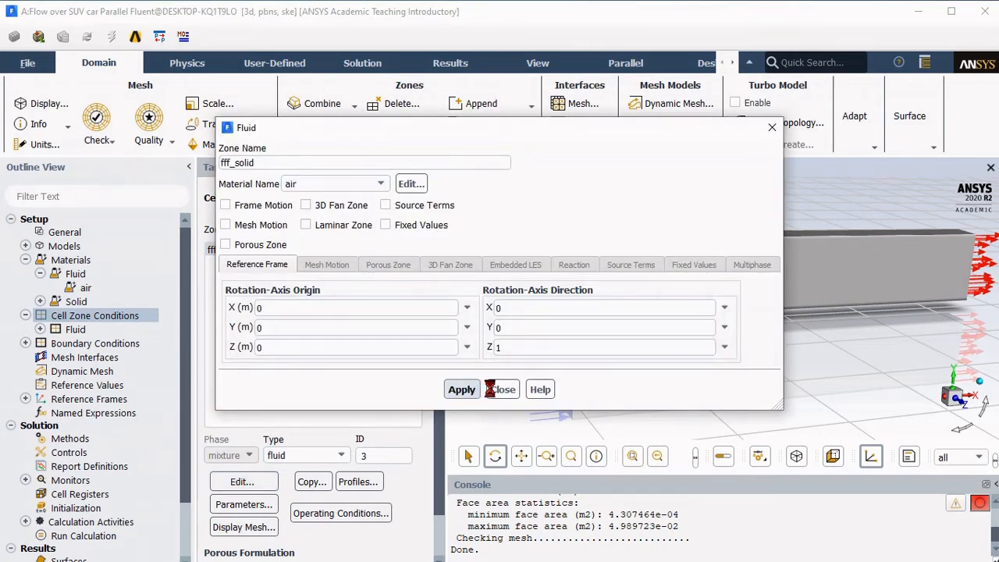
pyautogui.click(502, 389)
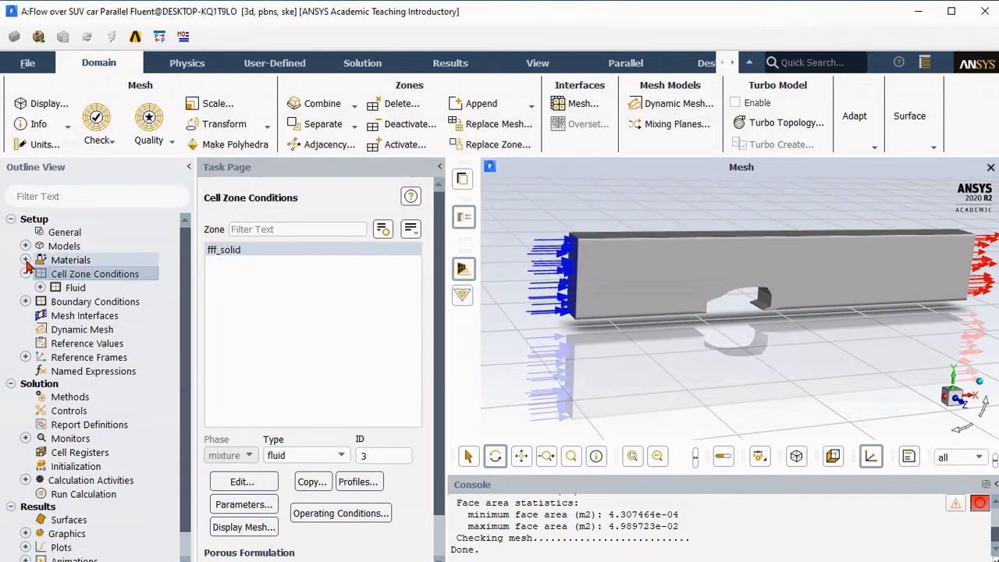
pyautogui.click(25, 302)
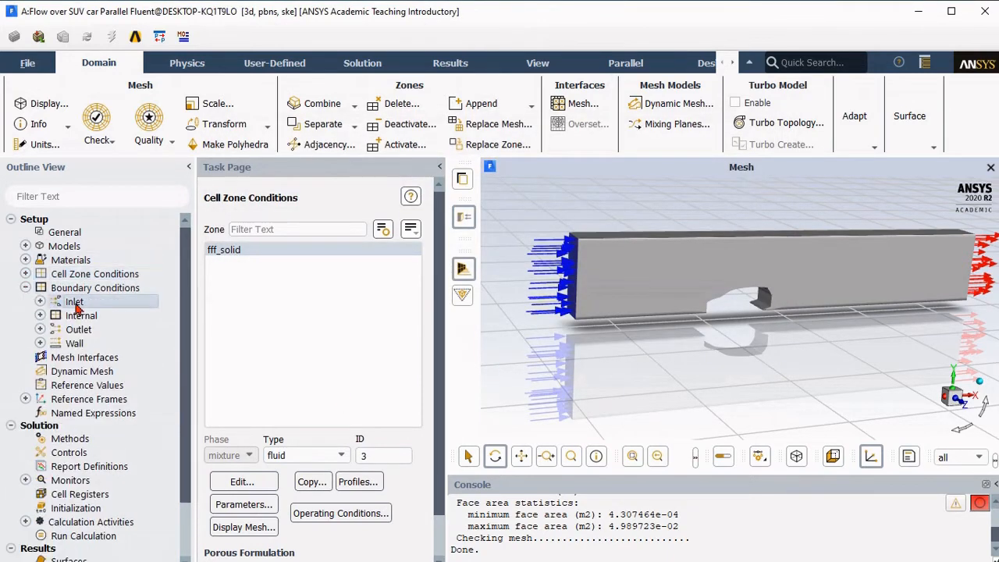
# - Give the velocity inlet 27.77 m/s magnitude and 2.85 m hydraulic diameter, then apply it
pyautogui.click(40, 301)
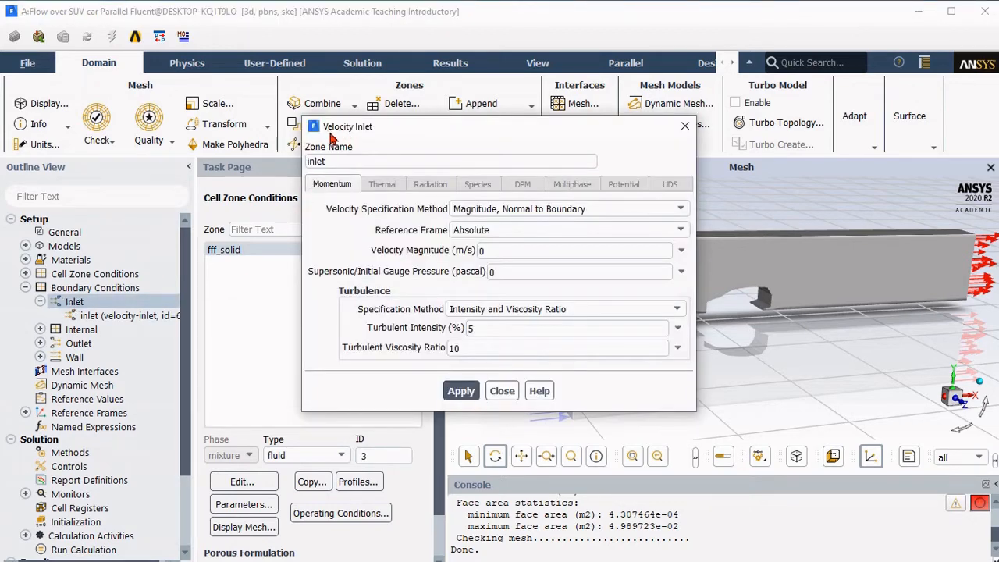
pyautogui.click(569, 250)
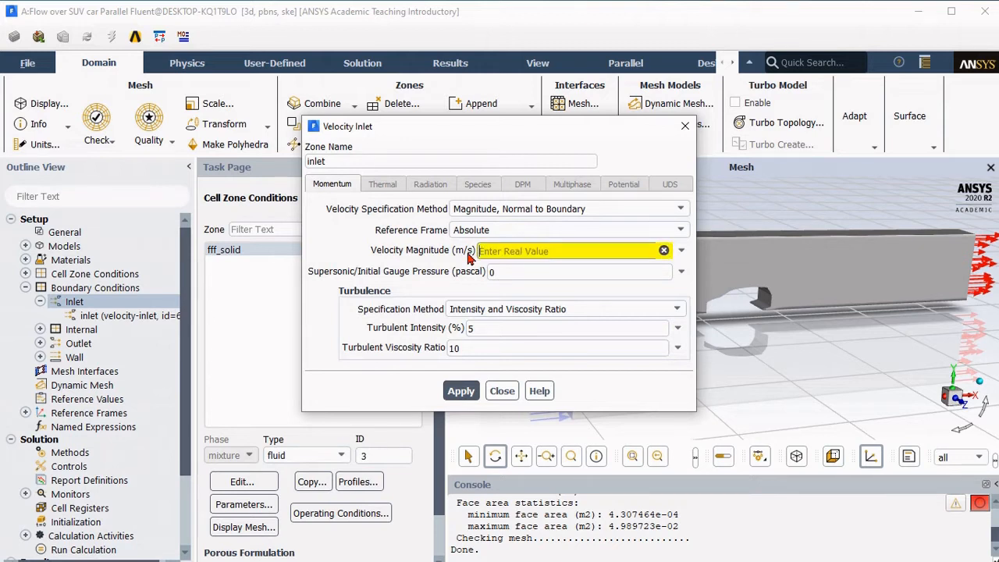
pyautogui.write('25')
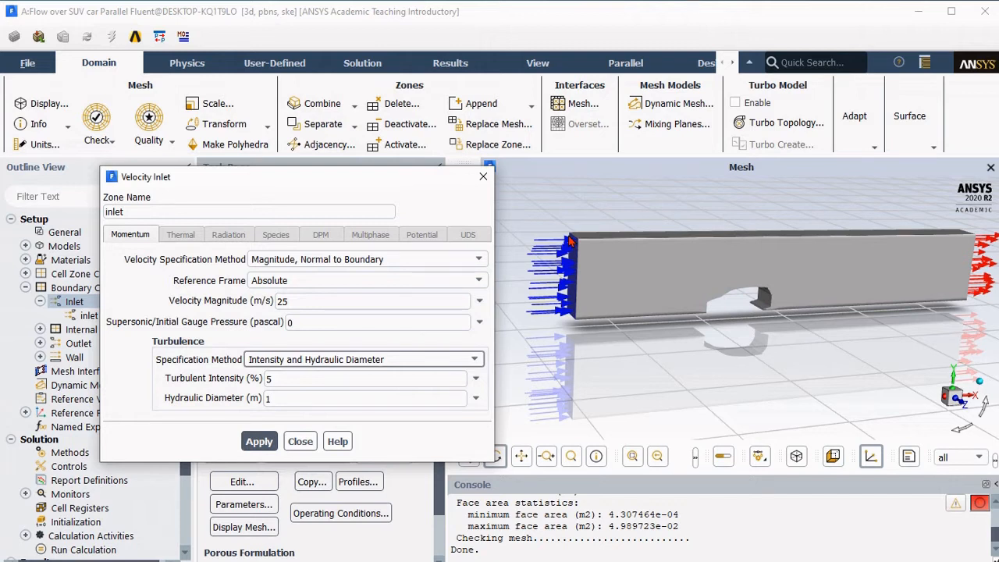
pyautogui.click(366, 398)
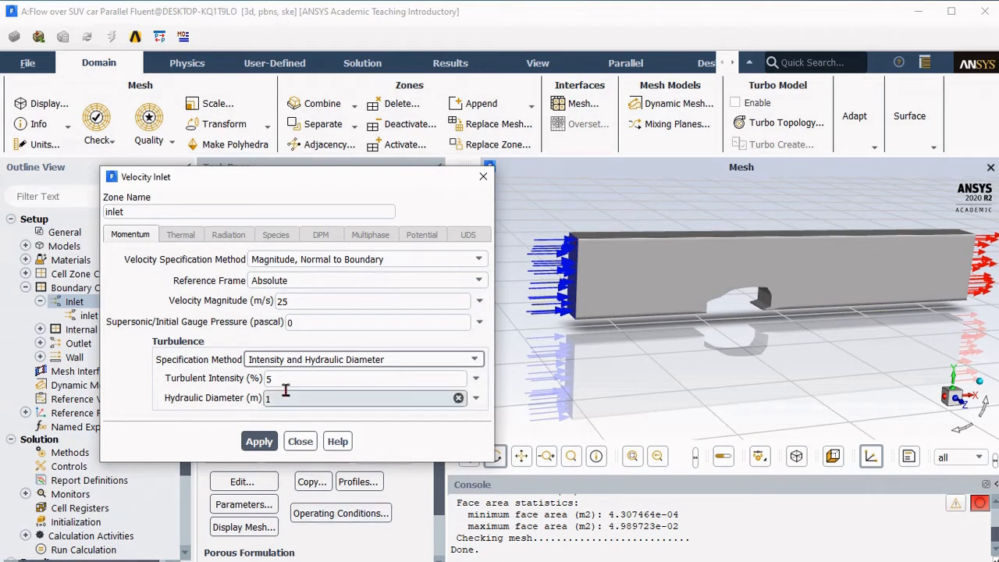
pyautogui.write('2.85')
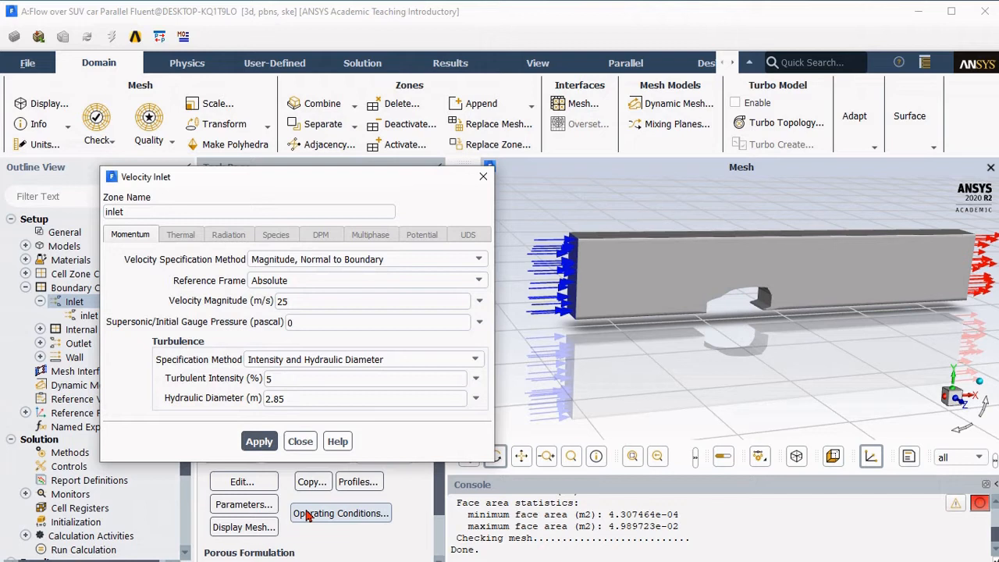
pyautogui.click(367, 299)
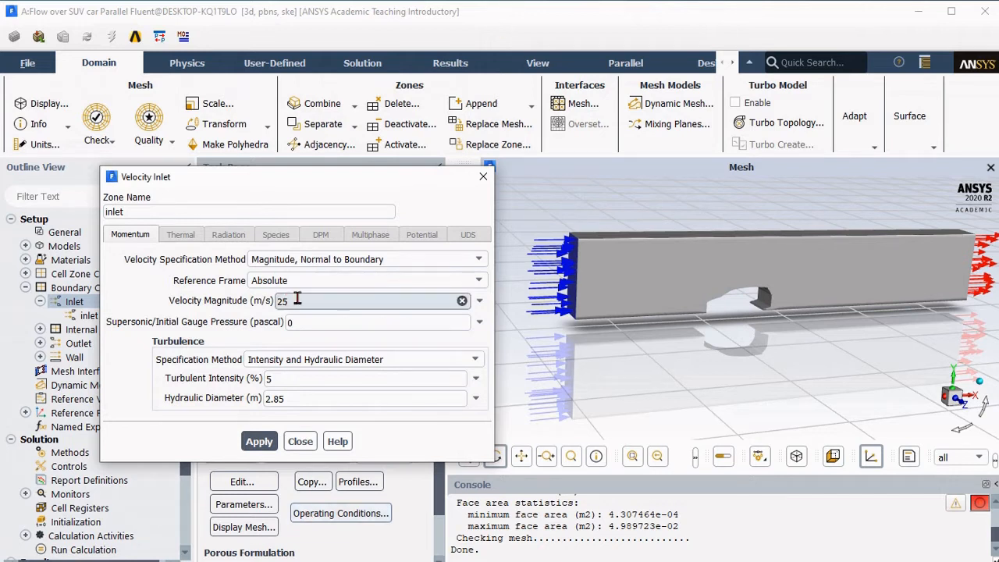
pyautogui.write('27.77')
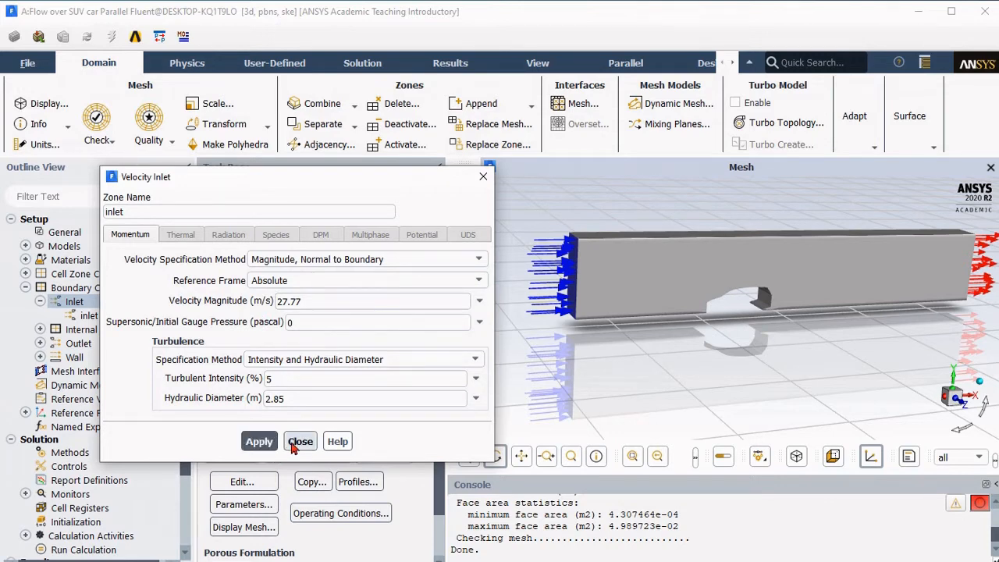
pyautogui.click(300, 440)
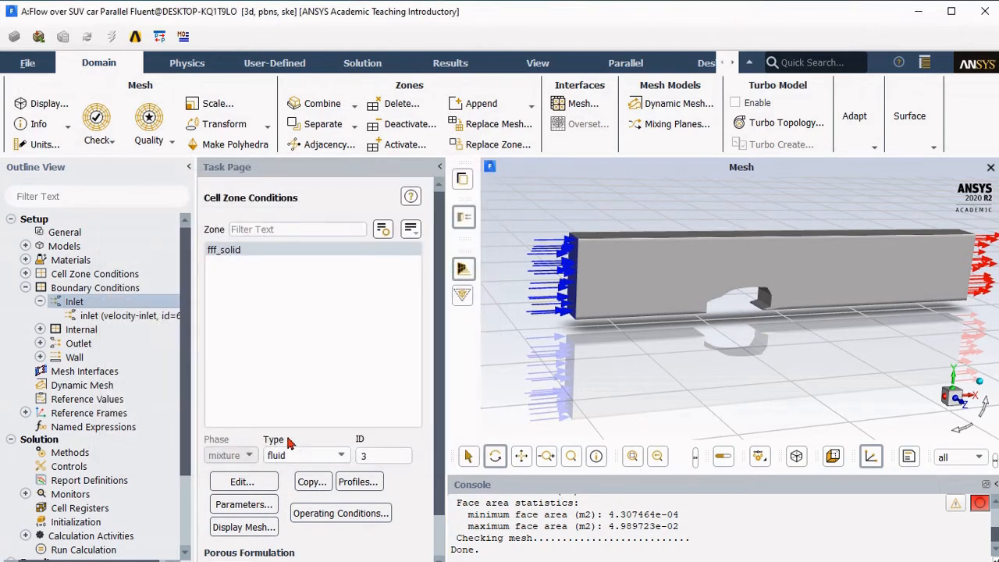
# - Set the outlet backflow turbulence to Intensity and Hydraulic Diameter, 5% and 2.85 m
pyautogui.click(93, 287)
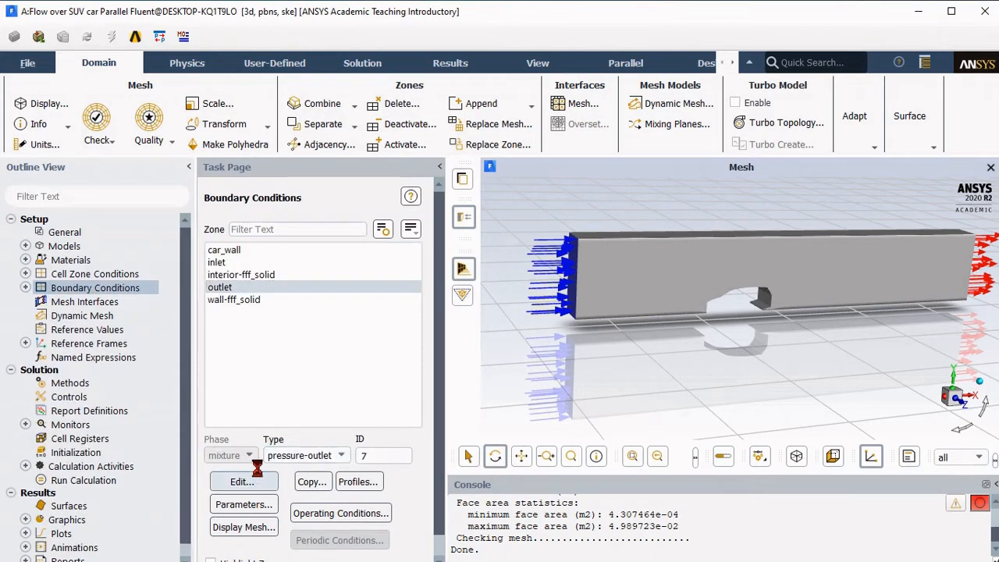
pyautogui.click(240, 480)
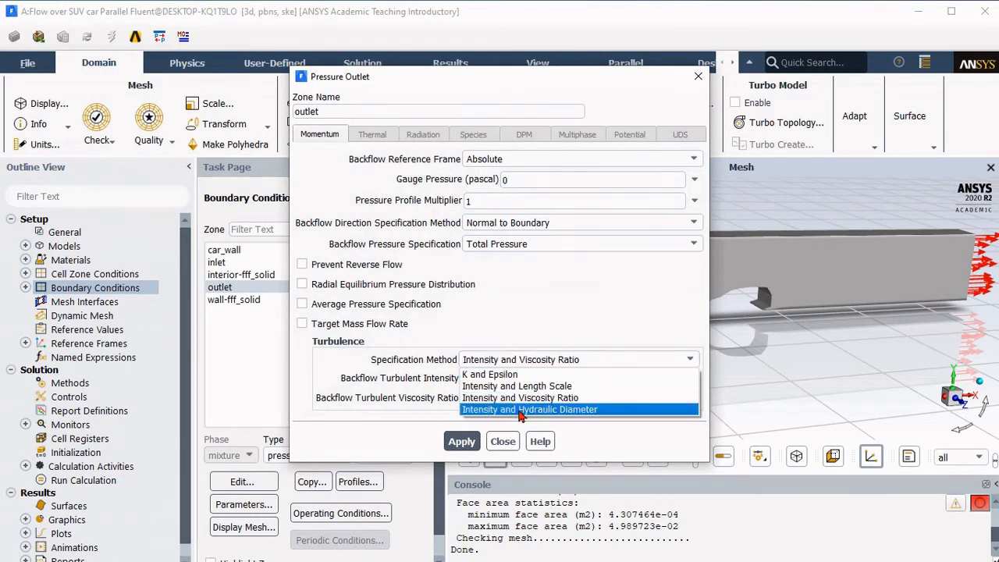
pyautogui.click(529, 409)
pyautogui.write('2.85')
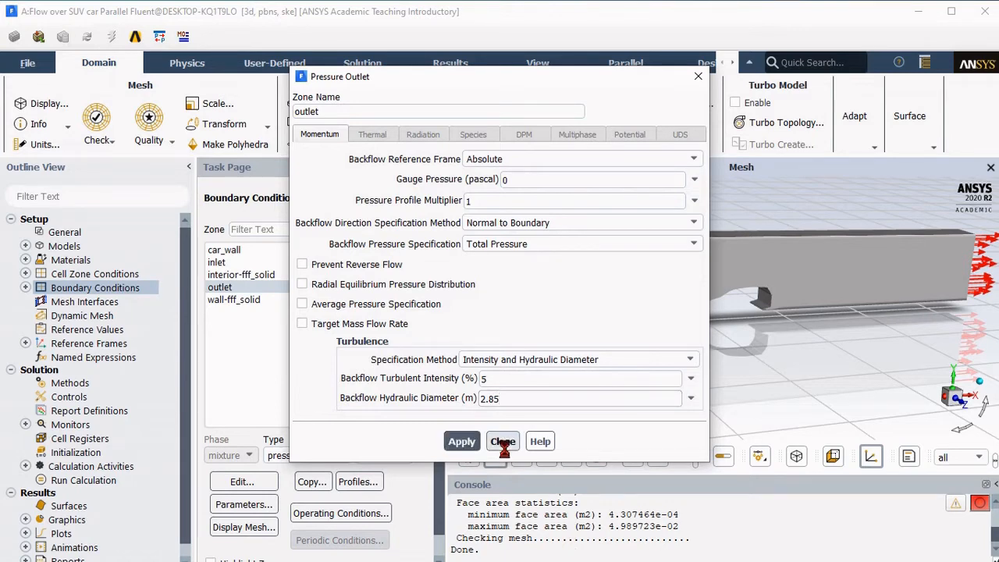
pyautogui.click(502, 440)
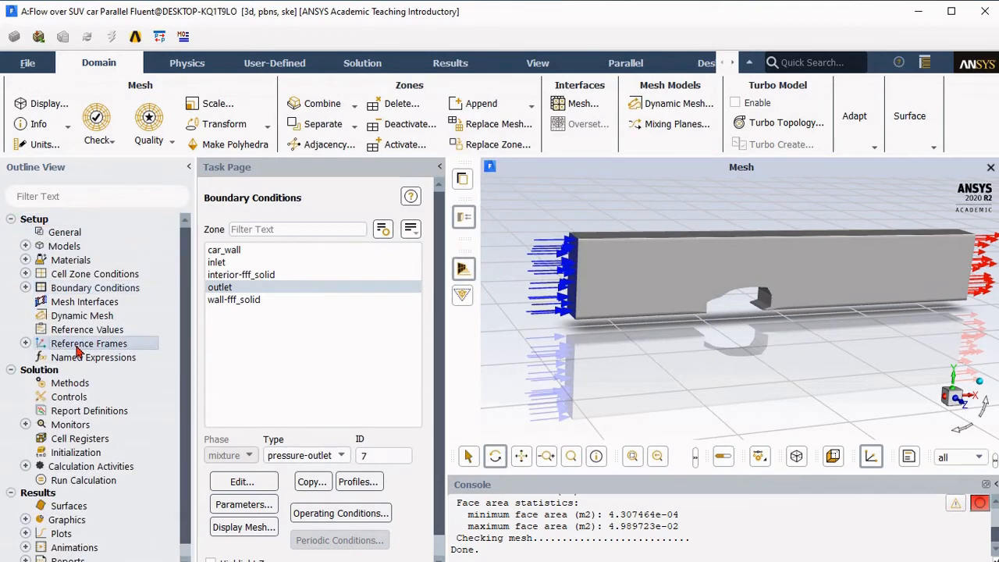
# - Compute reference values from the inlet with area 3.4 m² and length 4.7 m
pyautogui.click(87, 328)
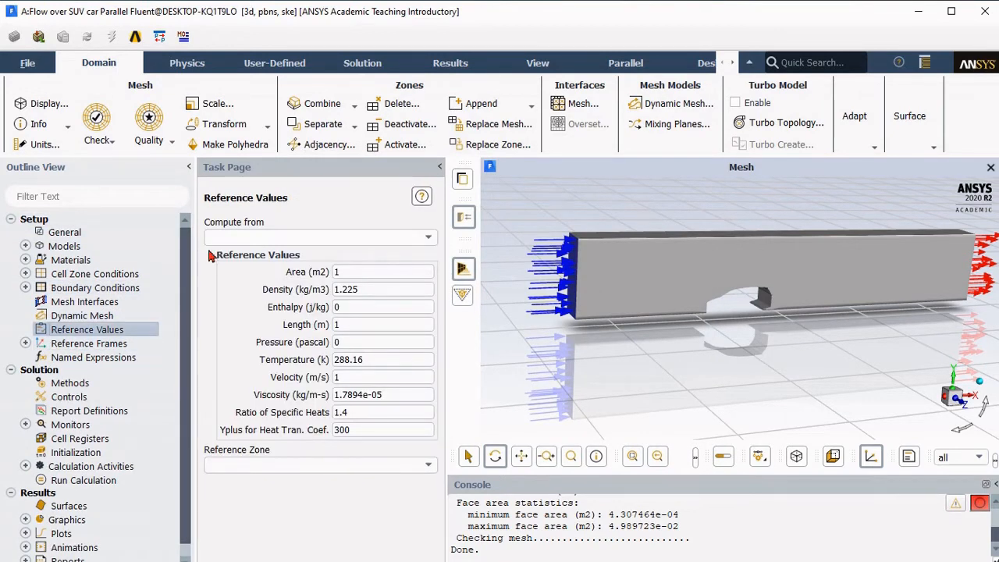
pyautogui.click(320, 237)
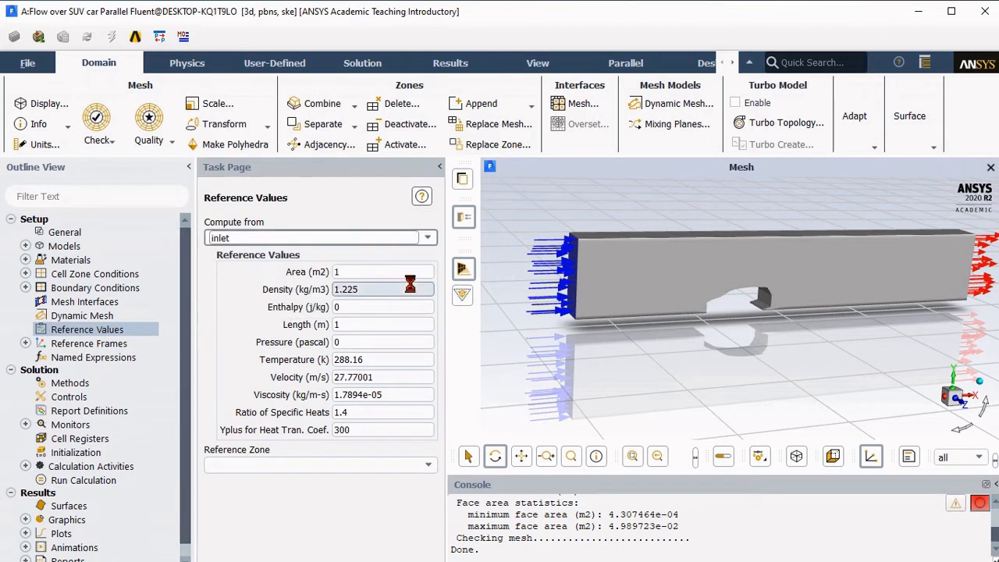
pyautogui.write('3.4')
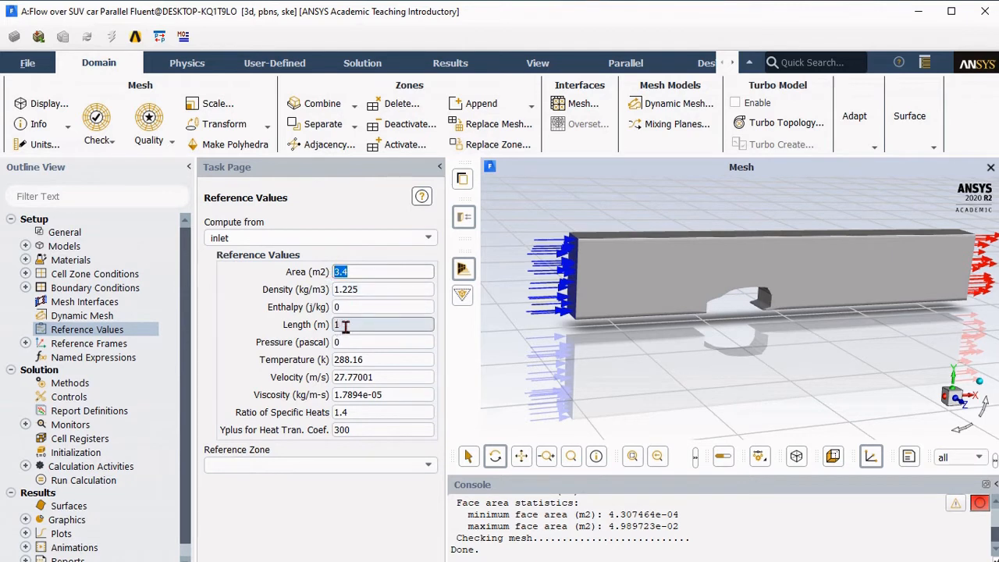
pyautogui.click(383, 323)
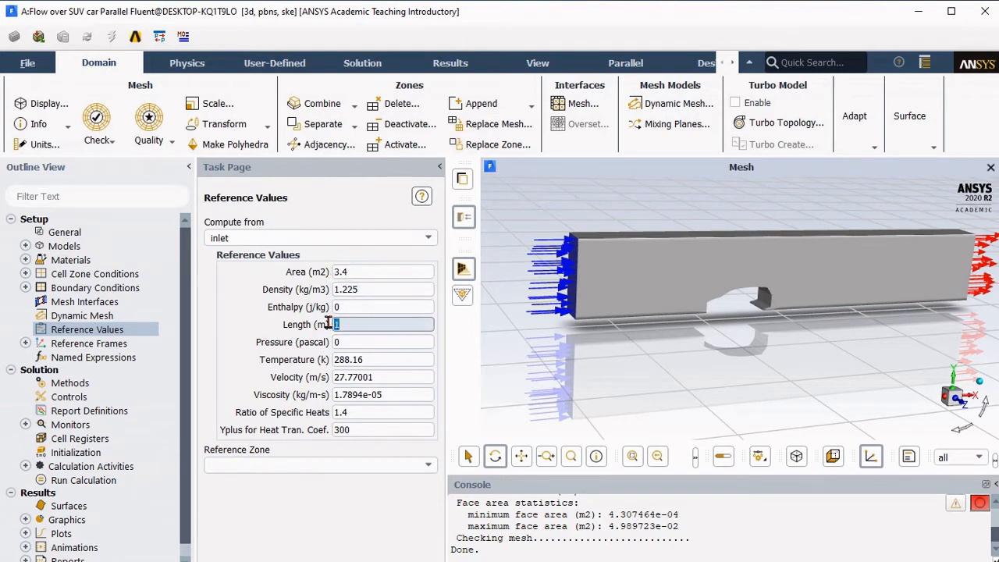
pyautogui.write('4.7')
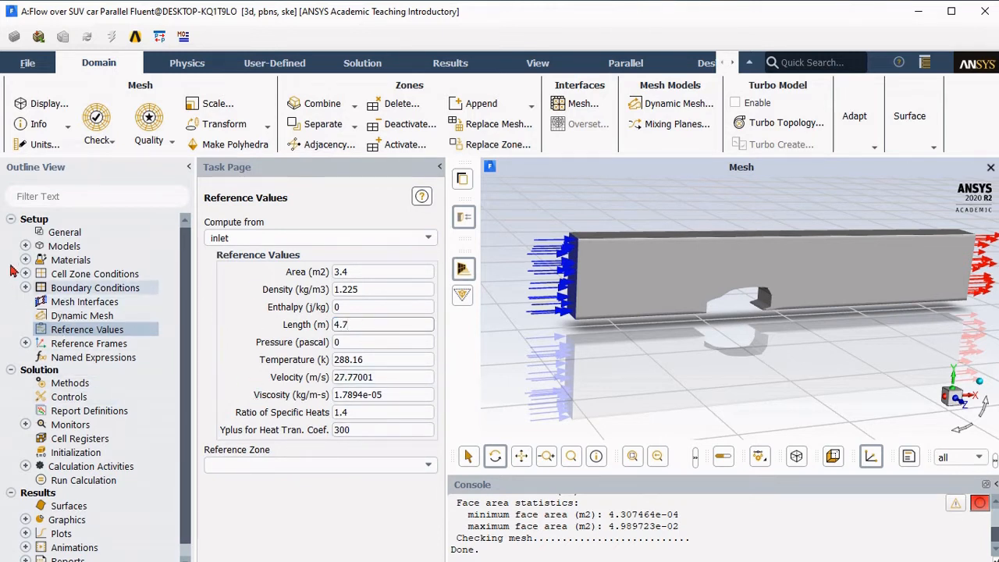
# - Review the Coupled solution methods and tighten the k and epsilon residual criteria
pyautogui.click(11, 219)
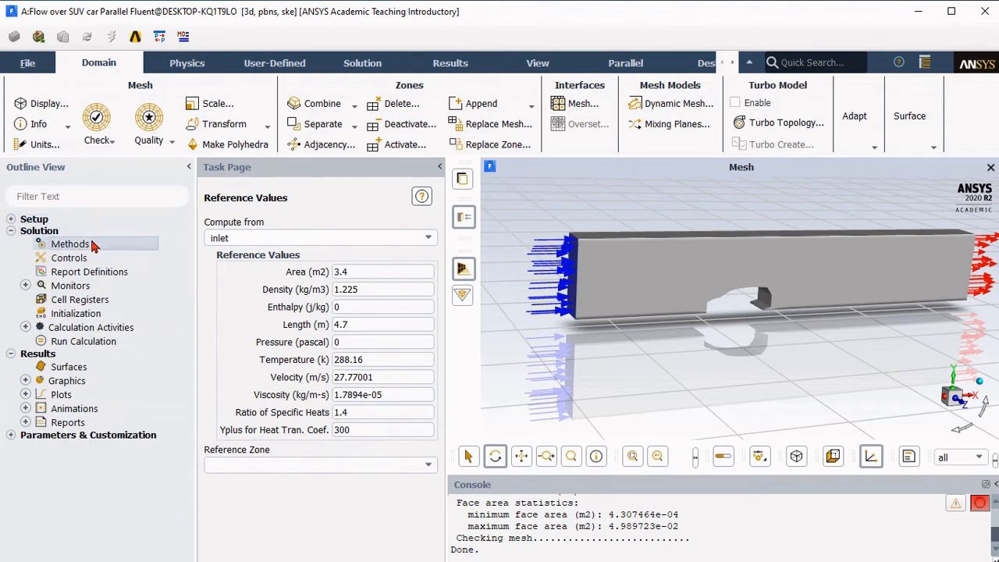
pyautogui.click(70, 243)
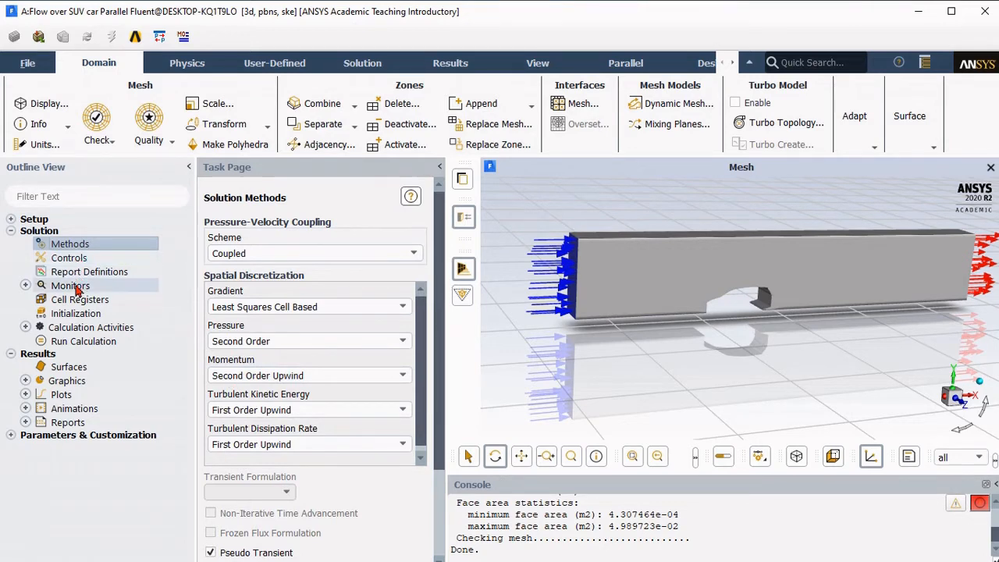
pyautogui.doubleClick(70, 286)
pyautogui.write('0.00001')
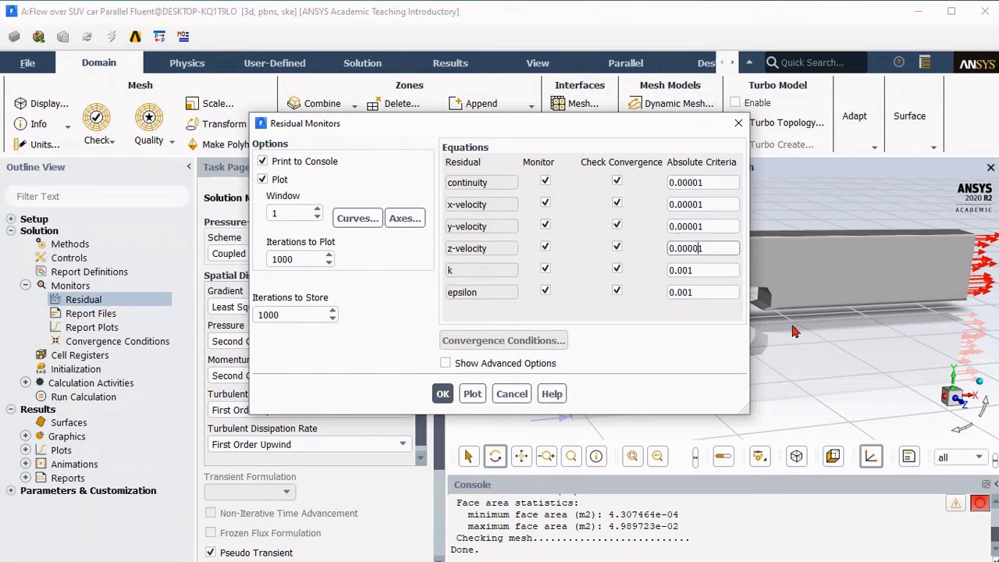
pyautogui.click(700, 292)
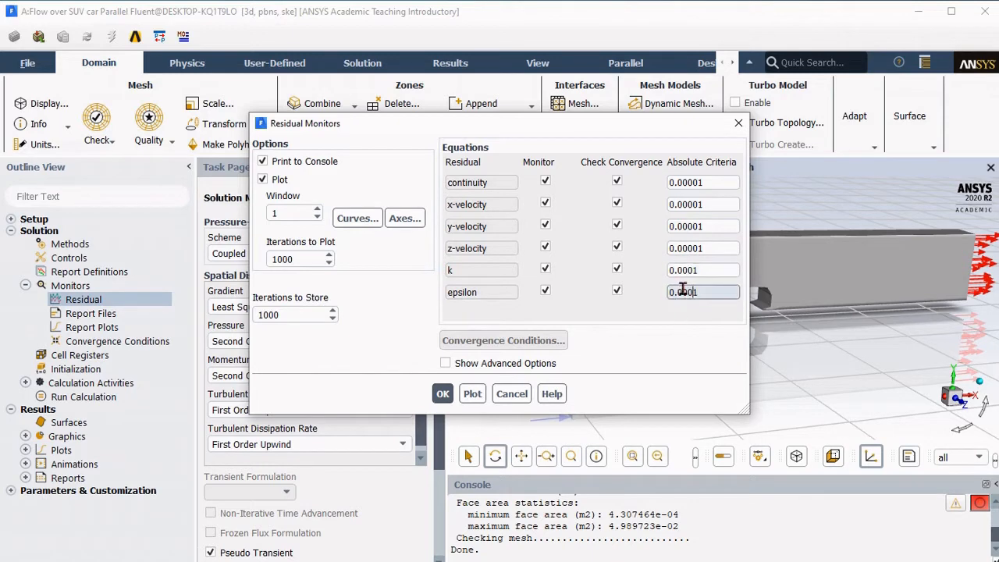
pyautogui.click(443, 394)
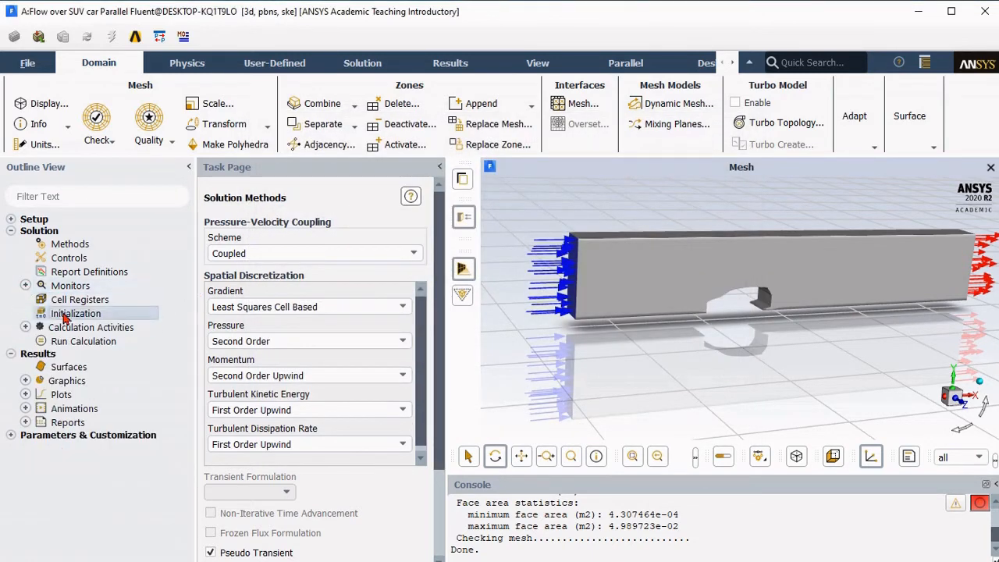
# - Run hybrid initialization from the Solution Initialization page and expand Calculation Activities
pyautogui.click(75, 312)
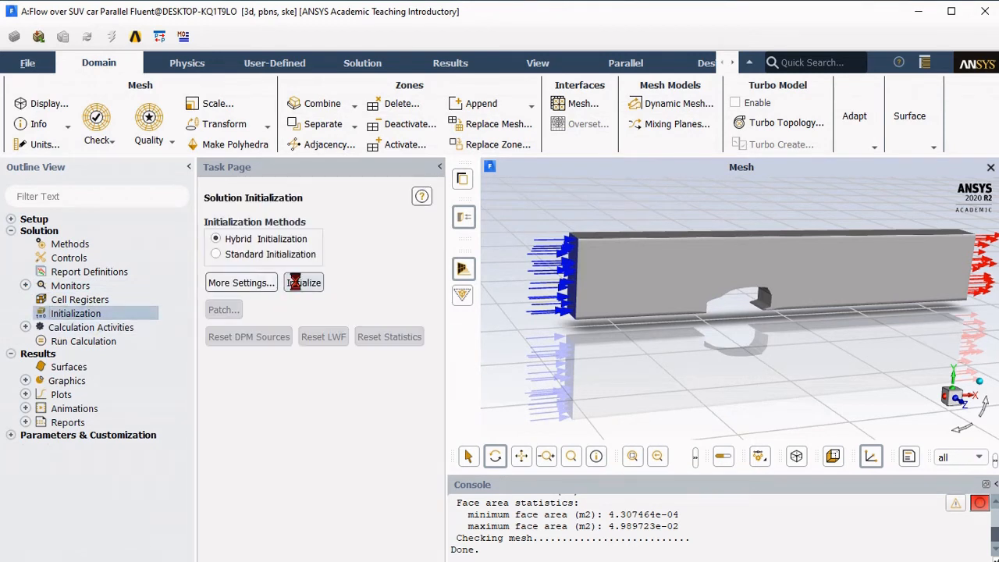
pyautogui.click(303, 283)
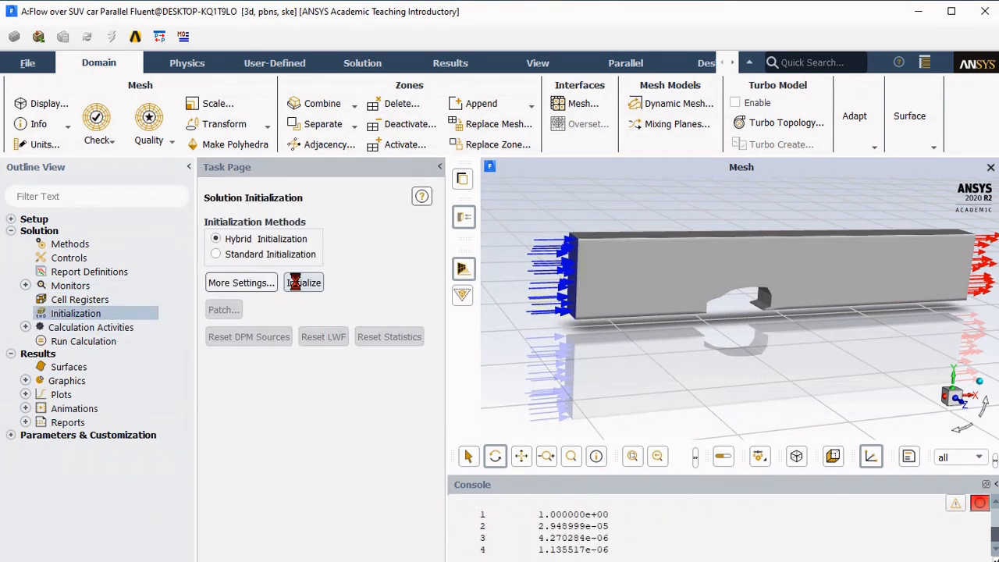
pyautogui.click(303, 282)
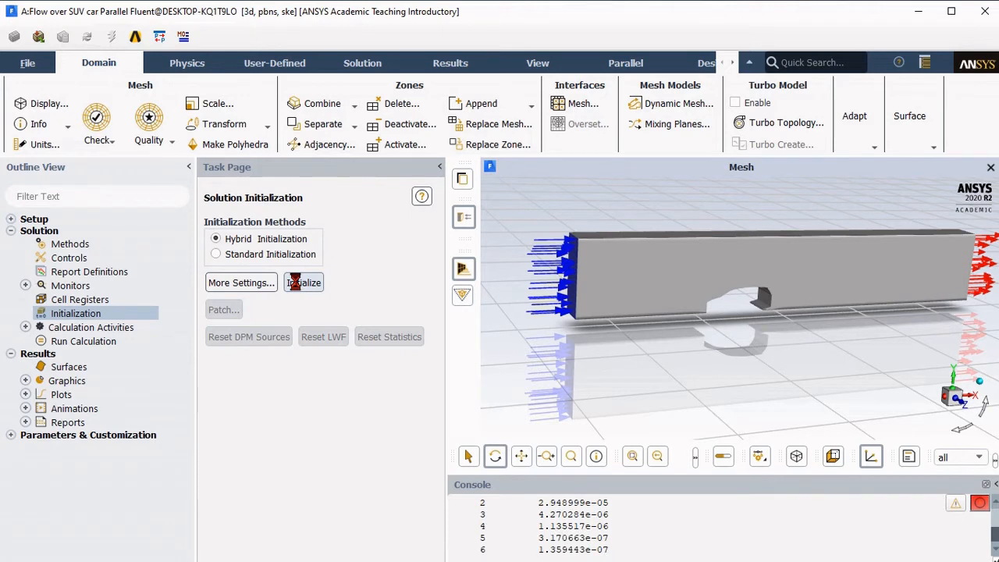
pyautogui.click(302, 282)
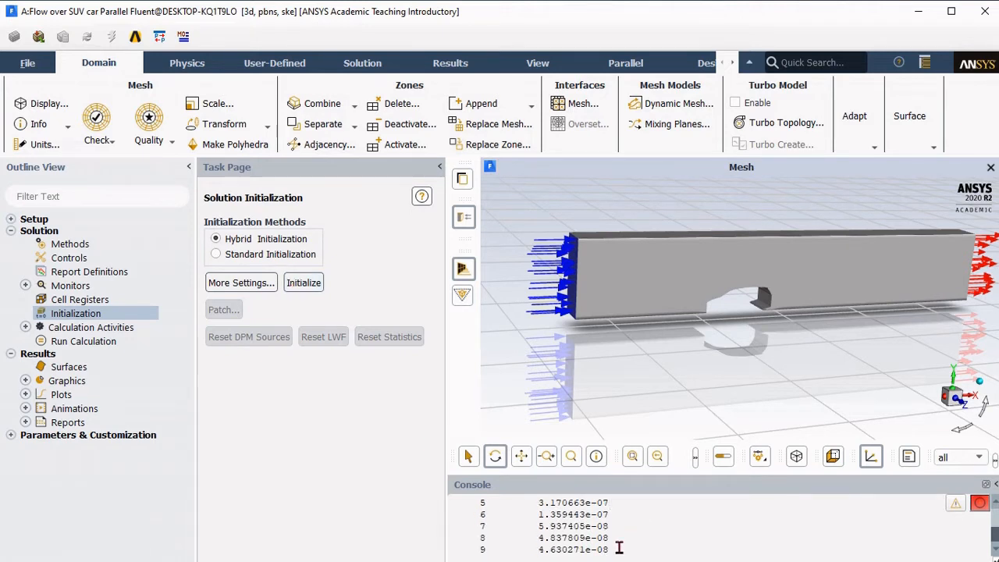
pyautogui.click(302, 282)
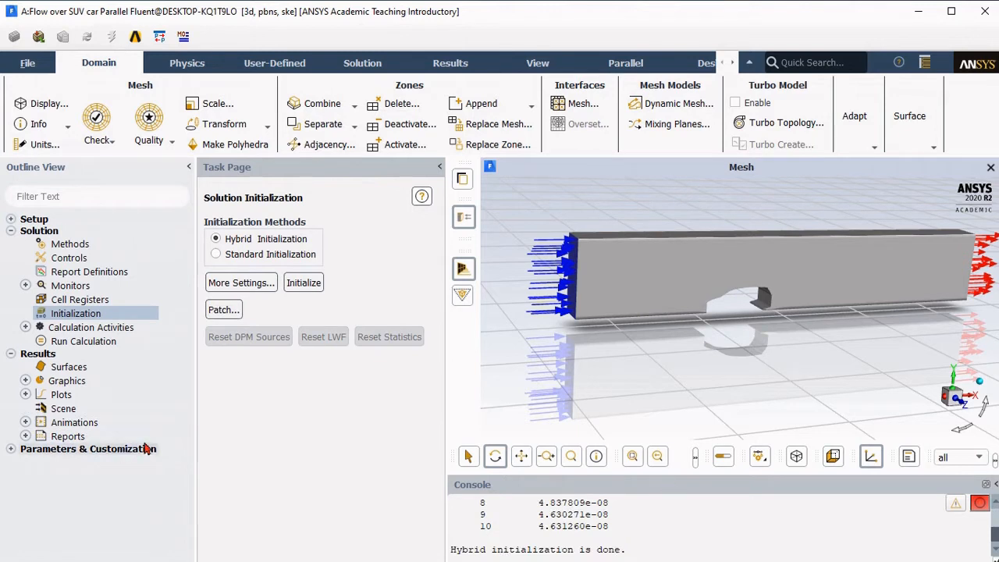
pyautogui.click(91, 327)
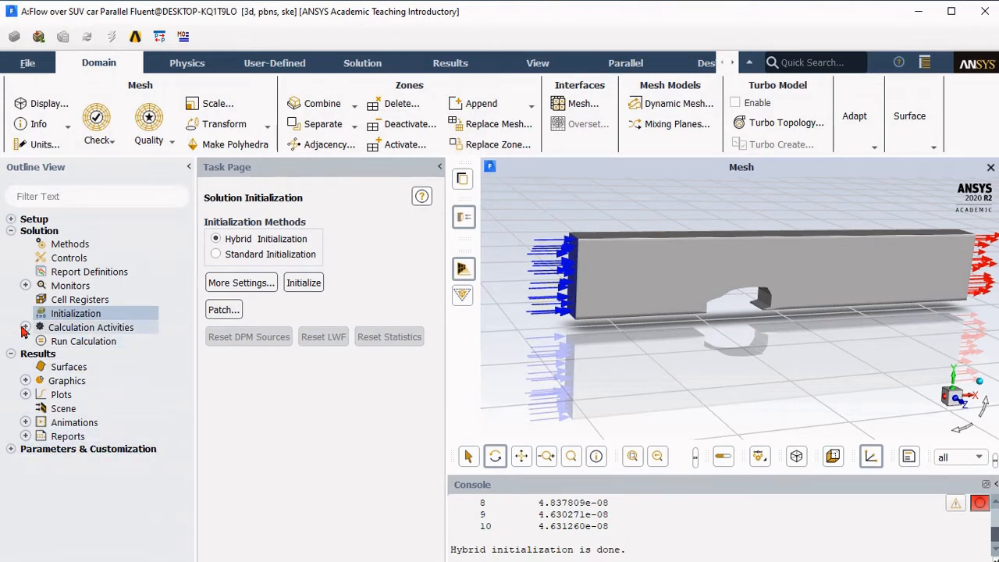
pyautogui.click(25, 327)
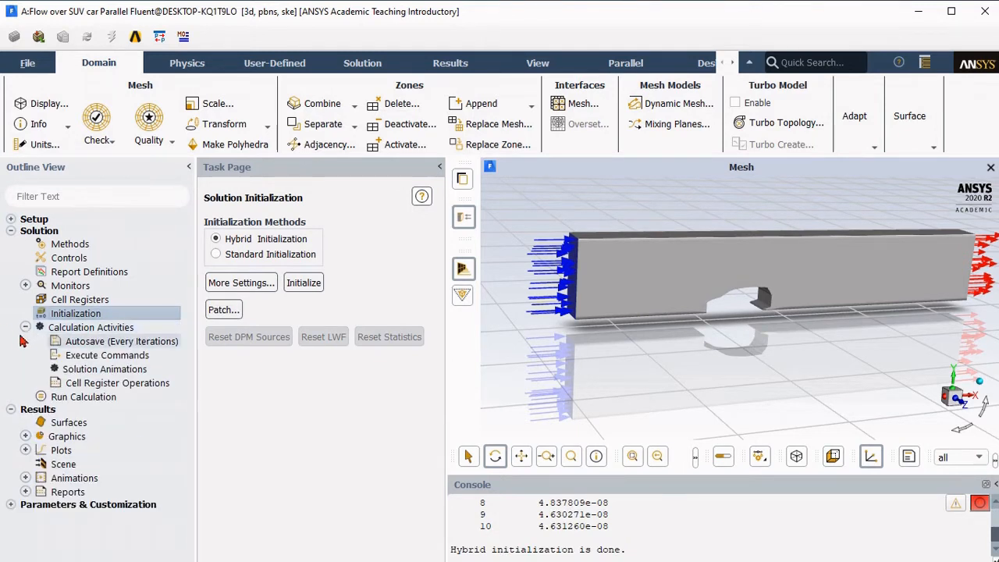
# - Create a new Drag Coefficient report definition measured on the car_wall zone
pyautogui.click(25, 327)
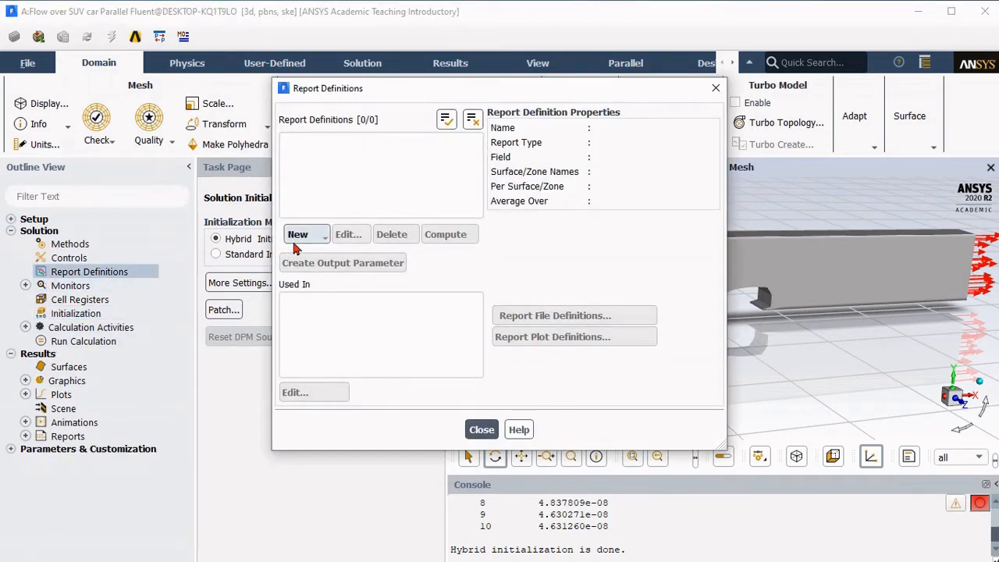
pyautogui.click(297, 234)
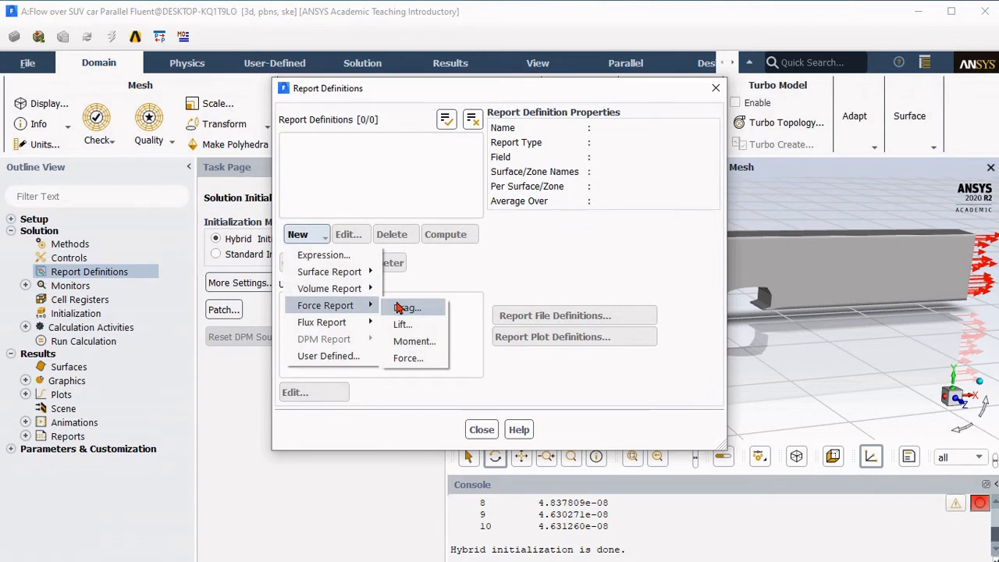
pyautogui.click(408, 306)
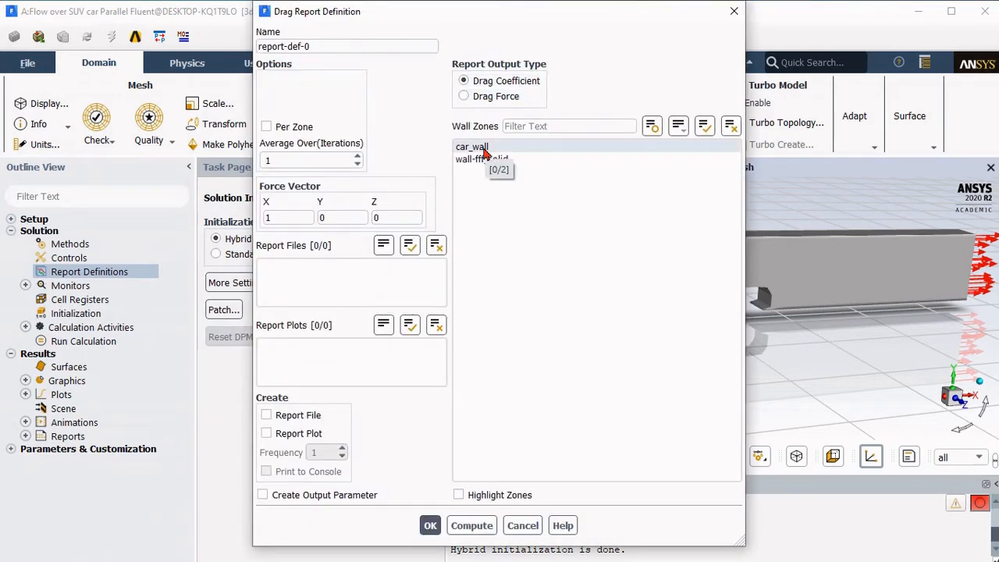
pyautogui.click(472, 146)
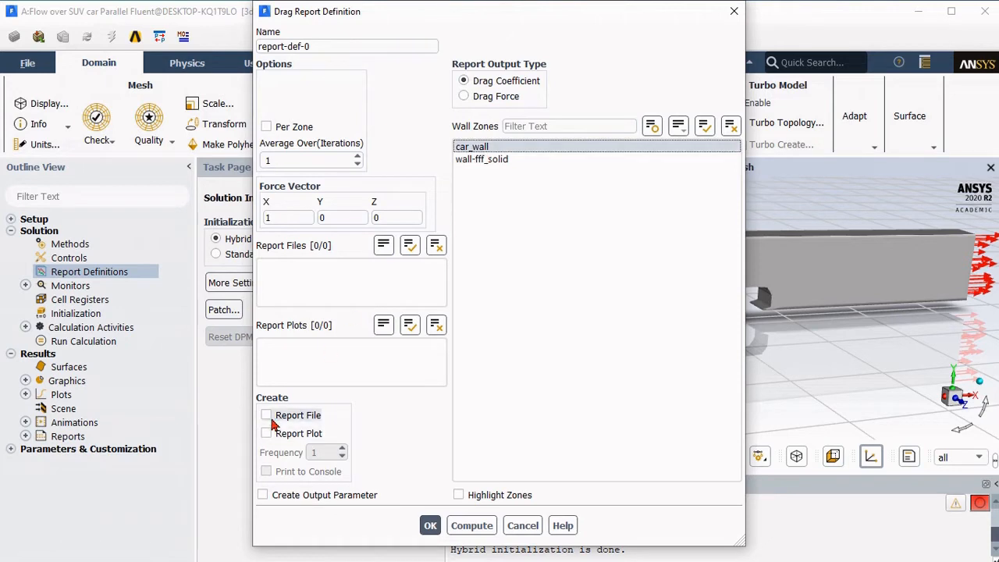
# - Set the report to write a file and plot, no console print, name it drag-co-efficient and confirm
pyautogui.click(265, 434)
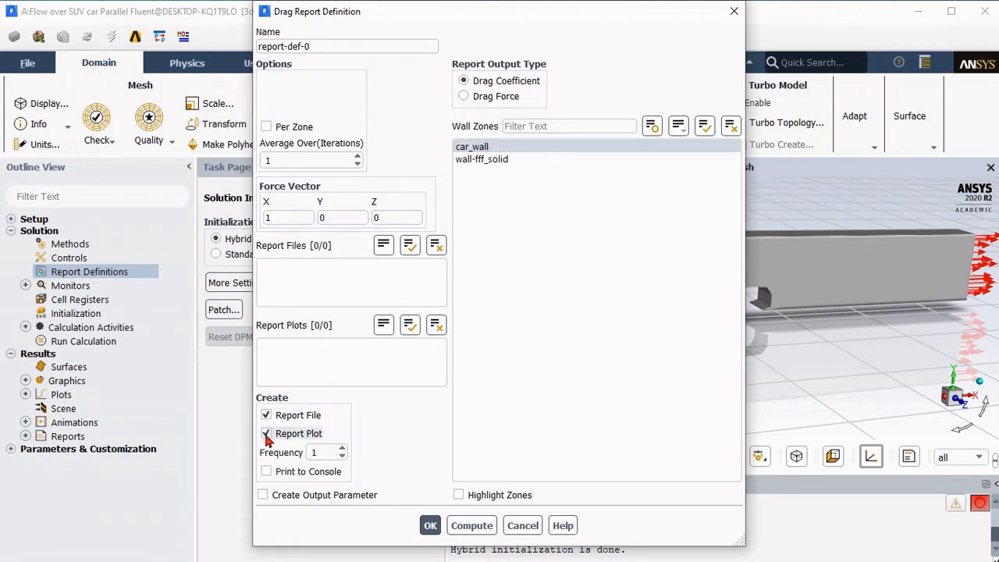
pyautogui.click(265, 433)
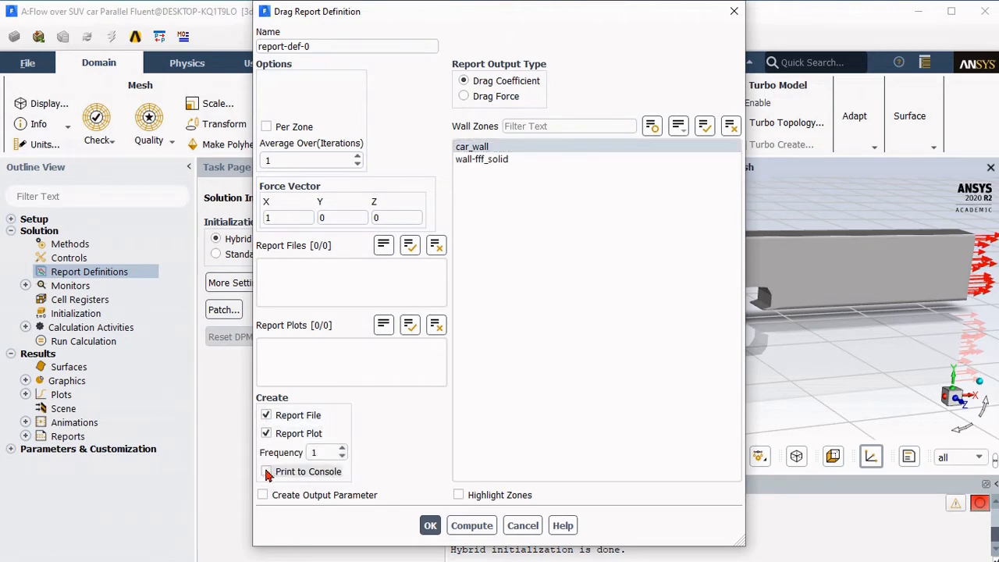
pyautogui.click(266, 472)
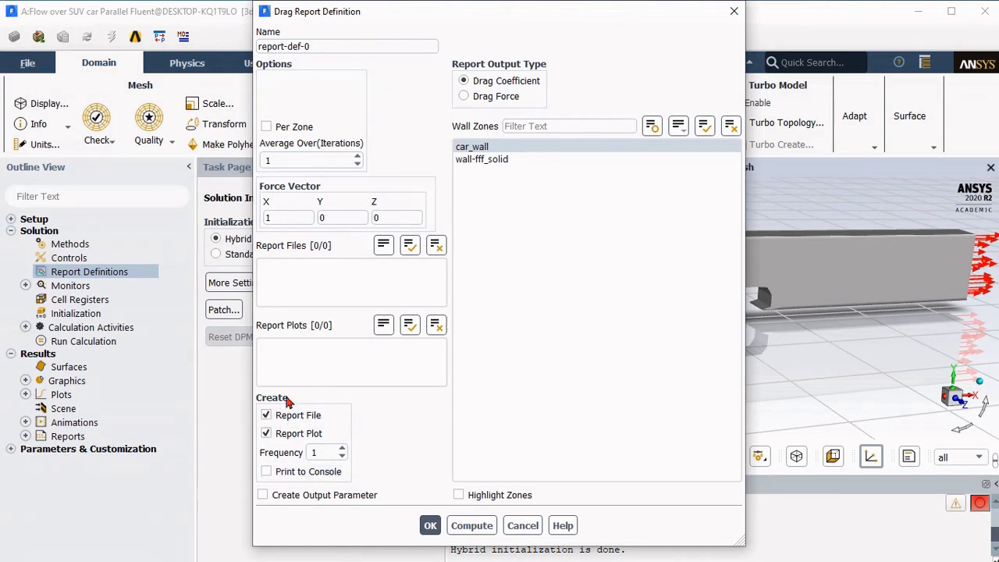
pyautogui.moveTo(347, 367)
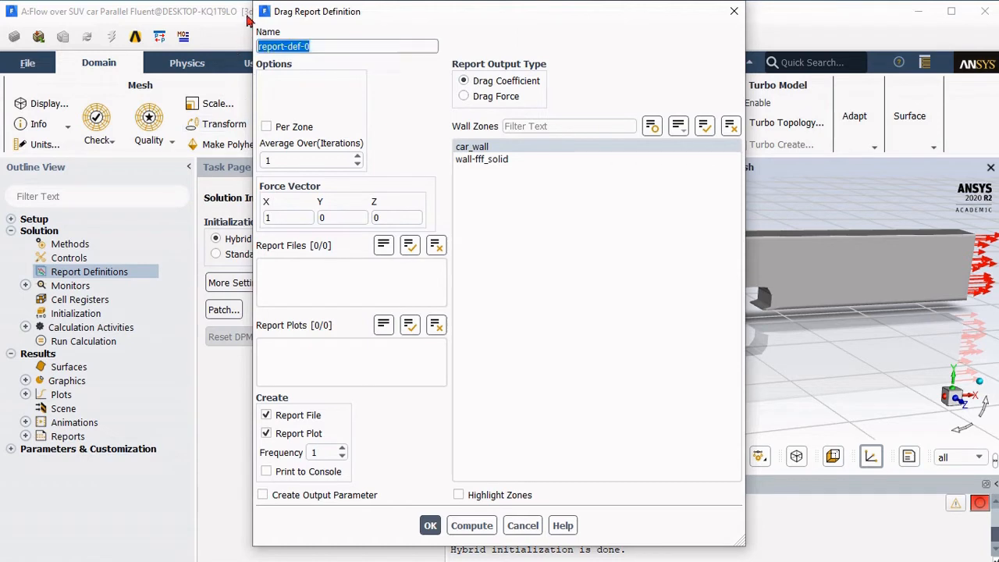
pyautogui.write('drag-co-efficient')
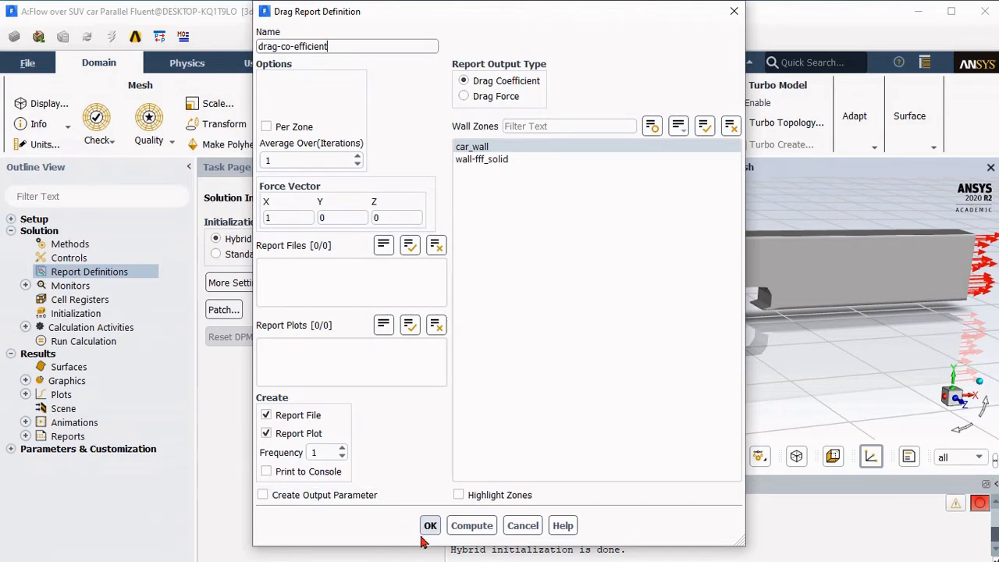
pyautogui.click(431, 525)
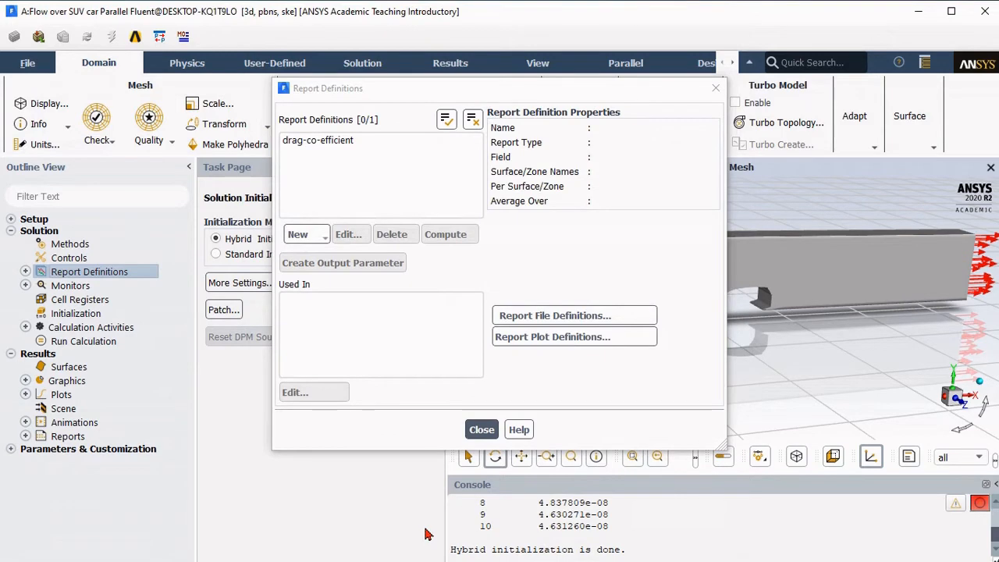
pyautogui.click(481, 429)
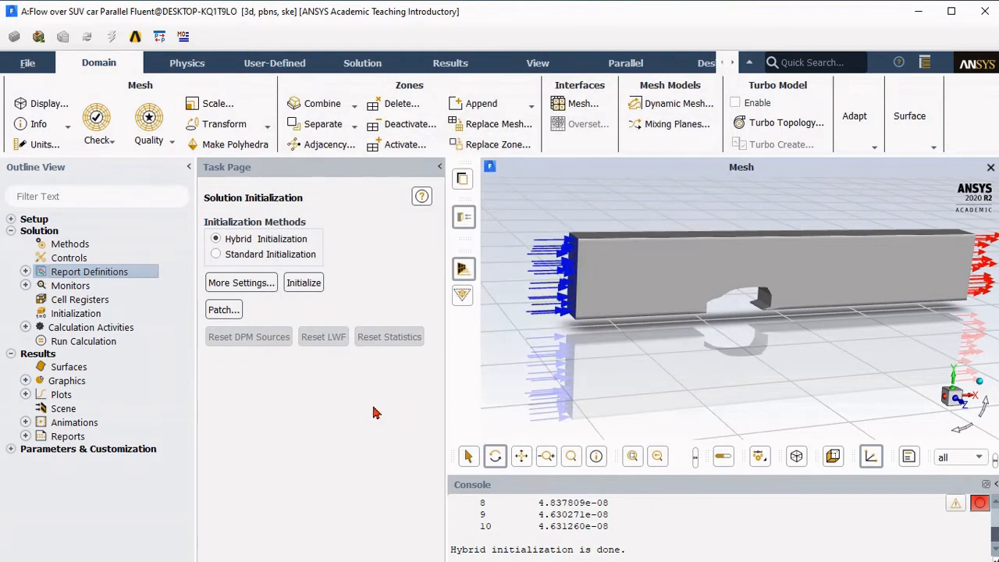
# - Save the case file and run the calculation to 500 iterations
pyautogui.click(25, 328)
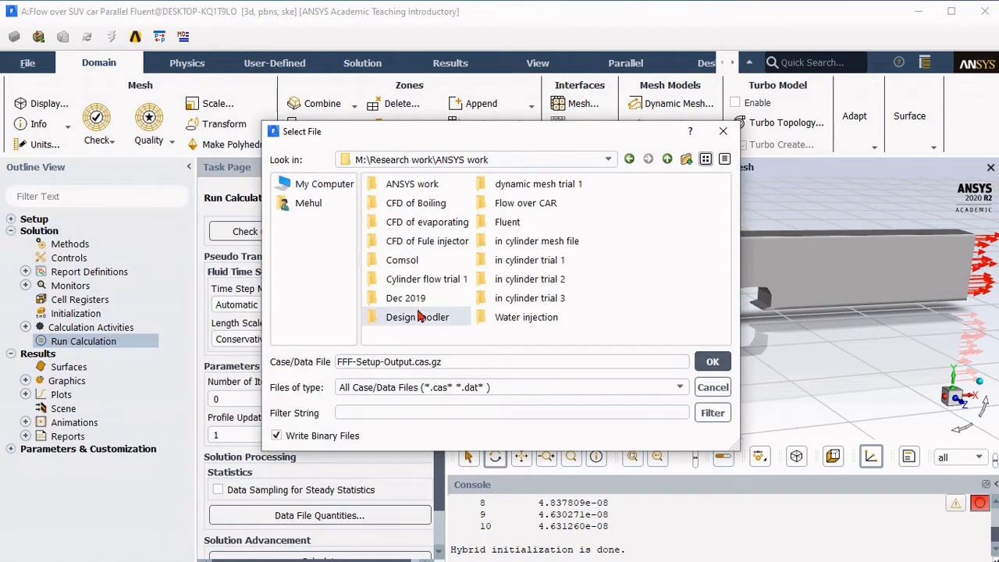
pyautogui.click(711, 362)
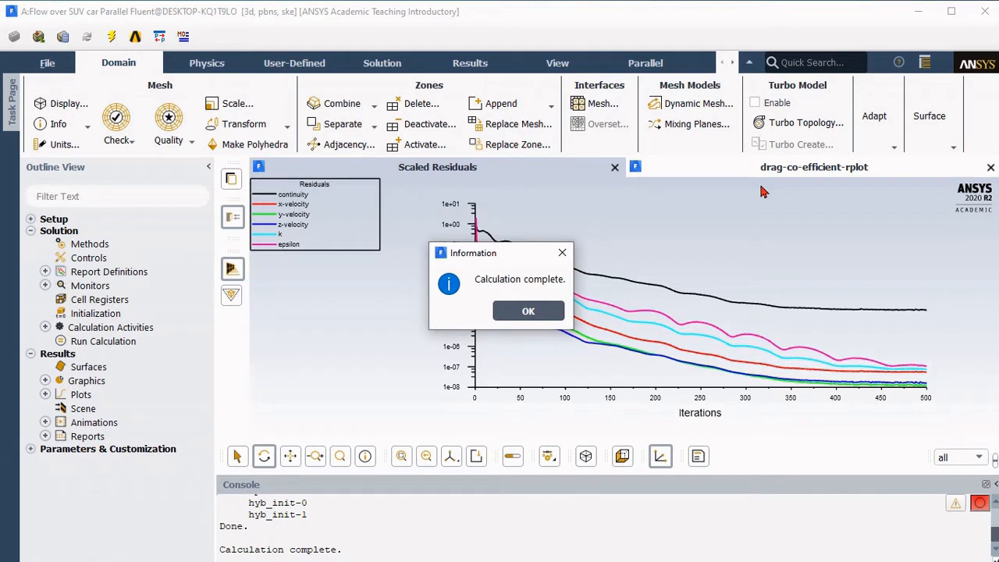
# - Dismiss the Calculation complete notice and return to the General setup page
pyautogui.click(527, 310)
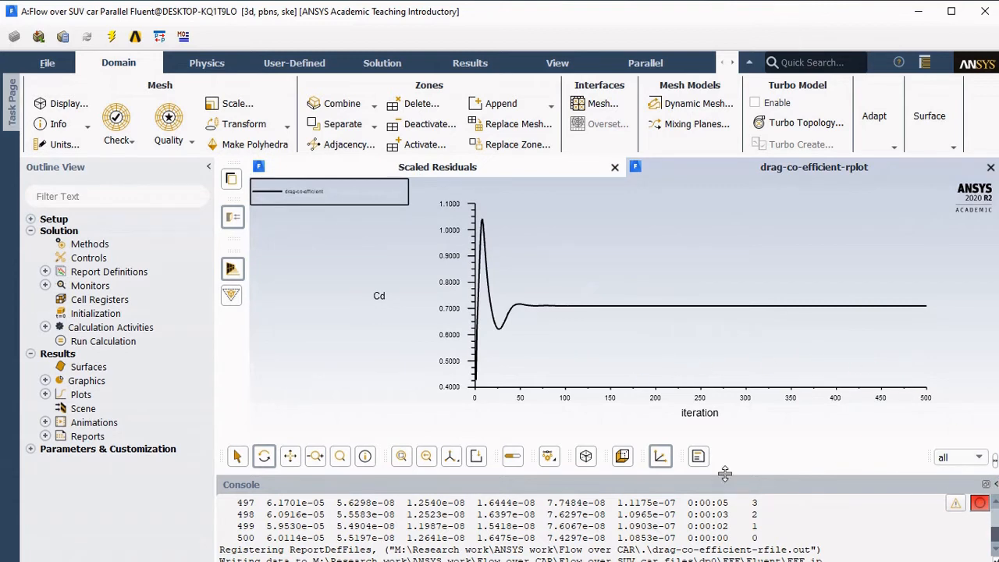
pyautogui.moveTo(727, 473)
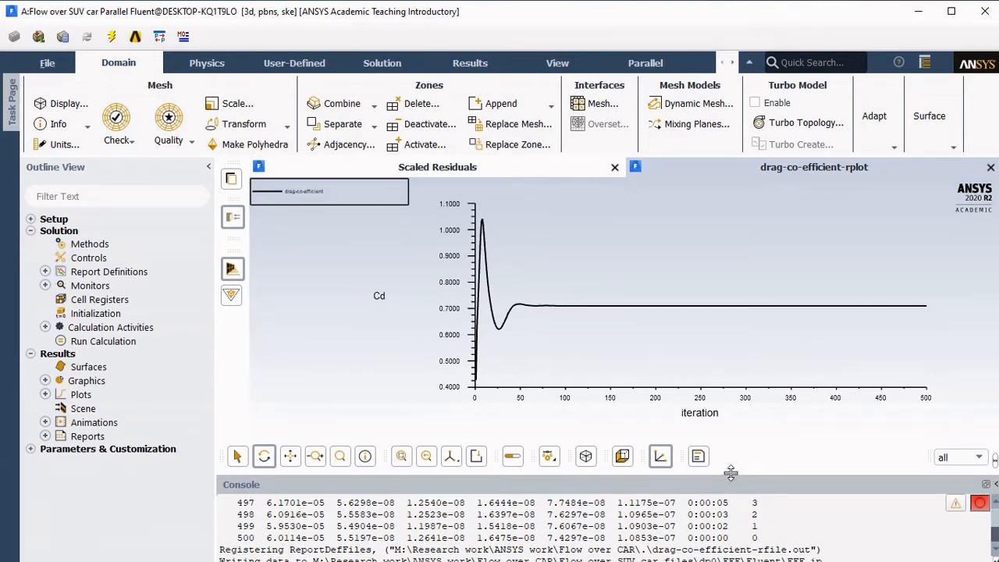
pyautogui.click(59, 231)
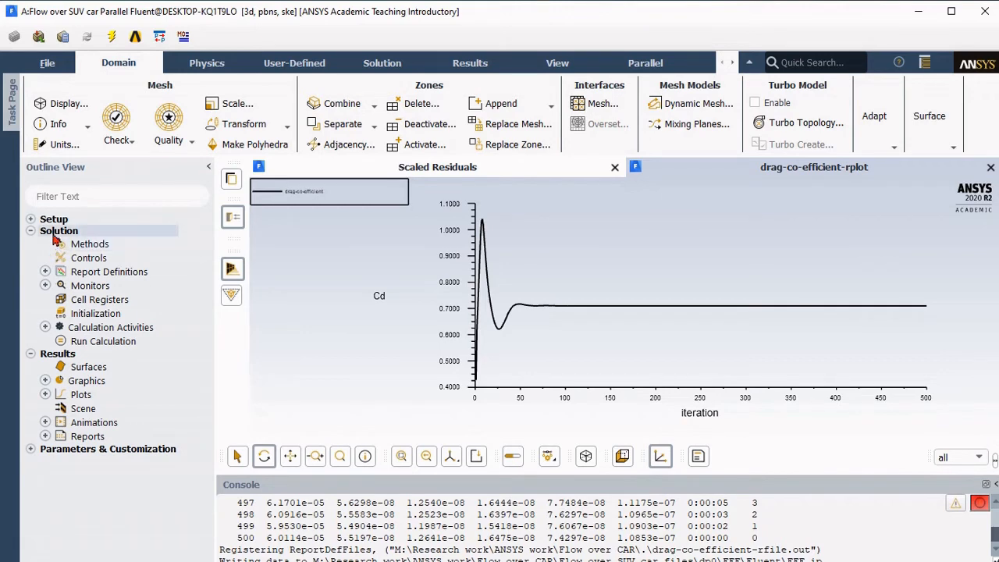
pyautogui.click(64, 231)
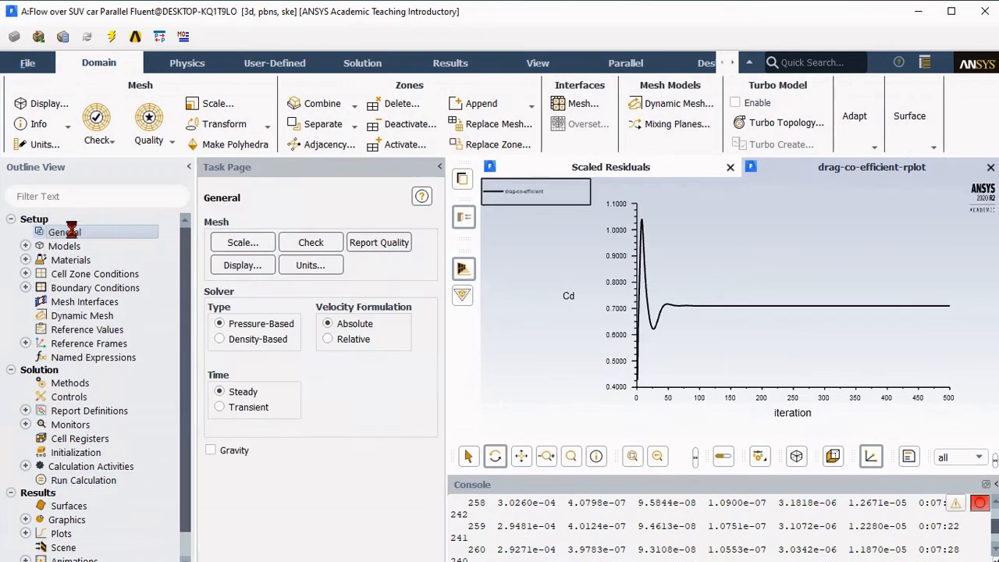
# - Show the boundary surfaces in the graphics window via Mesh Display
pyautogui.click(242, 265)
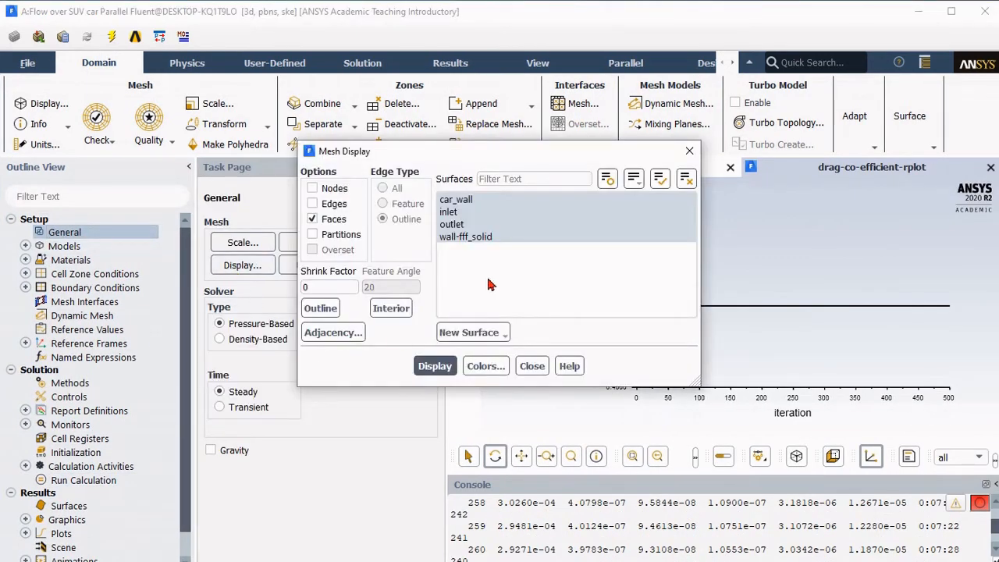
pyautogui.click(451, 225)
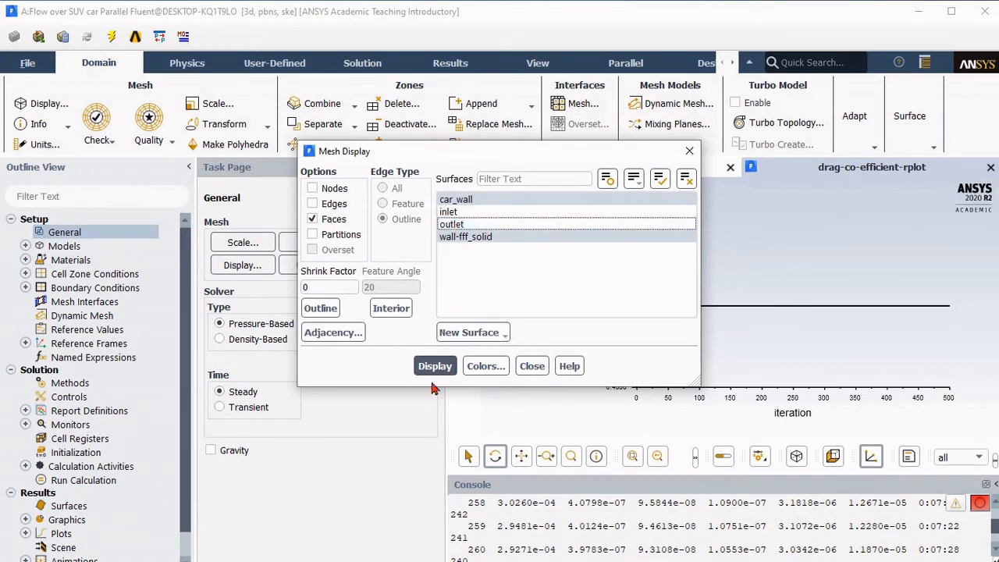
pyautogui.click(434, 365)
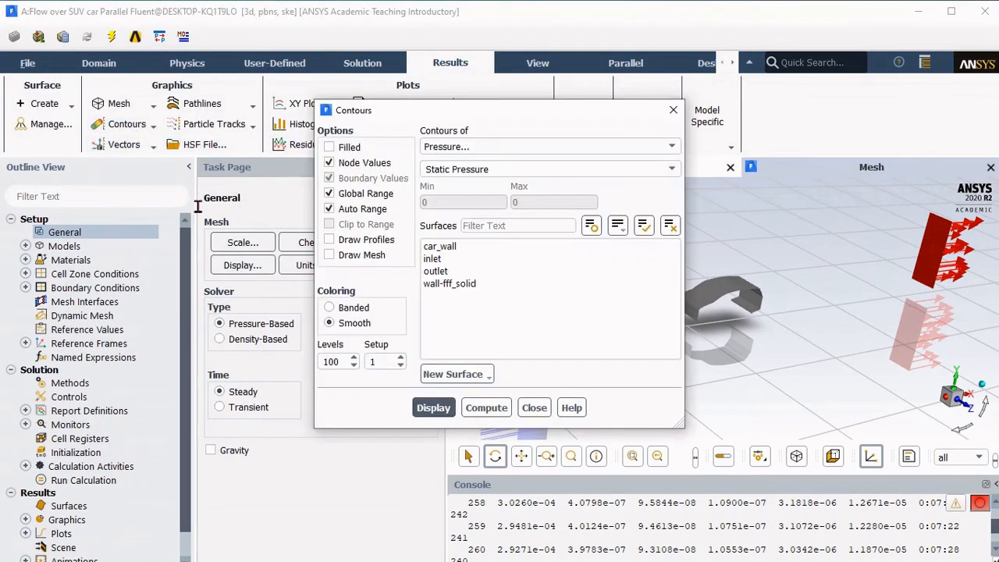
# - Display static pressure contours on car_wall, inlet and outlet
pyautogui.click(437, 271)
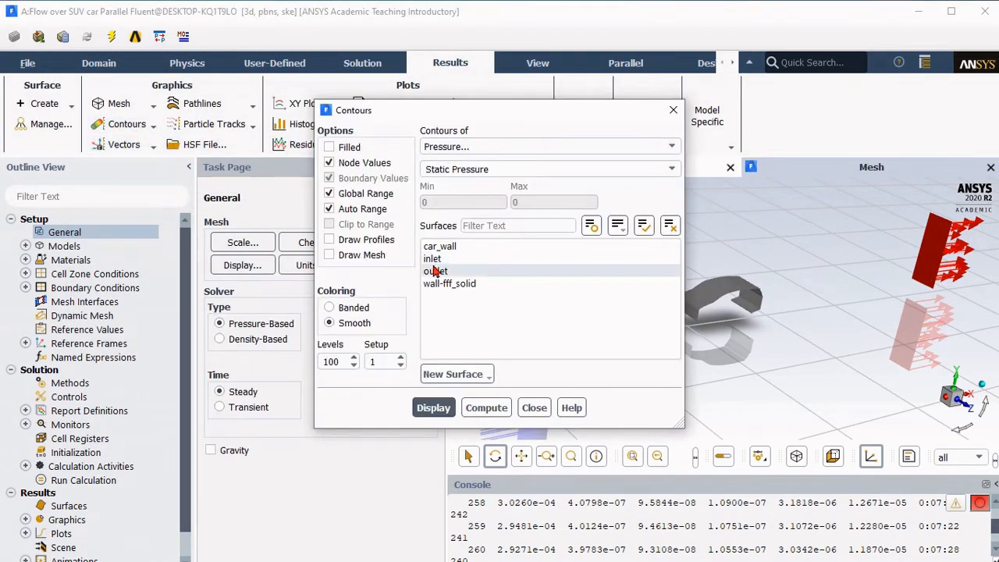
pyautogui.click(433, 408)
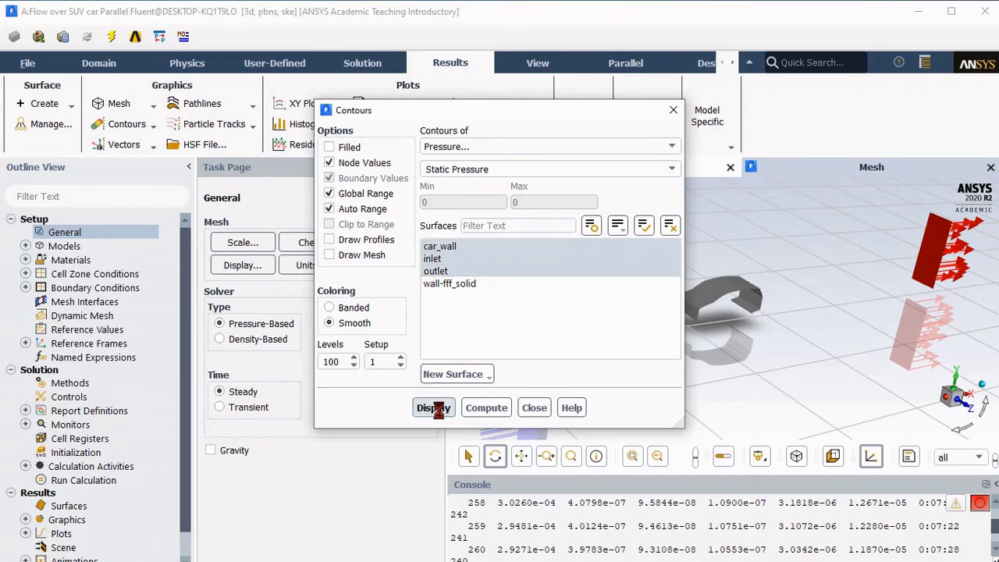
pyautogui.click(434, 405)
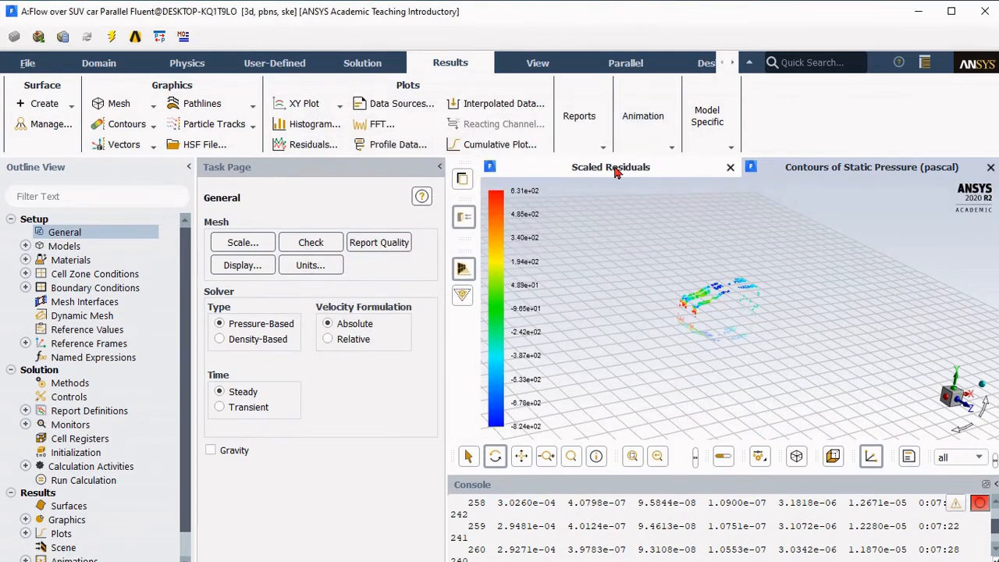
pyautogui.click(242, 266)
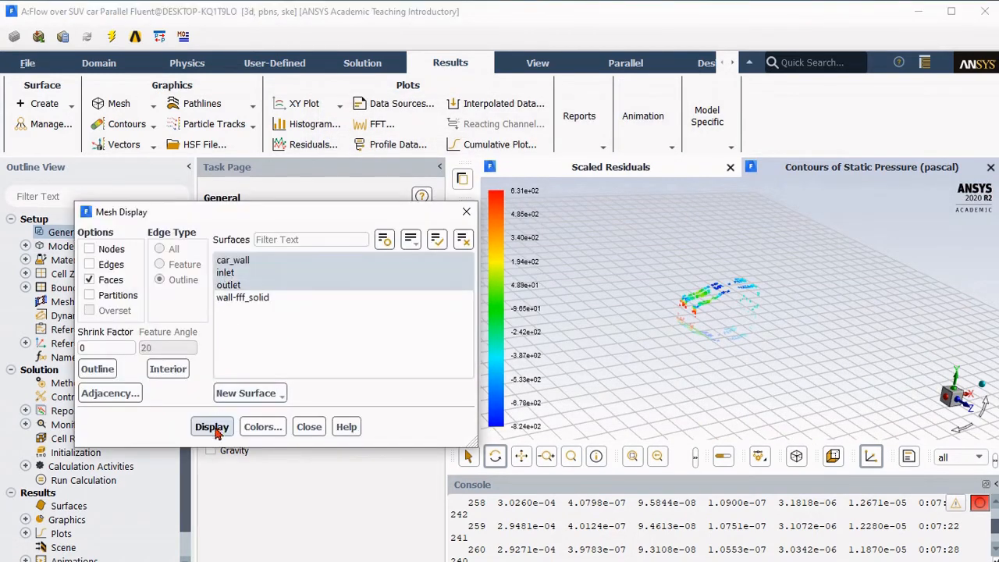
# - Create a plane surface named xy-plane using the XY Plane method at Z = 1 m
pyautogui.click(248, 394)
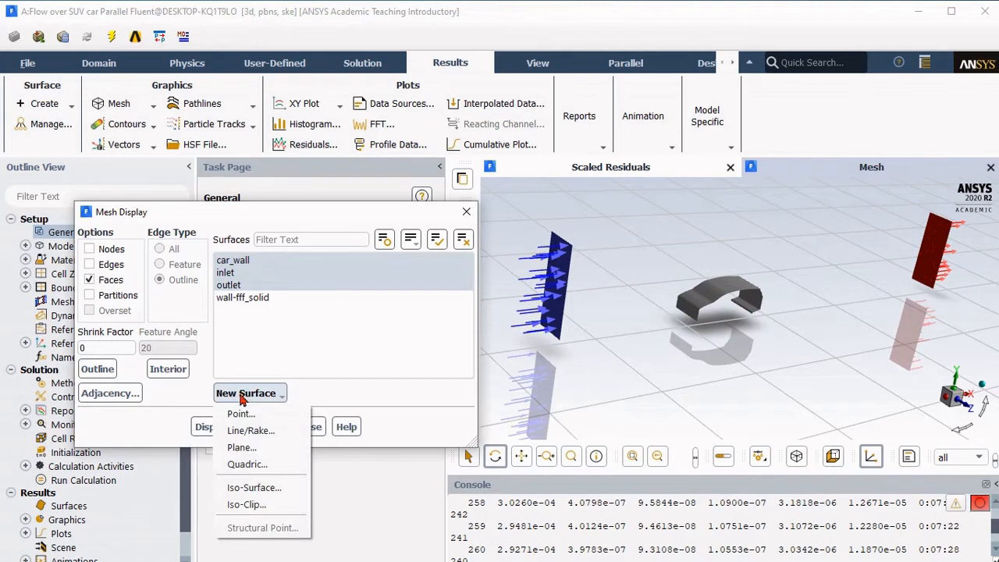
pyautogui.click(242, 446)
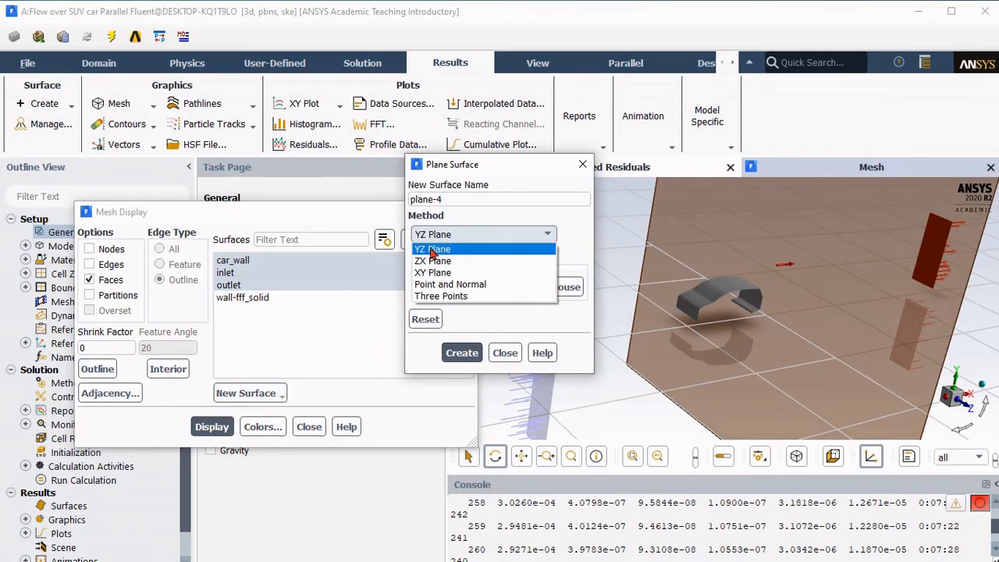
pyautogui.click(432, 249)
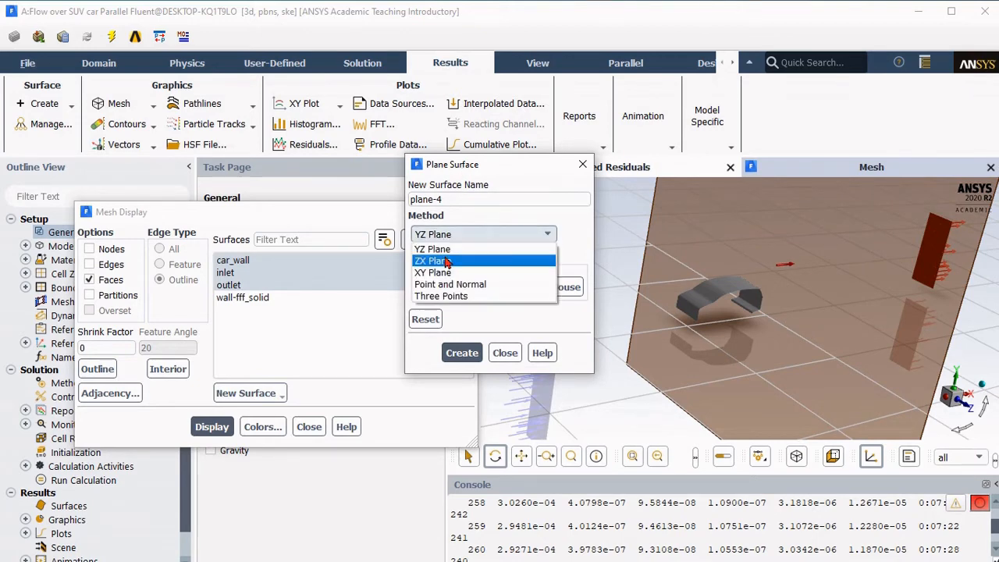
pyautogui.click(432, 261)
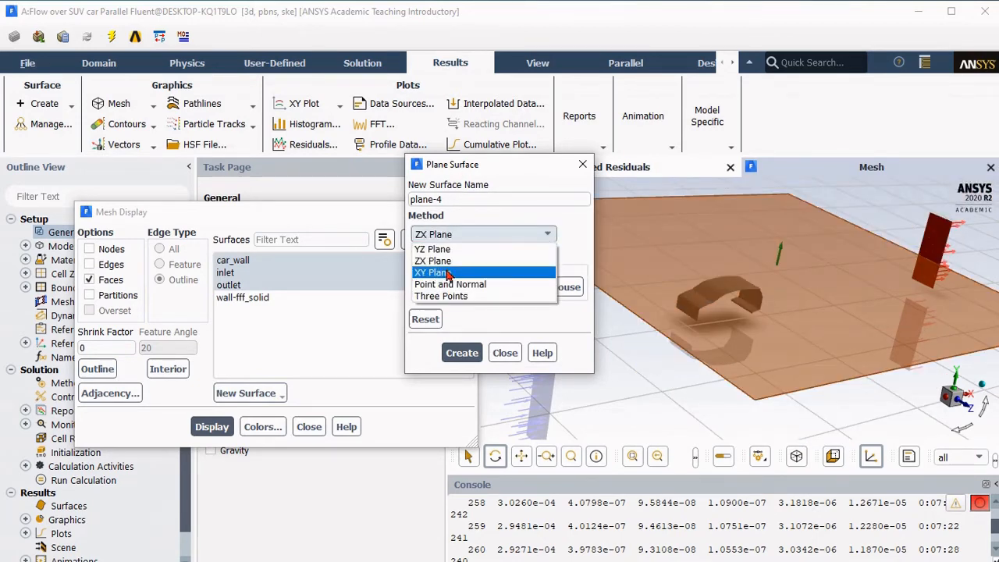
pyautogui.click(434, 272)
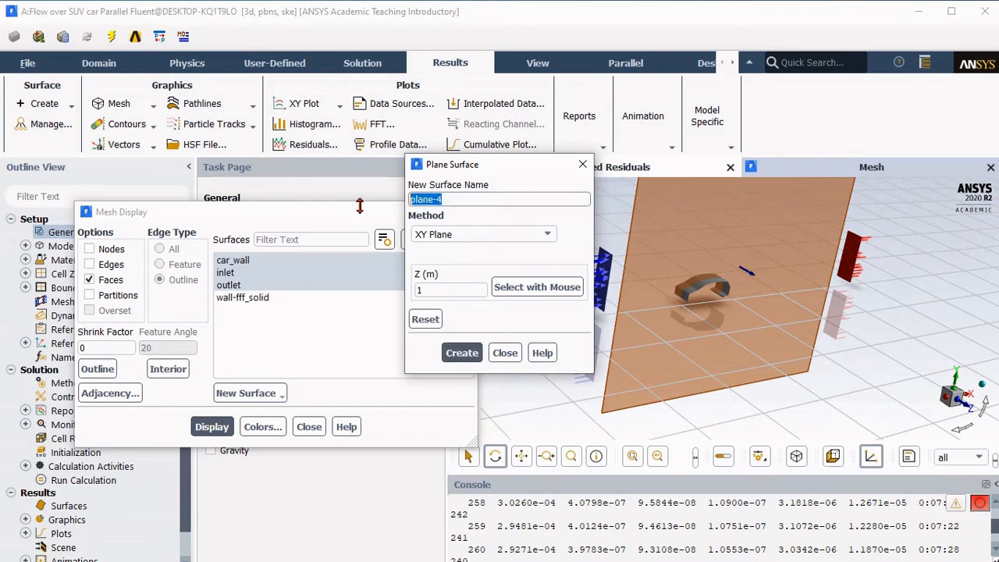
pyautogui.write('xy-plan')
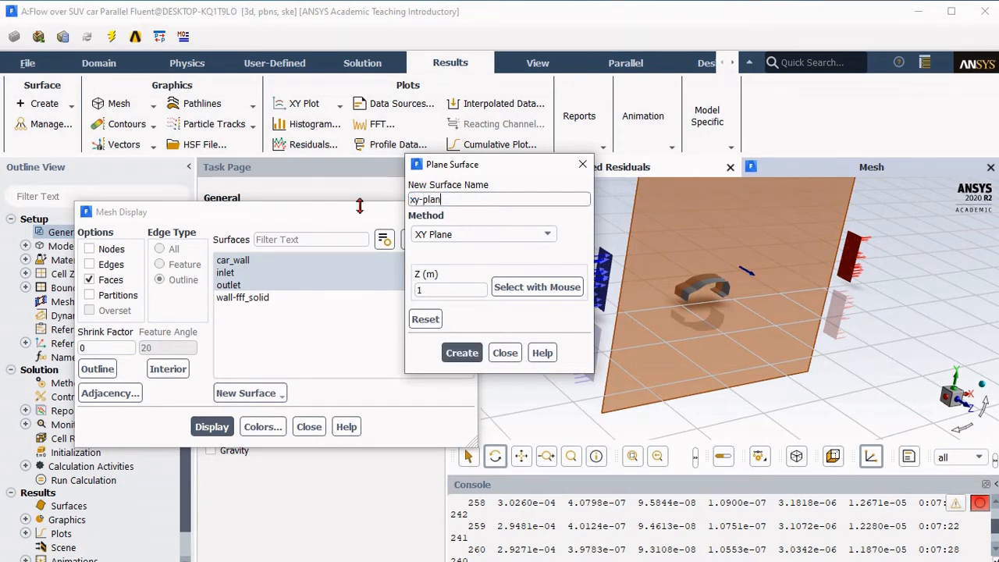
pyautogui.click(462, 352)
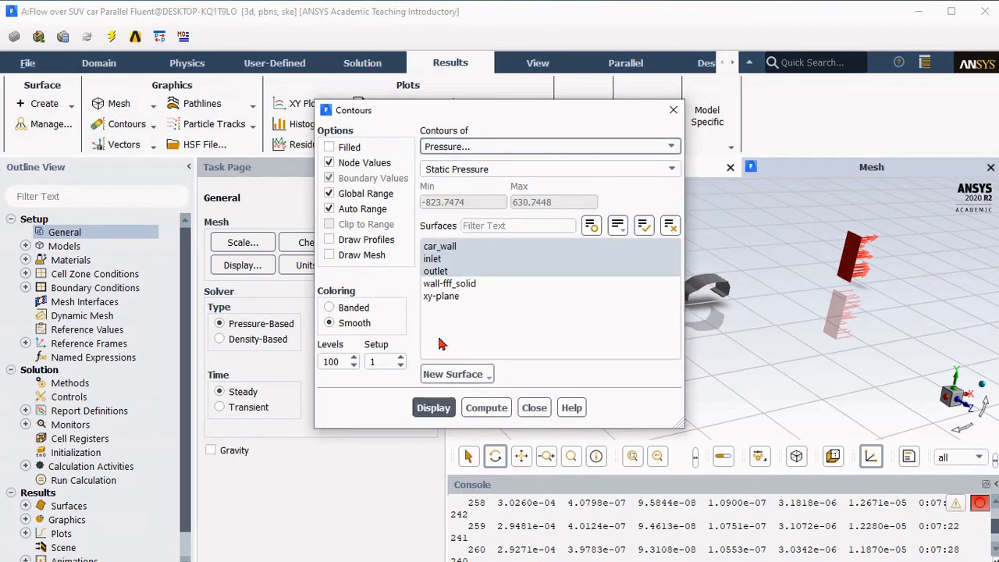
# - Display filled static pressure contours on xy-plane and view the SUV from the side
pyautogui.click(433, 408)
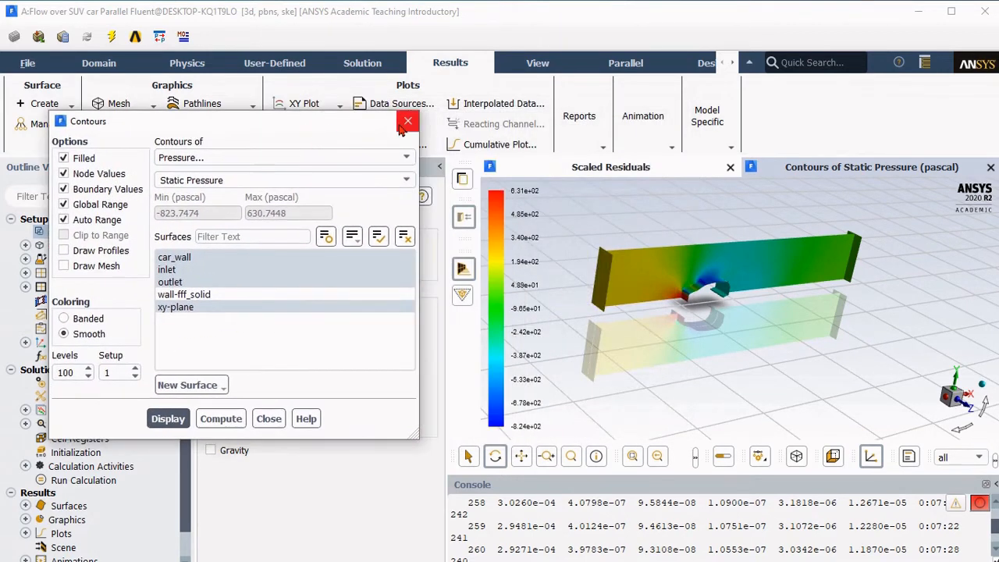
pyautogui.click(408, 121)
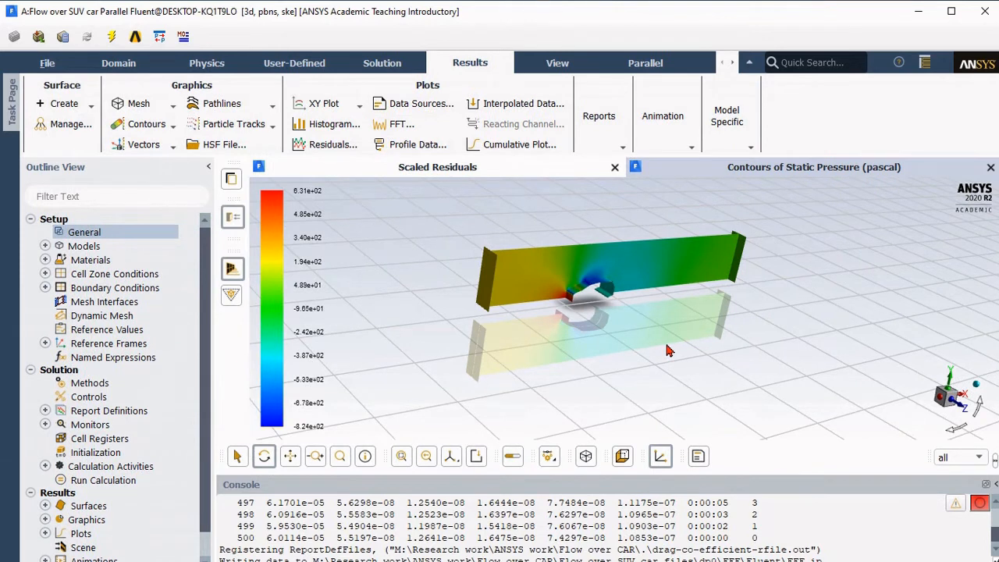
pyautogui.moveTo(523, 303)
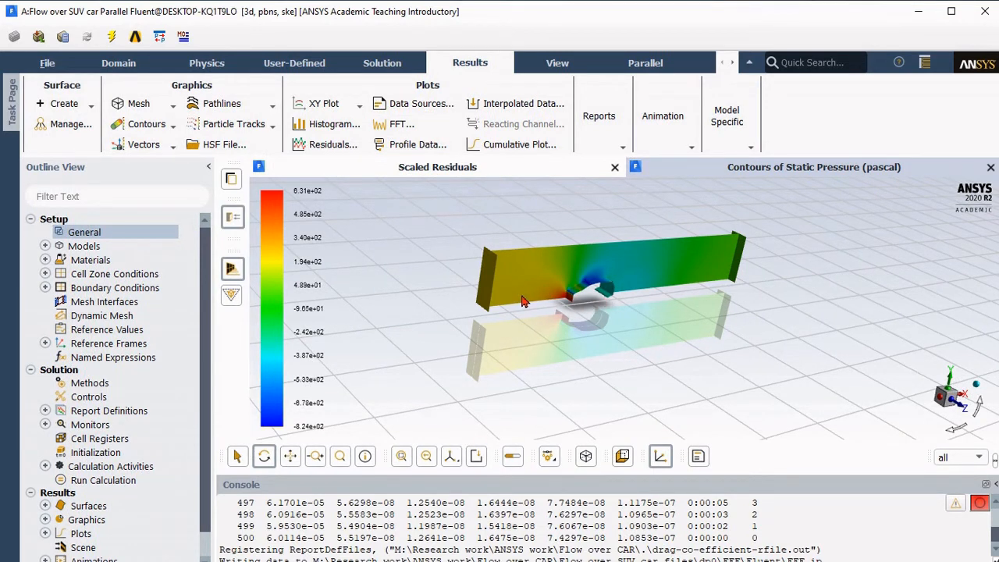
pyautogui.moveTo(521, 306)
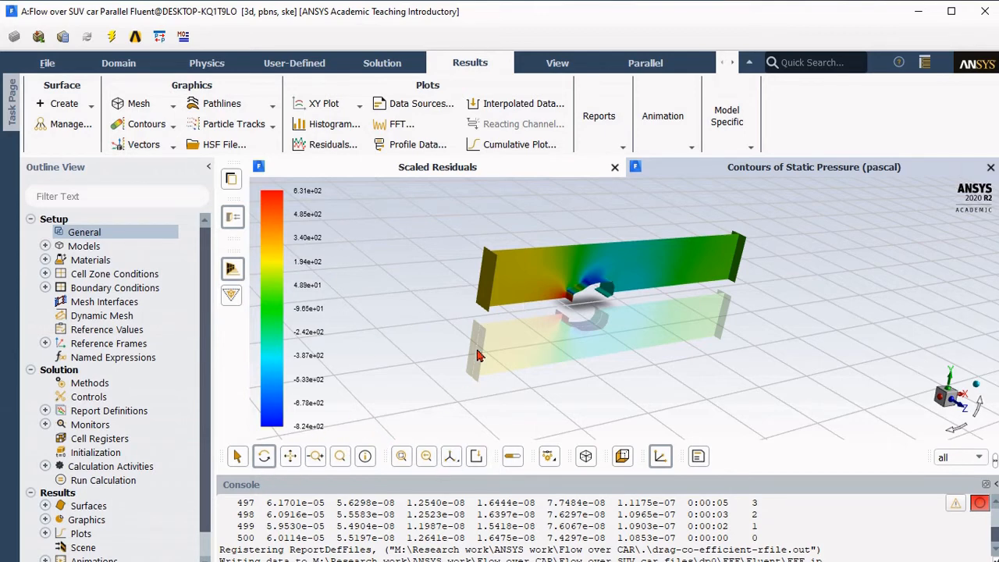
pyautogui.moveTo(758, 385)
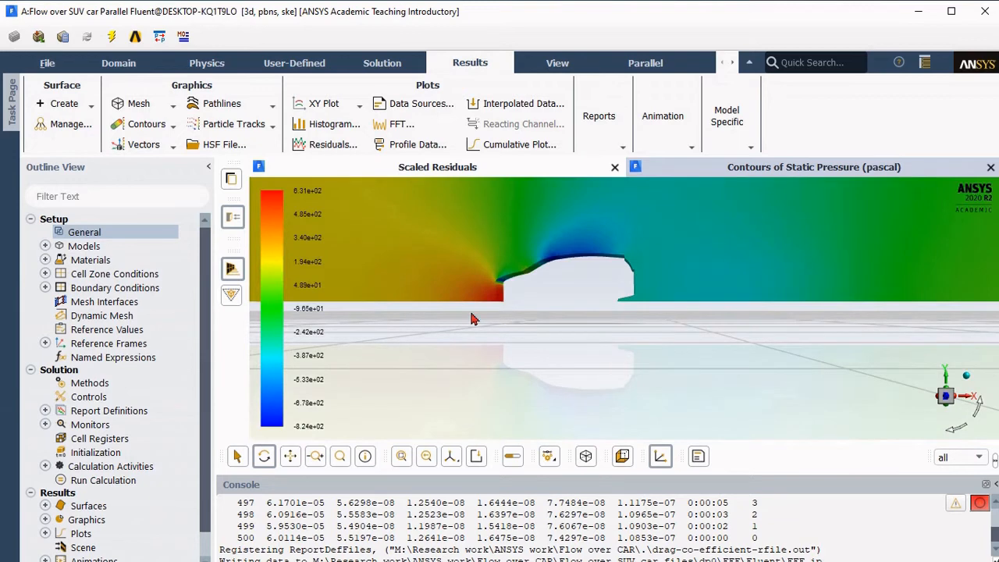
pyautogui.click(172, 125)
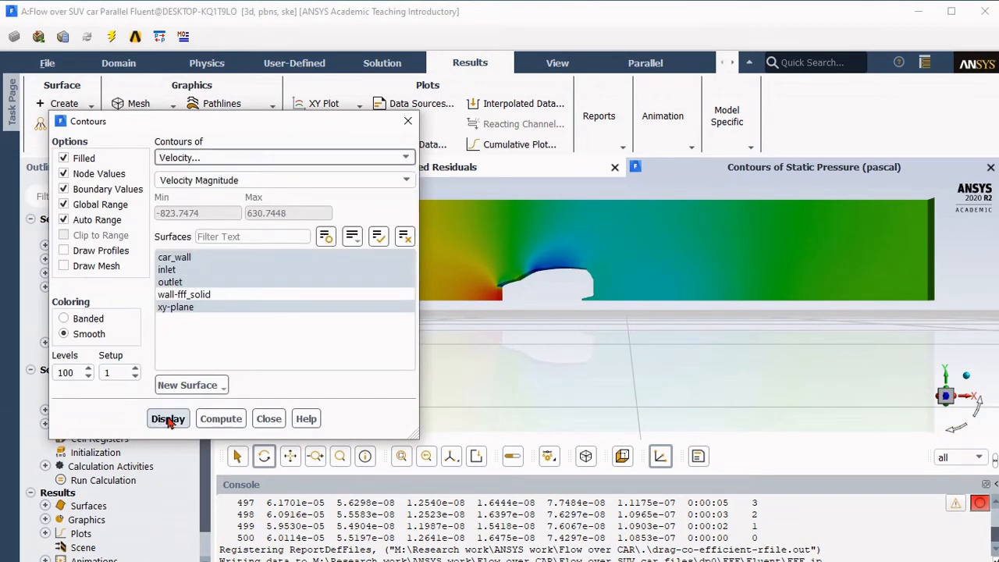
# - Display velocity magnitude contours over the SUV domain in a 3D orbited view
pyautogui.click(168, 419)
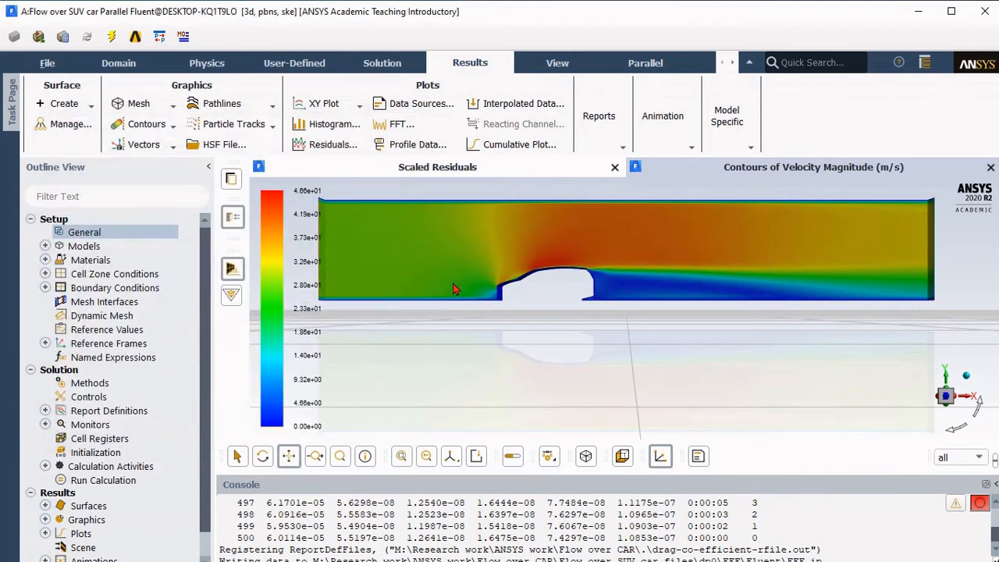
pyautogui.moveTo(455, 289); pyautogui.dragTo(547, 379)
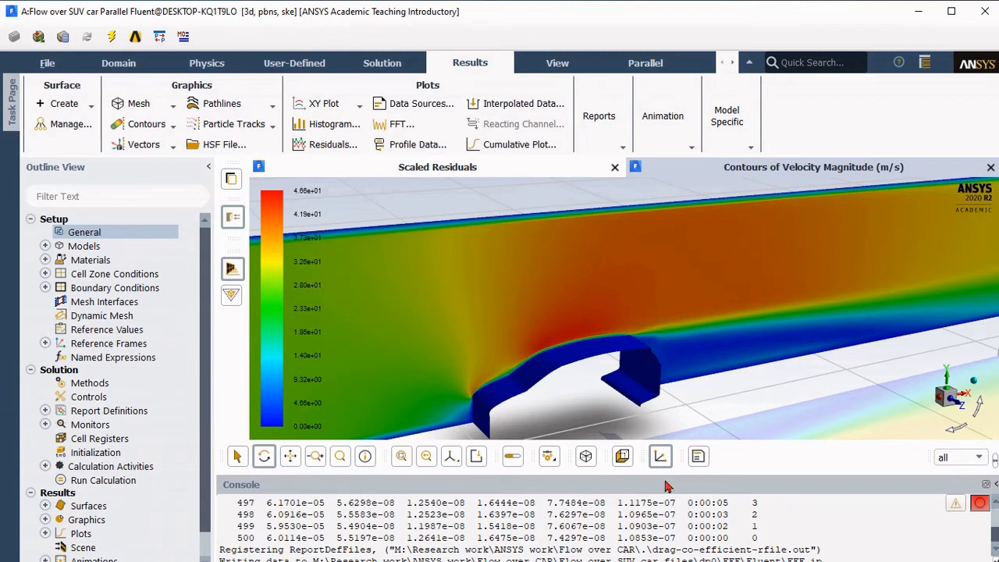
pyautogui.click(147, 123)
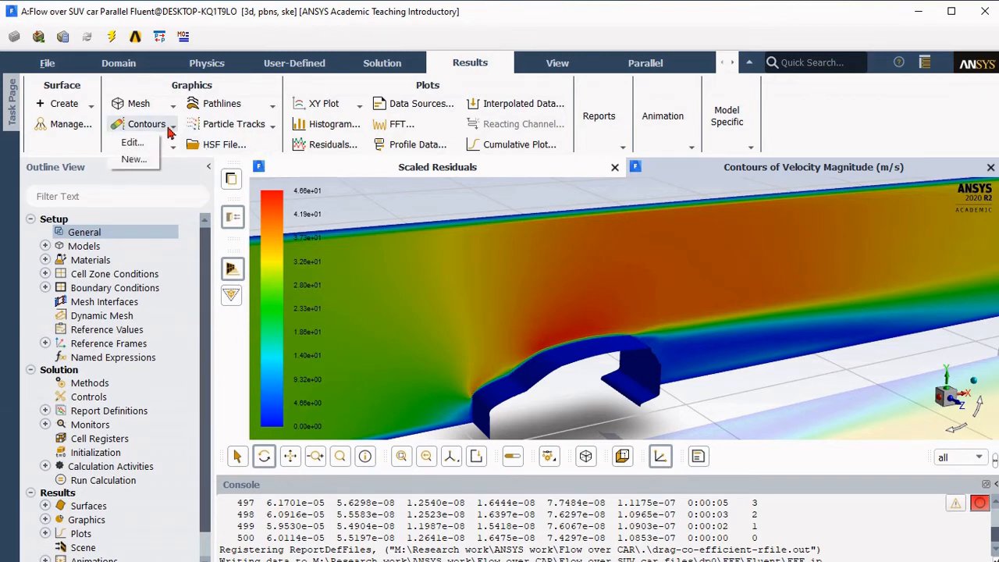
pyautogui.click(147, 123)
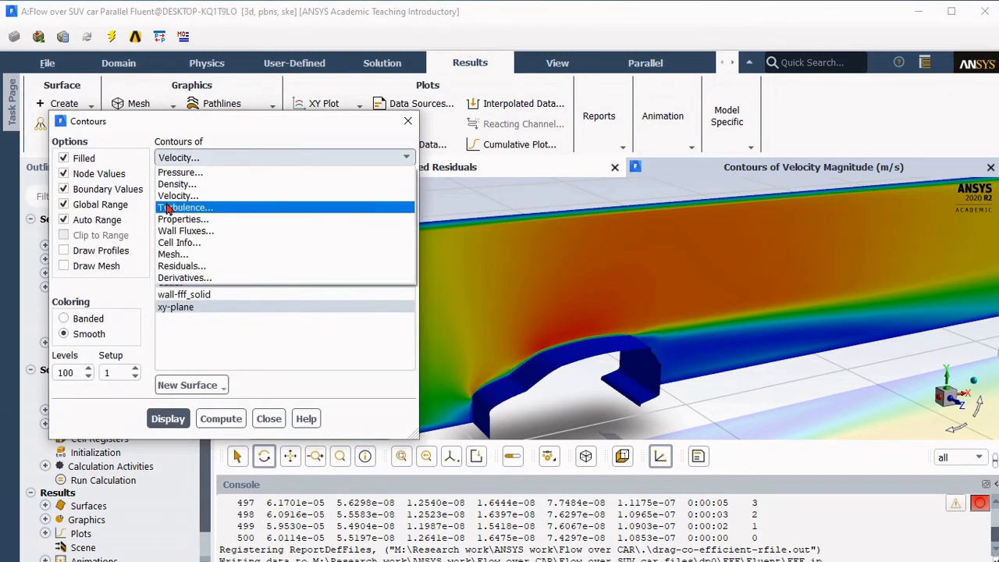
pyautogui.click(169, 418)
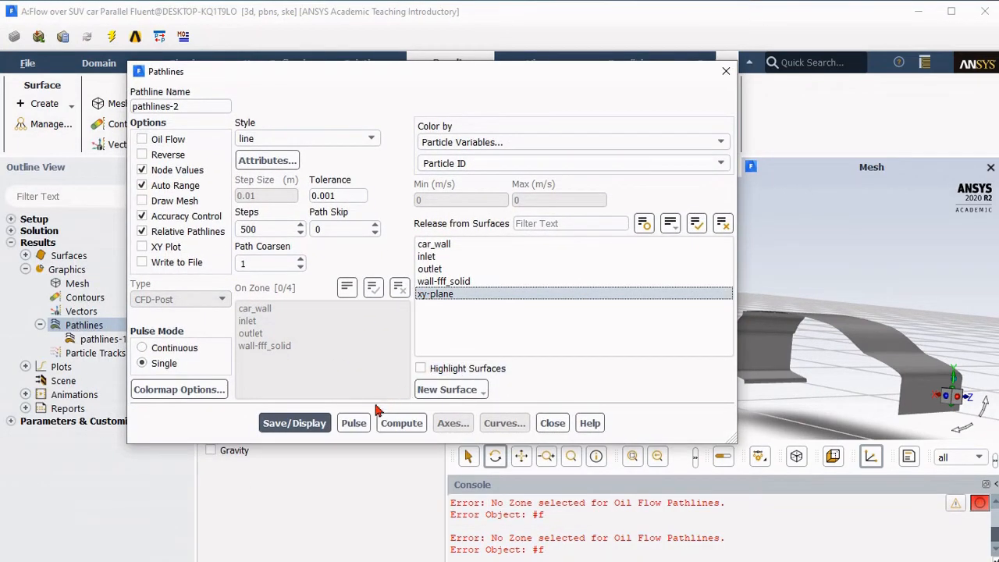
# - Display pathlines released from xy-plane with Path Skip 10, coloured by particle ID
pyautogui.write('10')
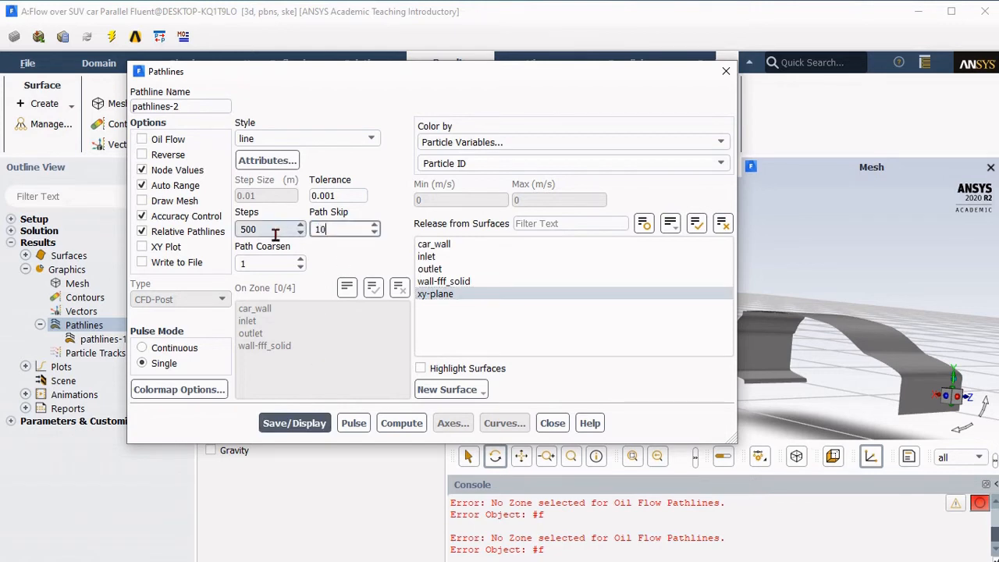
pyautogui.click(294, 422)
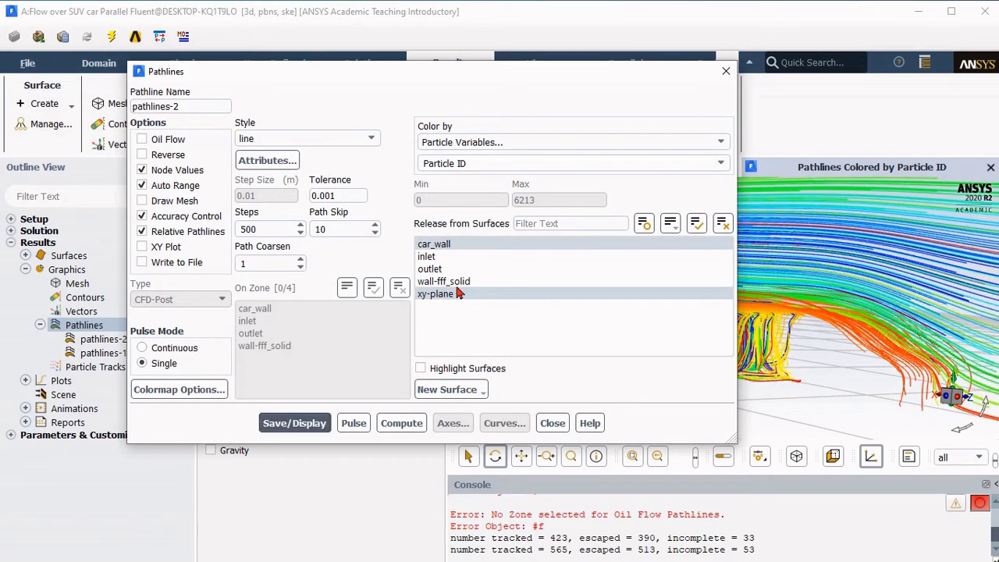
pyautogui.click(552, 421)
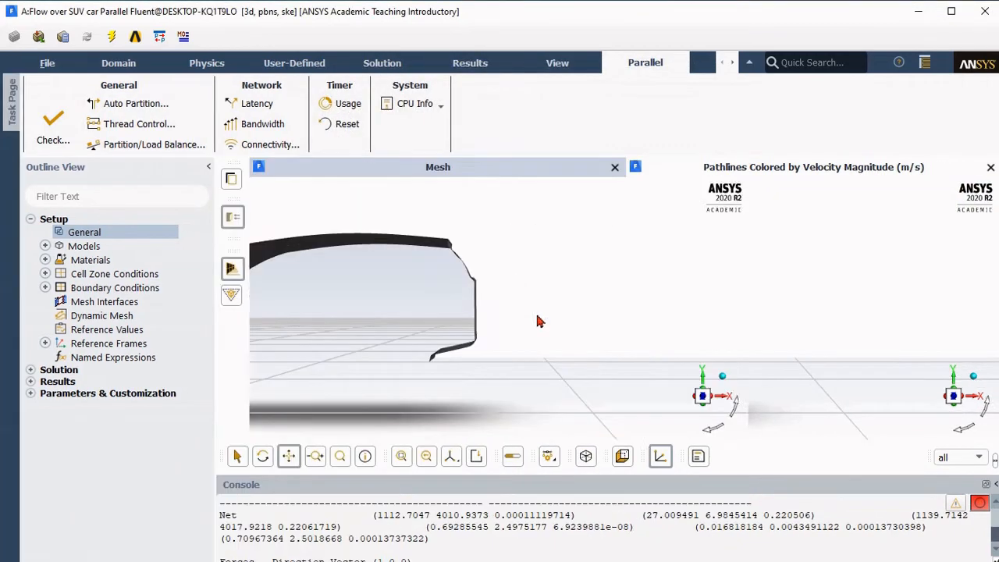
# - Redisplay the xy-plane pathlines coloured by velocity magnitude with the car body mesh drawn
pyautogui.moveTo(538, 322); pyautogui.dragTo(772, 353)
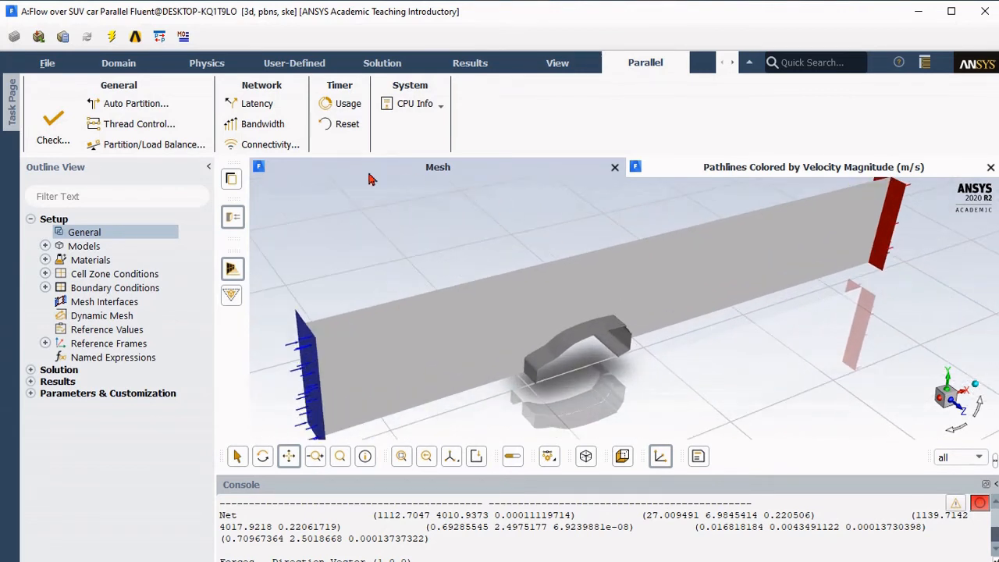
pyautogui.moveTo(156, 259)
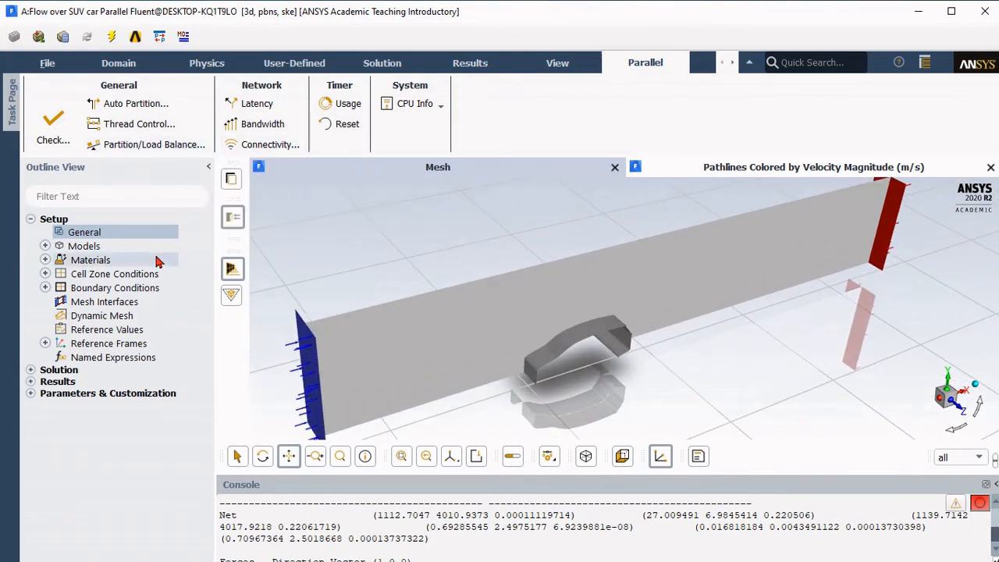
pyautogui.click(470, 62)
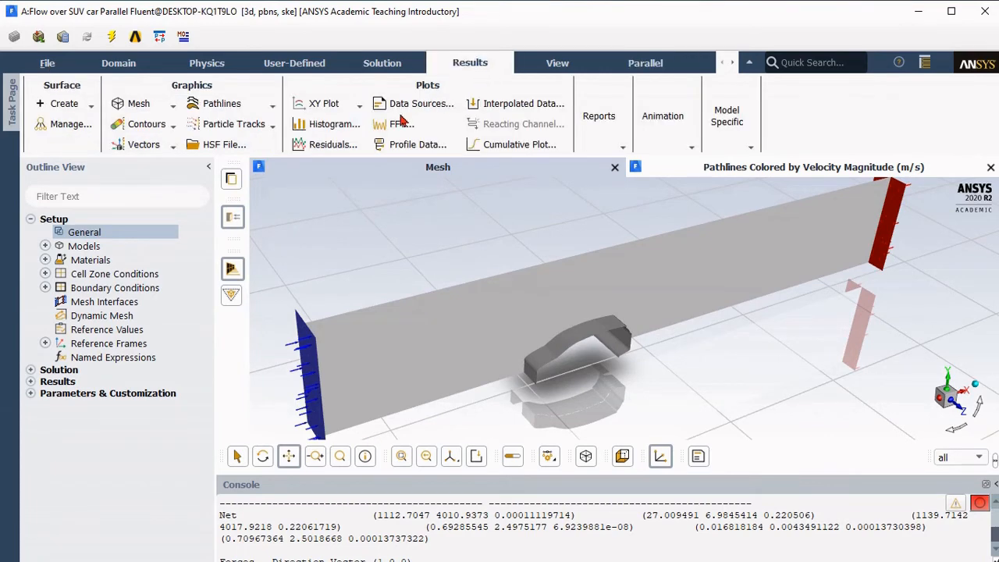
pyautogui.click(222, 103)
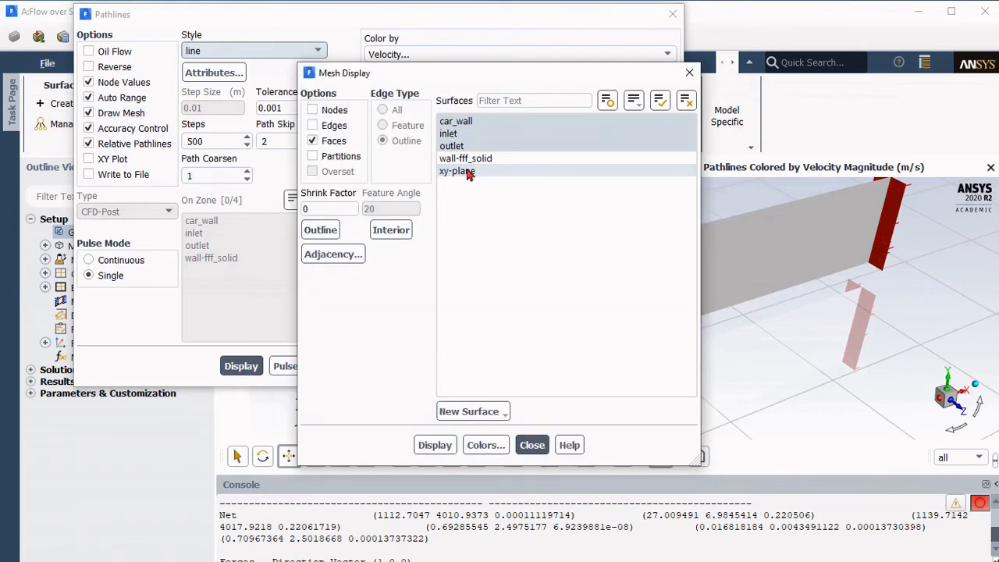
pyautogui.click(456, 170)
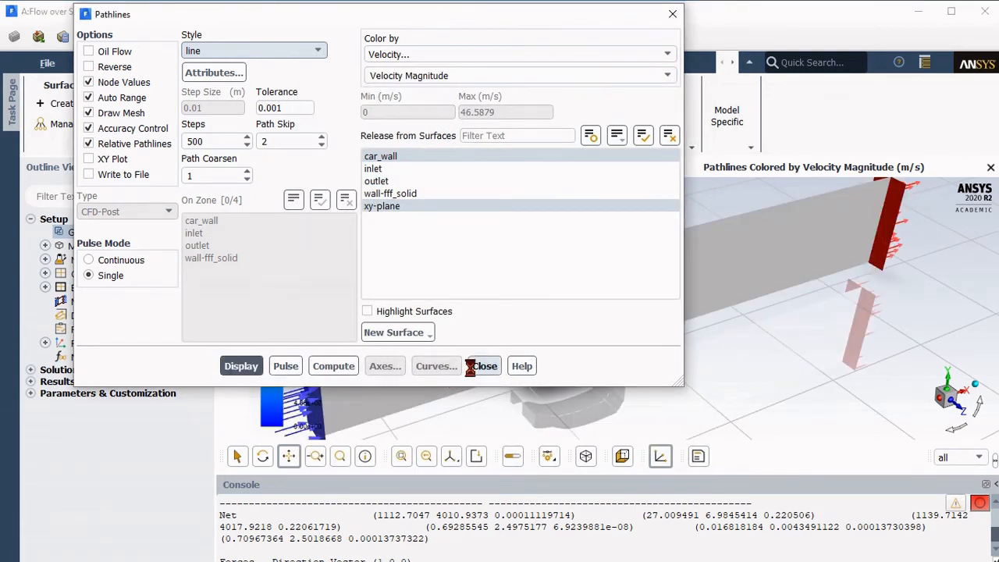
pyautogui.click(240, 366)
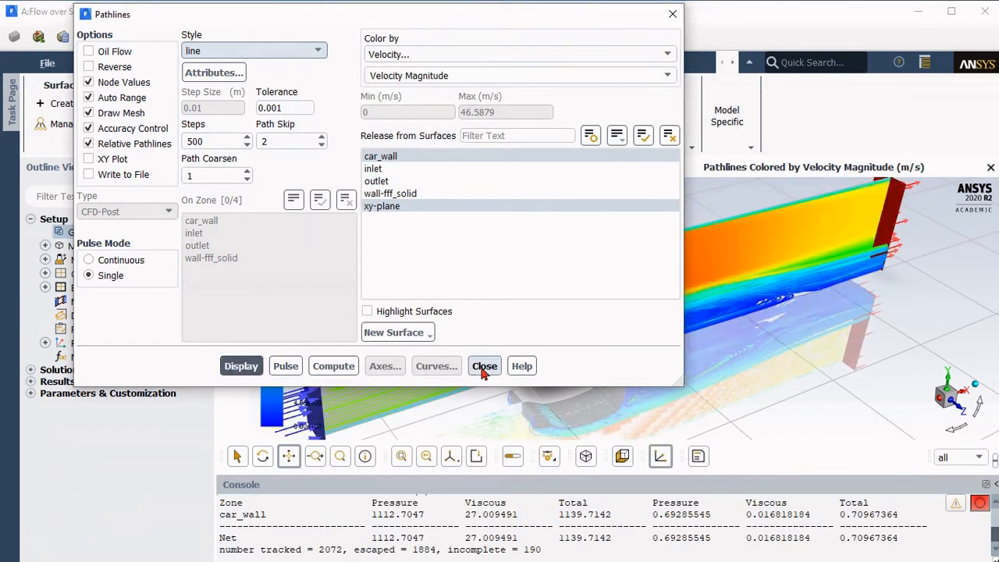
pyautogui.click(484, 365)
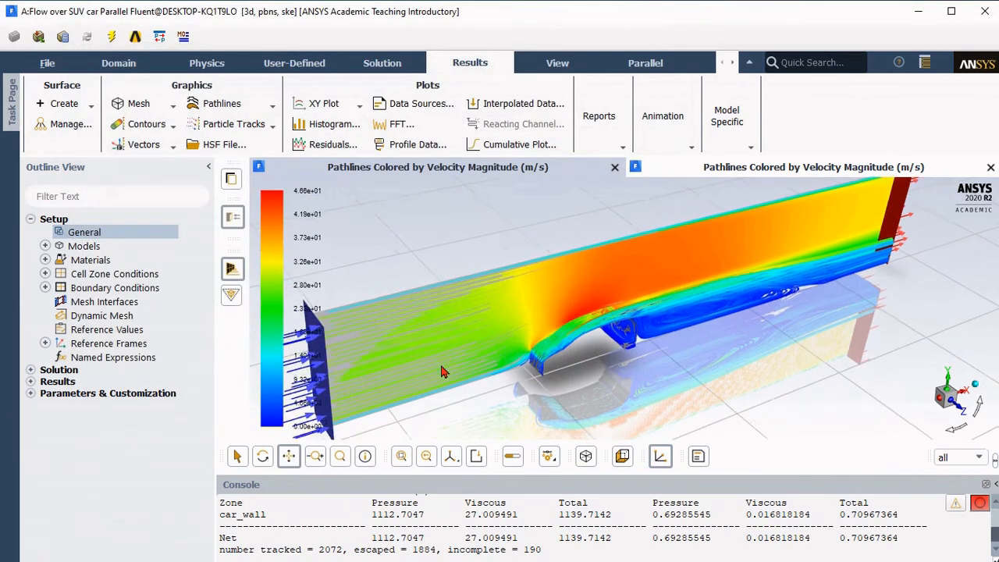
# - Dismiss the colour map and pathline settings panels left open from the previous display
pyautogui.click(262, 456)
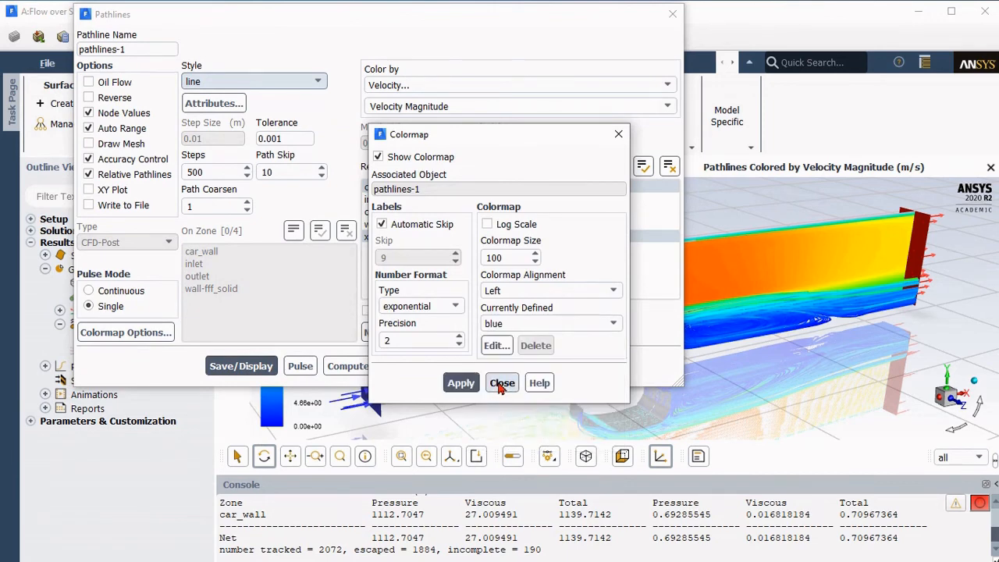
pyautogui.click(502, 383)
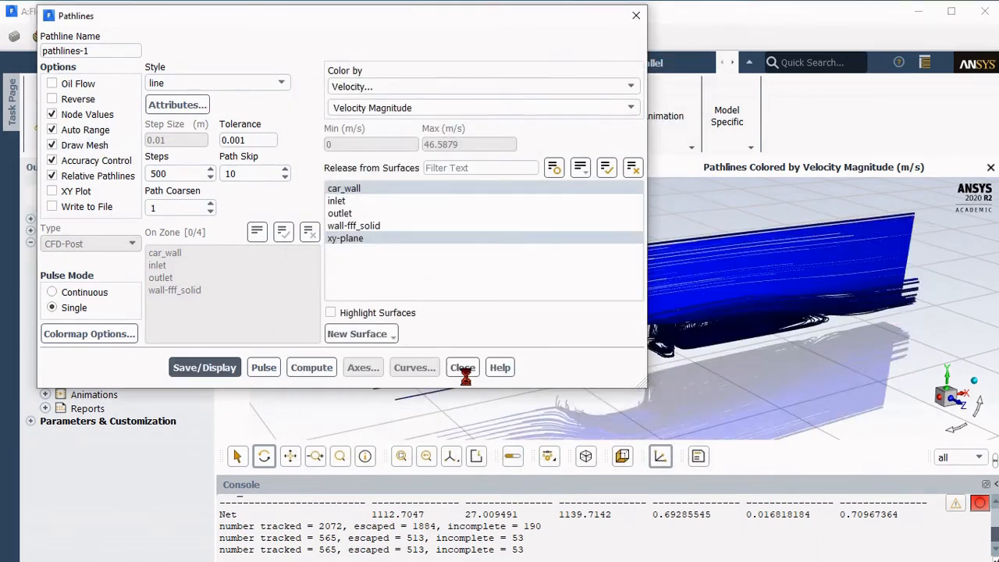
pyautogui.click(462, 367)
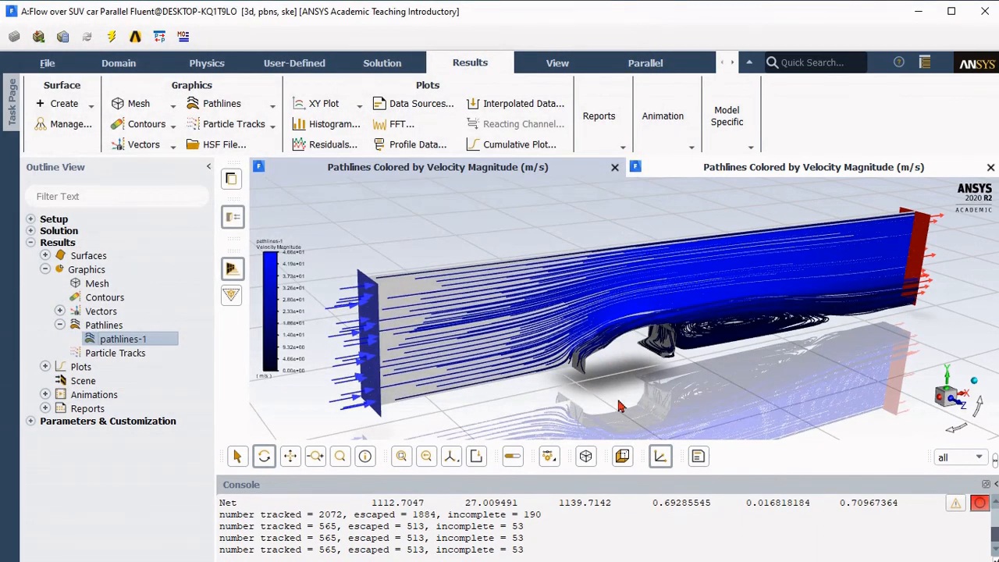
# - Redraw pathlines-1 with the ribbon style to show recirculation behind the SUV
pyautogui.doubleClick(121, 338)
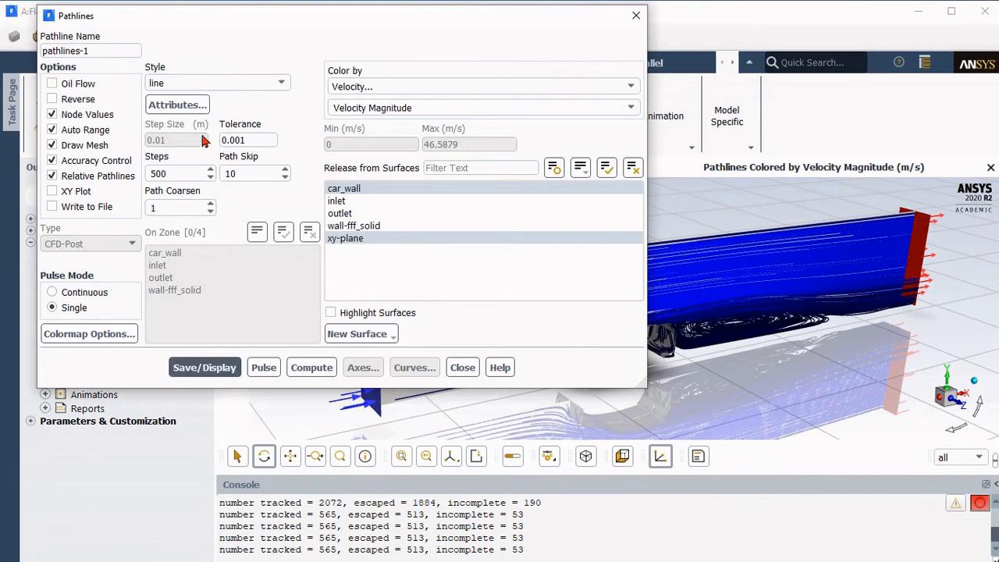
pyautogui.click(217, 82)
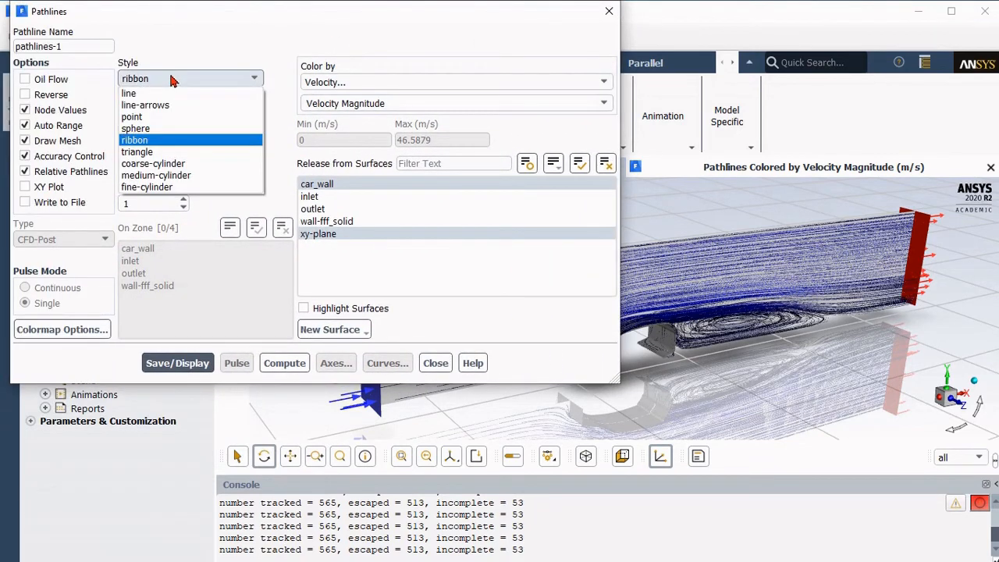
pyautogui.click(135, 140)
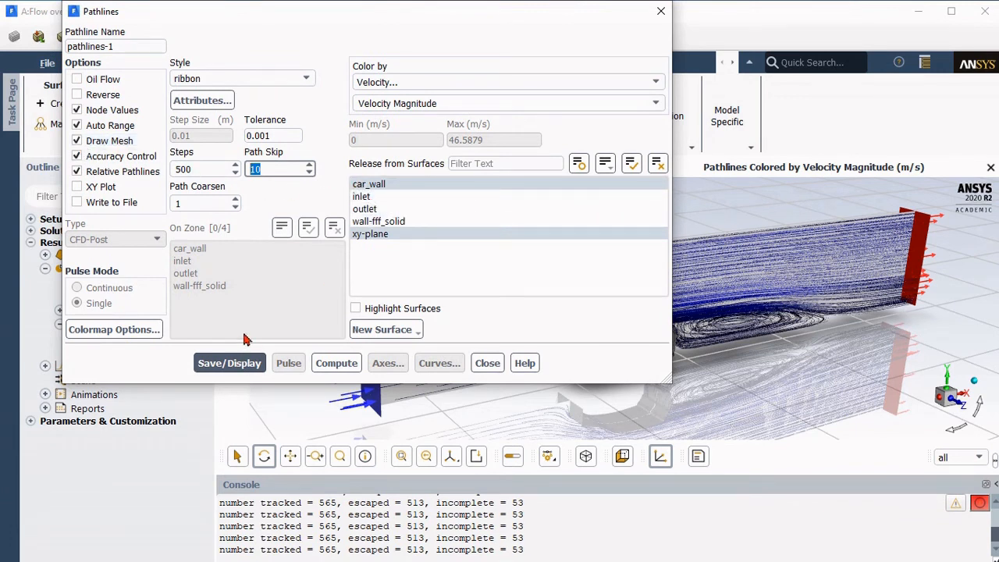
pyautogui.click(227, 363)
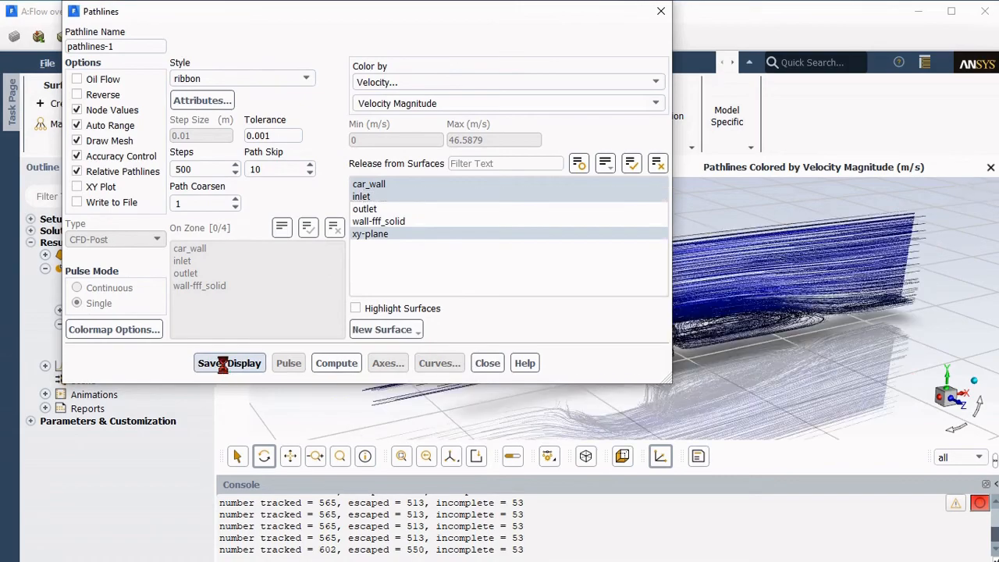
pyautogui.click(228, 362)
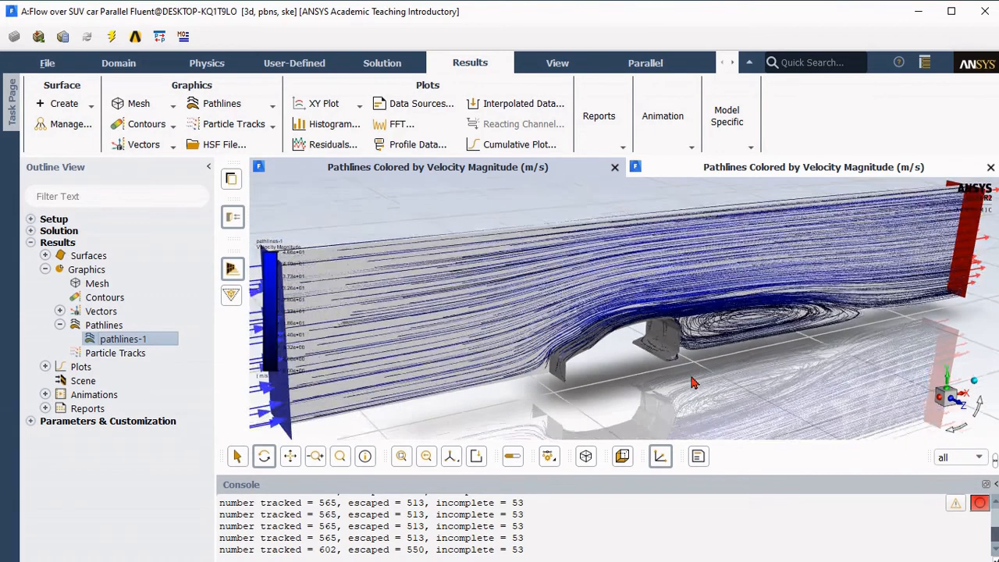
pyautogui.rightClick(695, 382)
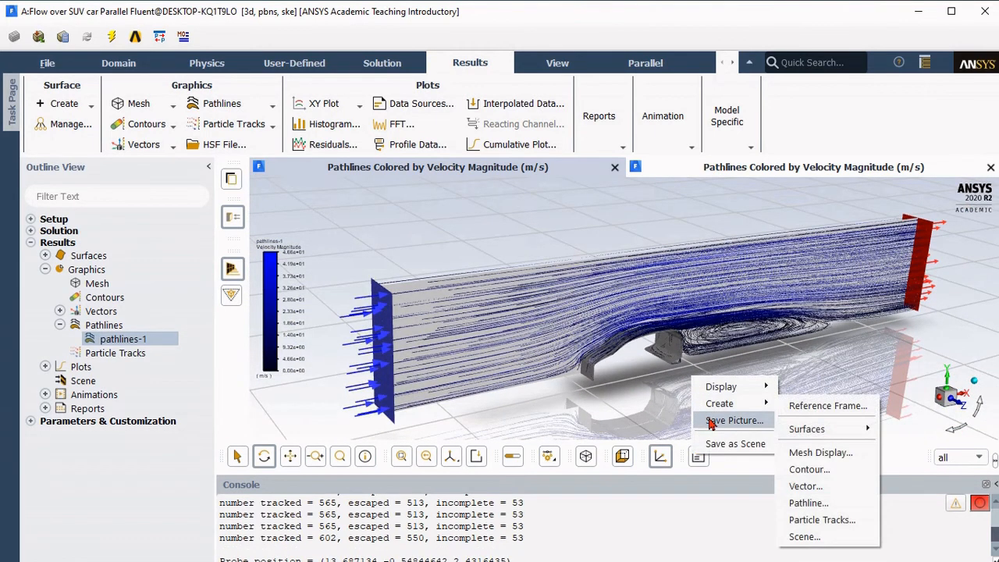
pyautogui.click(733, 420)
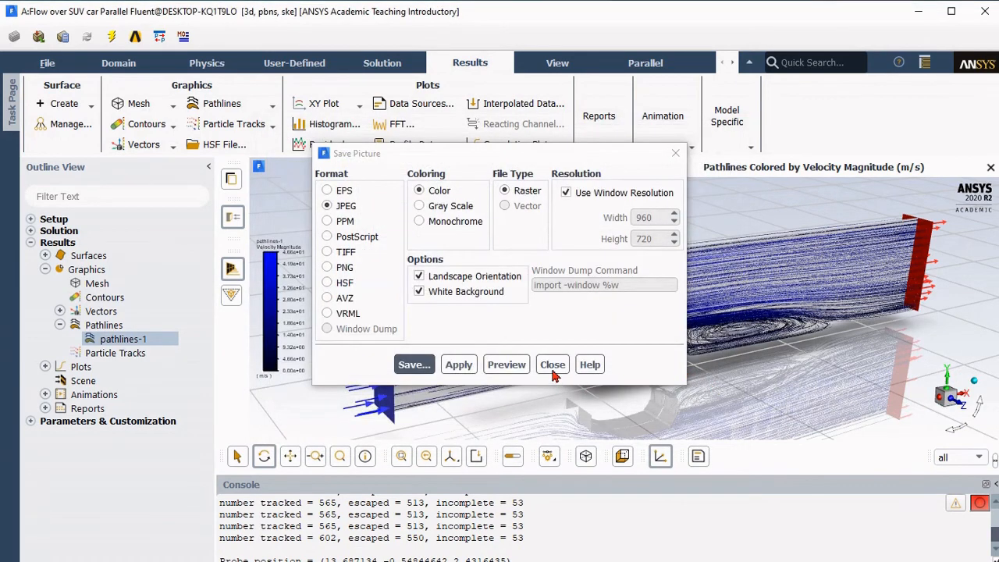
pyautogui.click(552, 365)
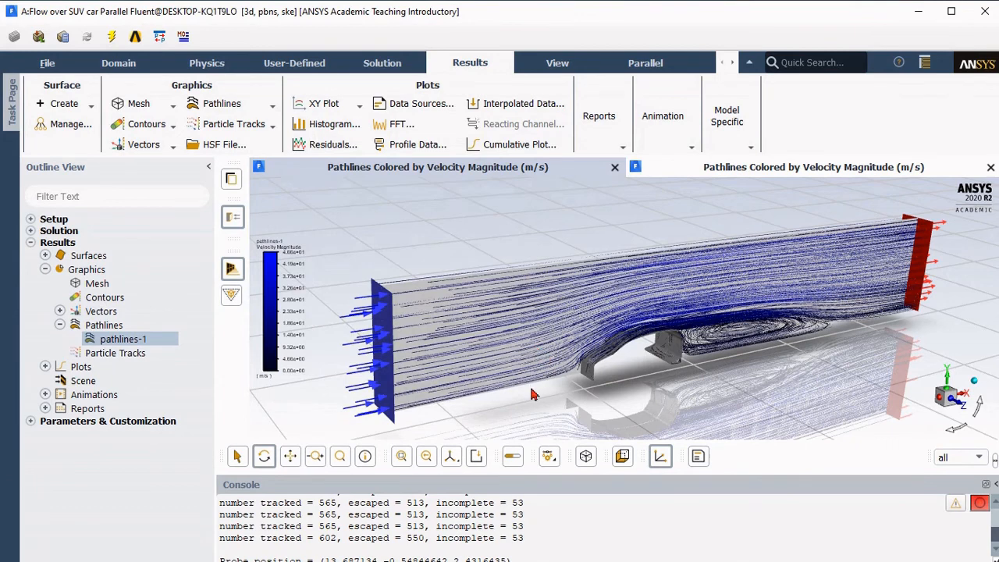
pyautogui.moveTo(530, 408)
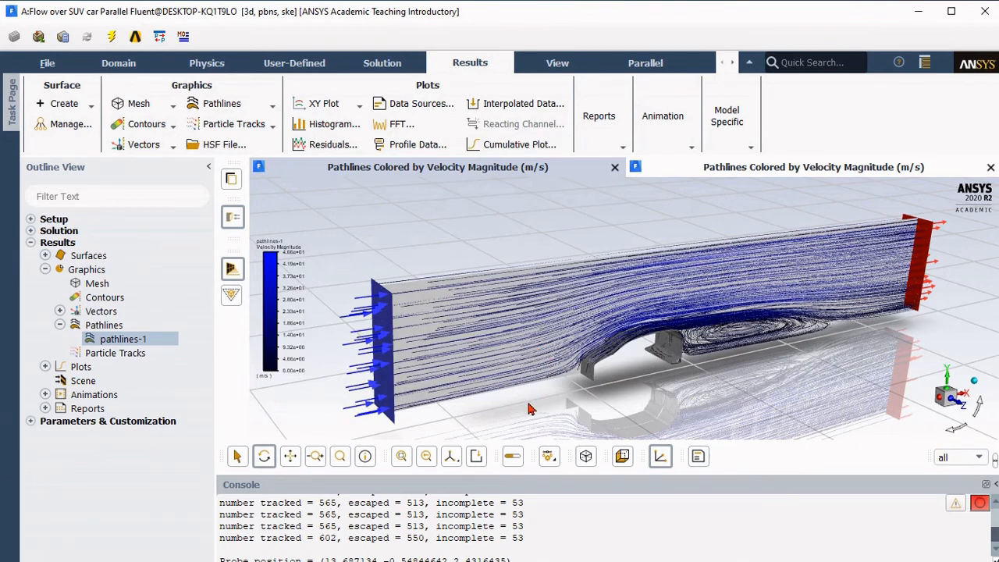
pyautogui.moveTo(476, 398)
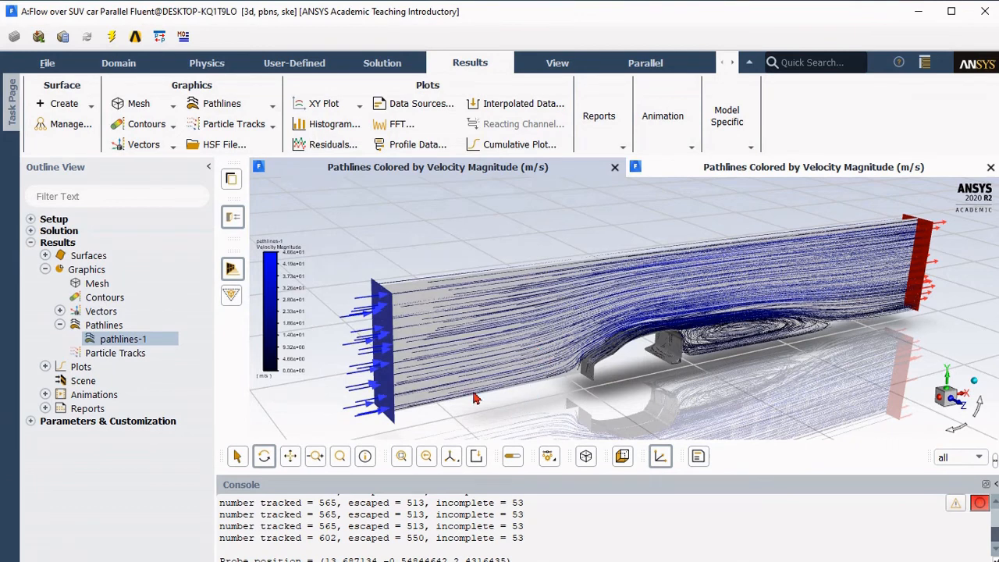
pyautogui.click(32, 242)
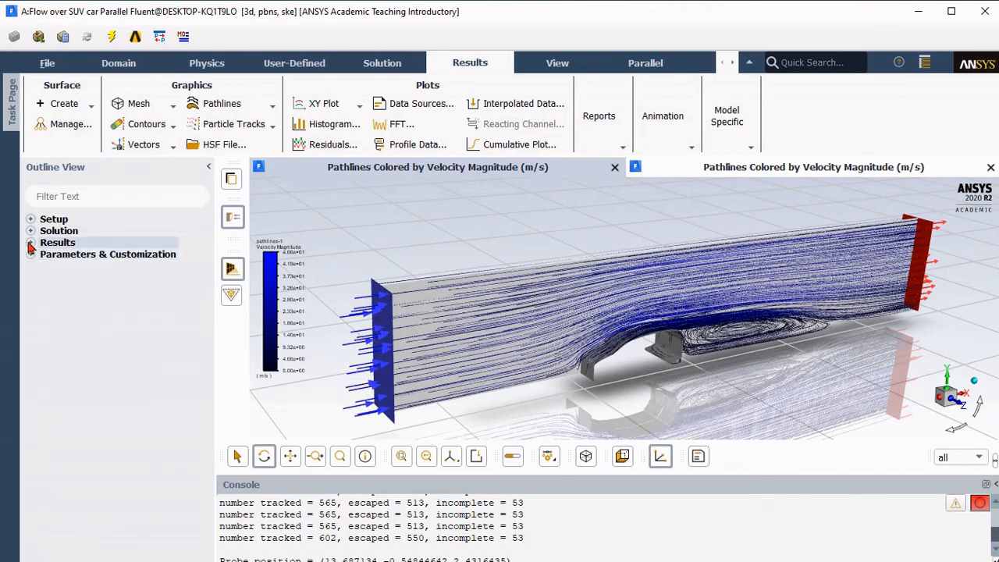
# - Print the X-direction (X=1) force report on car_wall, giving about 1139.7 N and coefficient 0.71
pyautogui.click(31, 242)
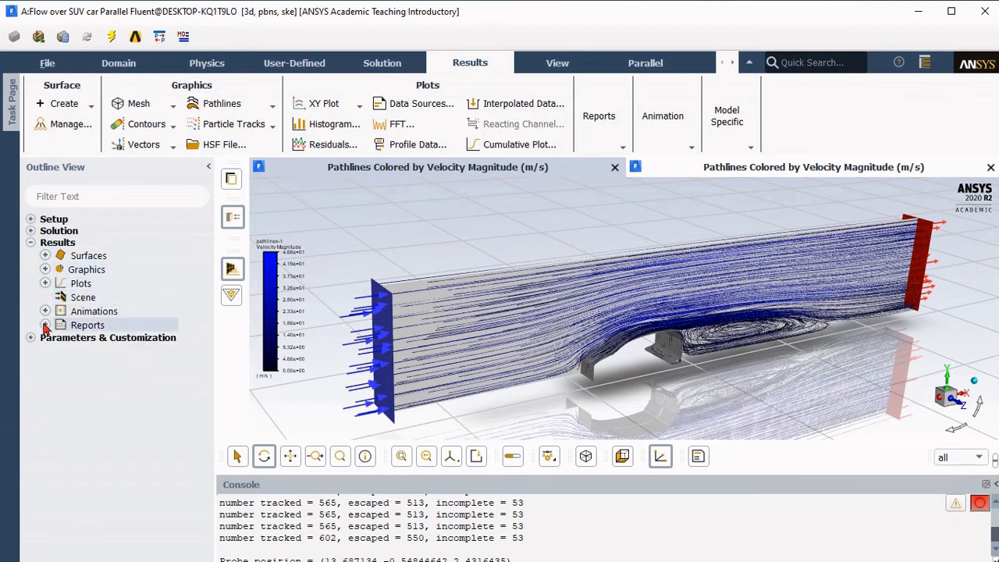
pyautogui.click(44, 324)
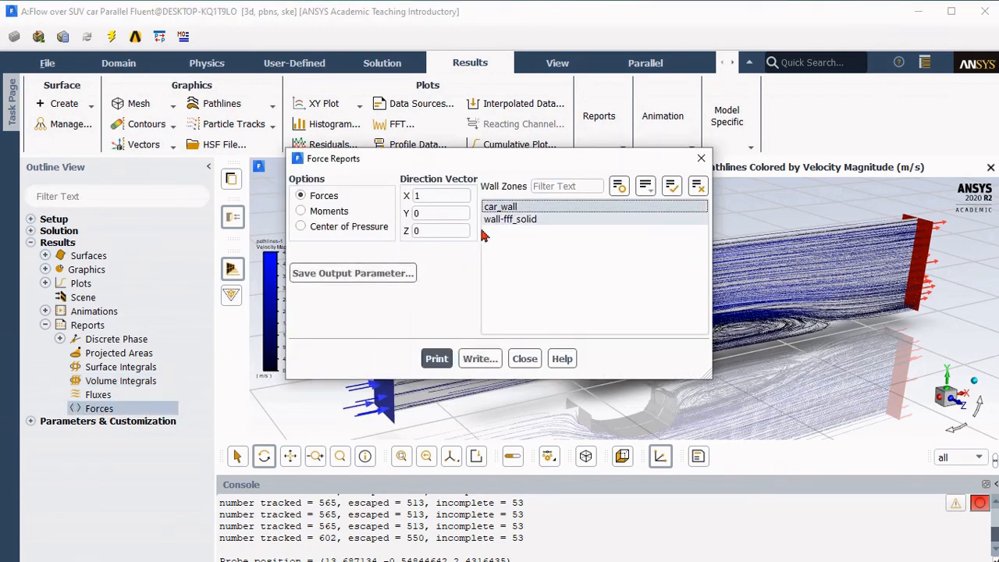
pyautogui.click(437, 358)
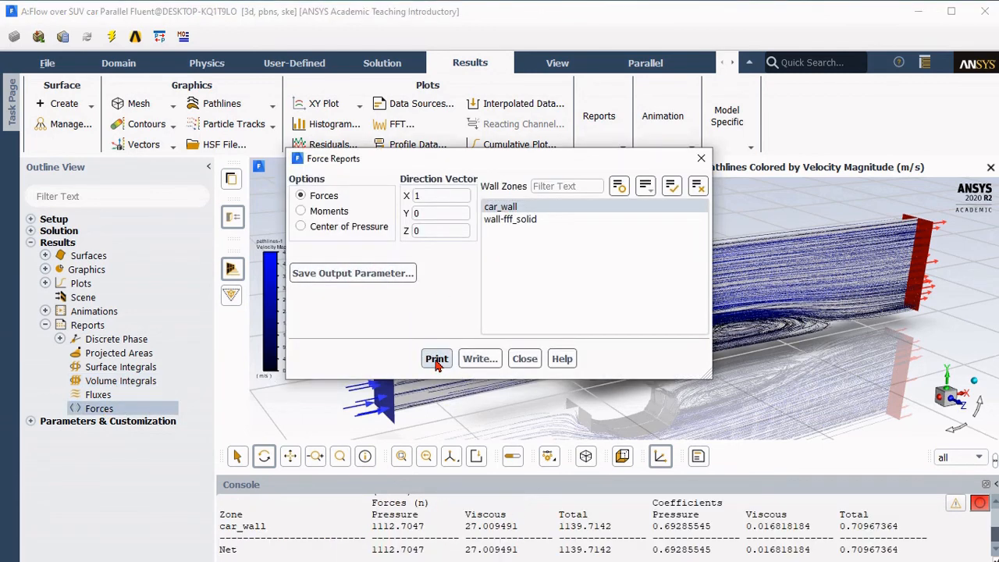